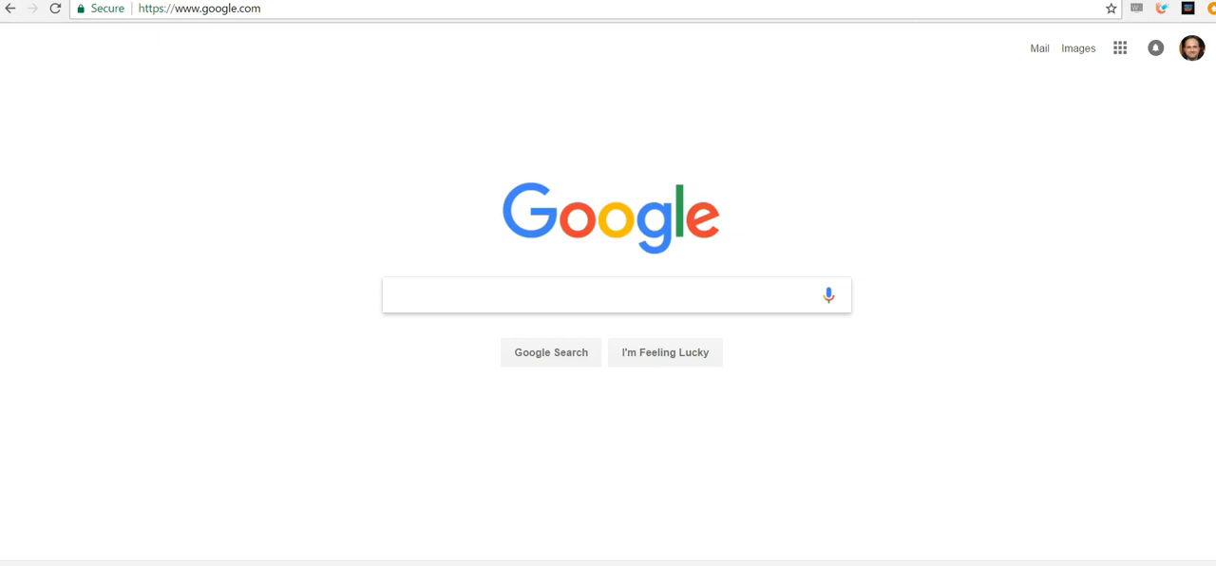
Load the Bluehost special-offer hosting page in Chrome from the address bar.
left_click(616, 297)
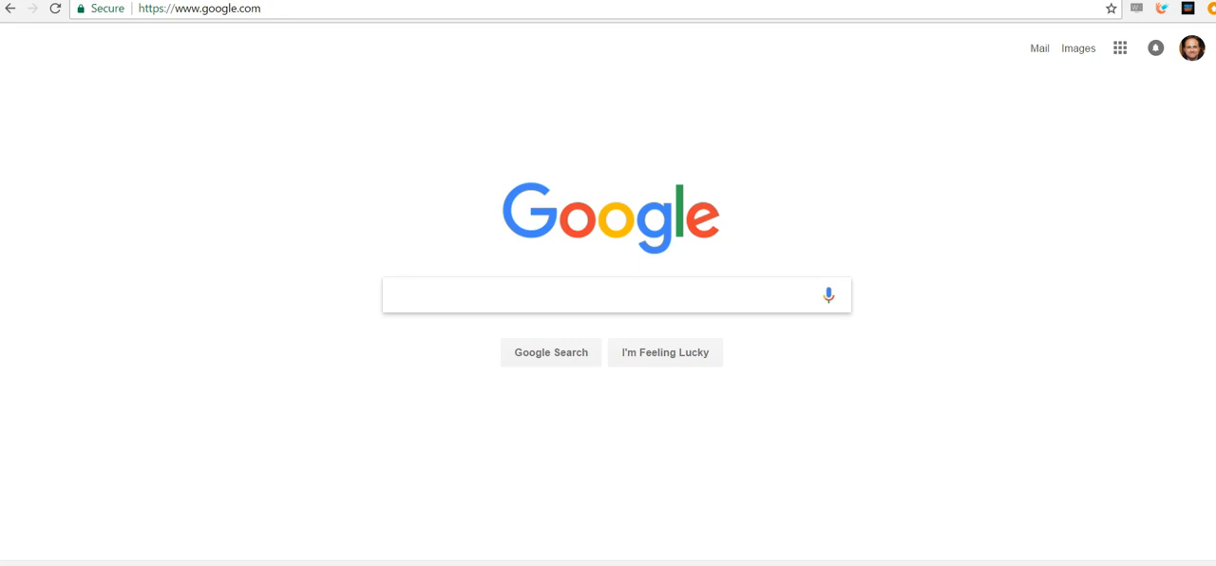
left_click(616, 296)
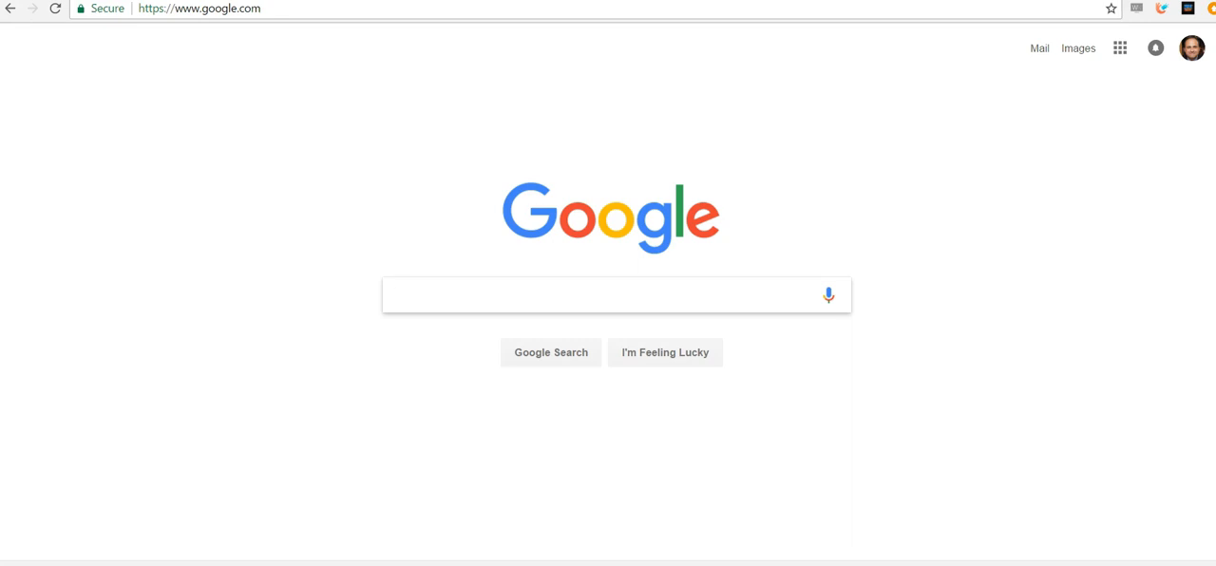
left_click(608, 296)
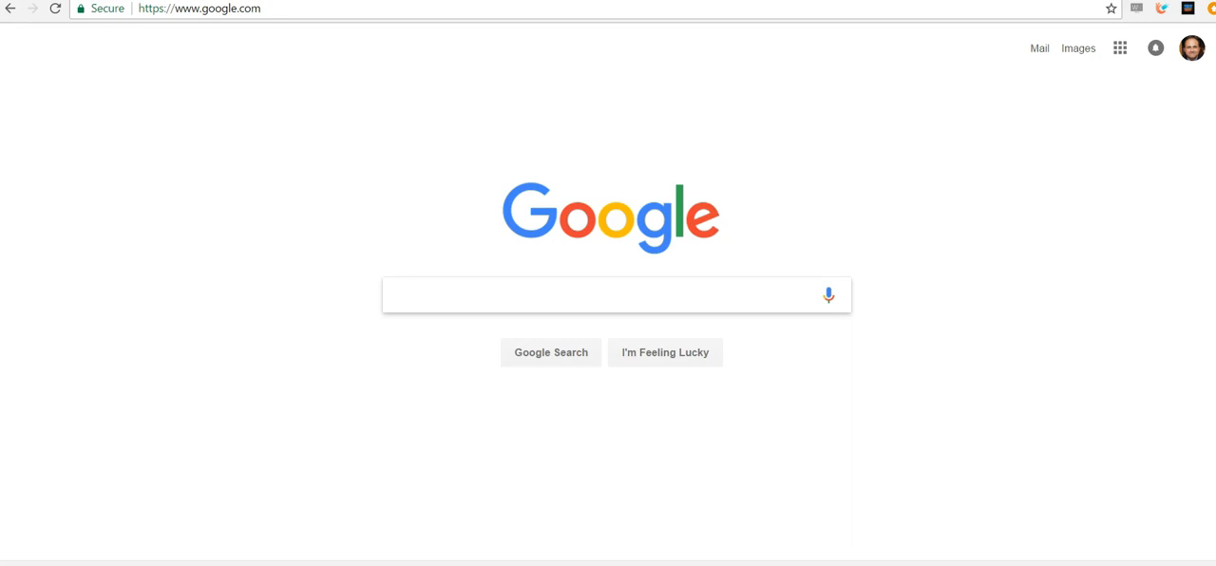
left_click(616, 297)
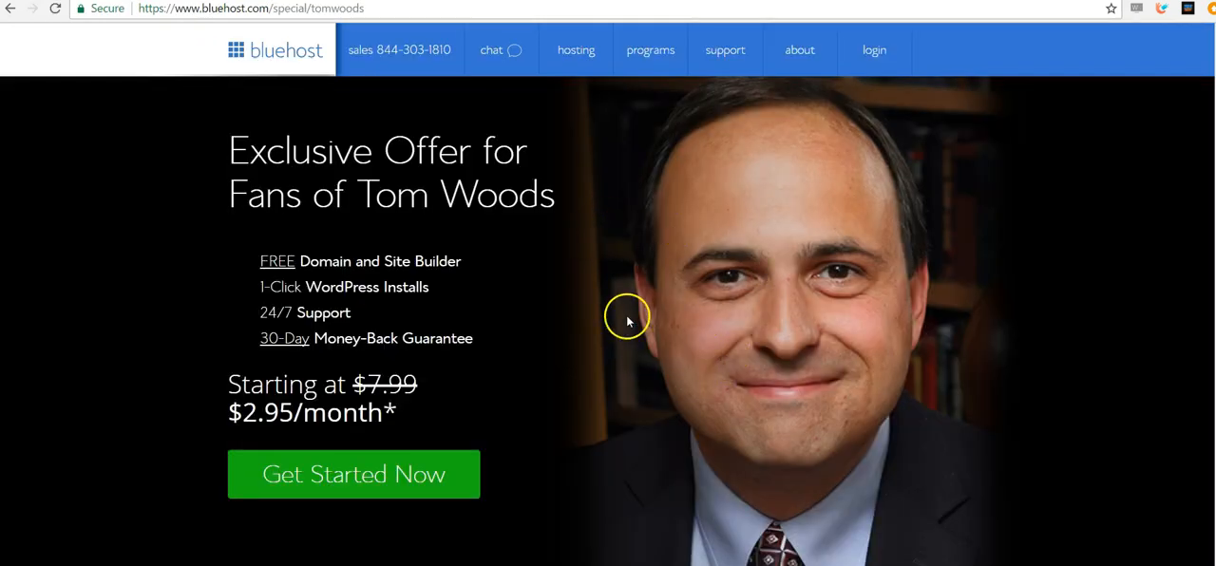
mouse_move(821, 263)
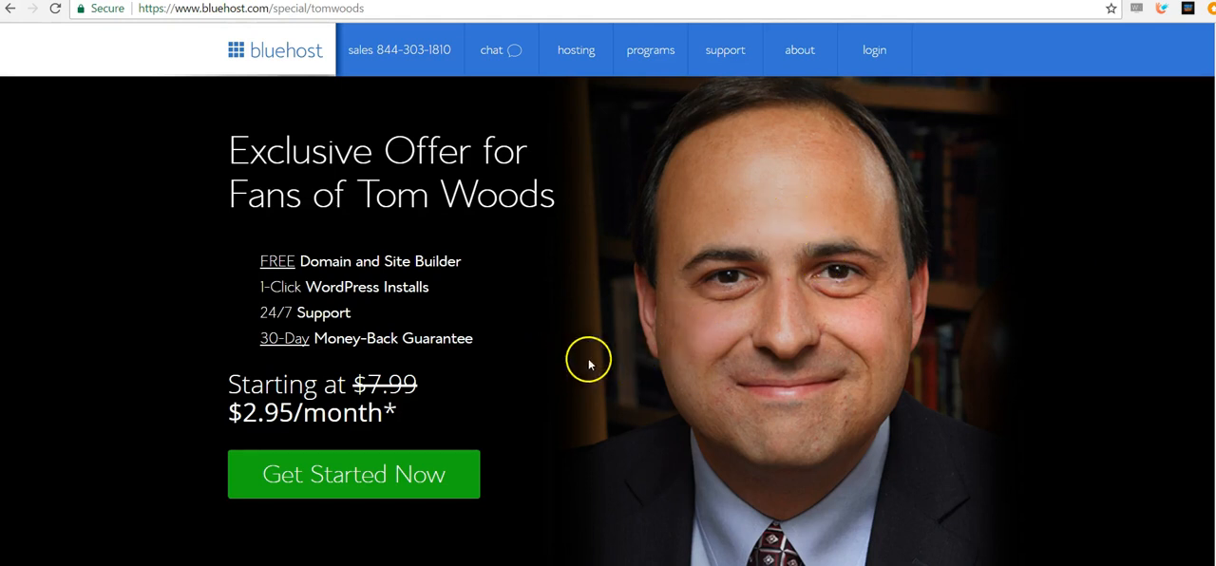
Start Bluehost sign-up and select the prime plan at $5.45 per month.
left_click(353, 473)
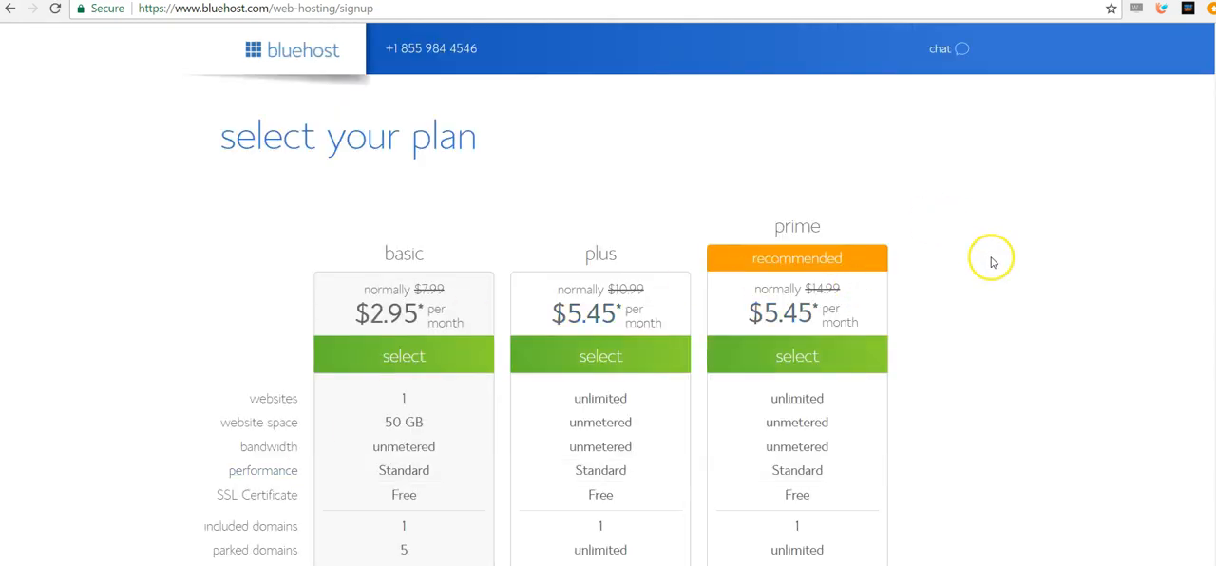
scroll("down", 3)
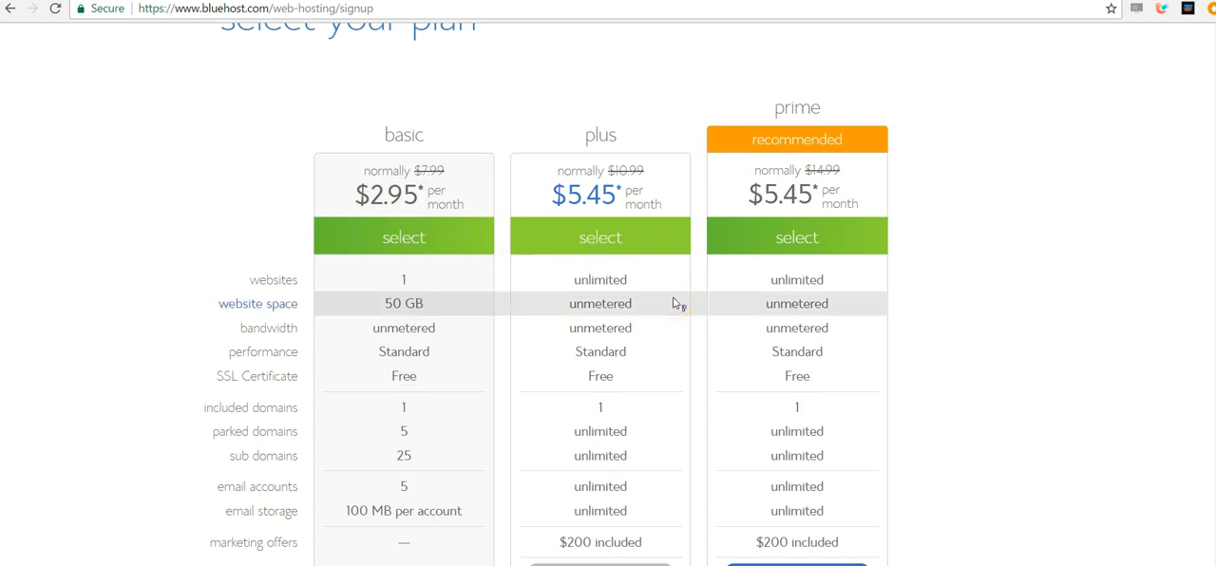
mouse_move(984, 283)
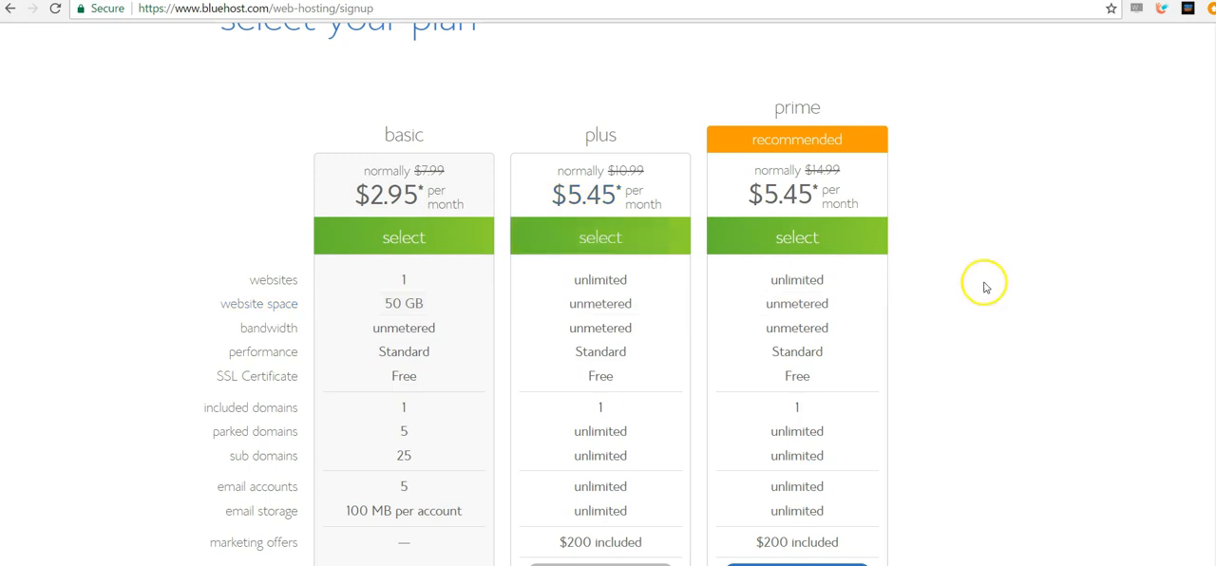
mouse_move(741, 273)
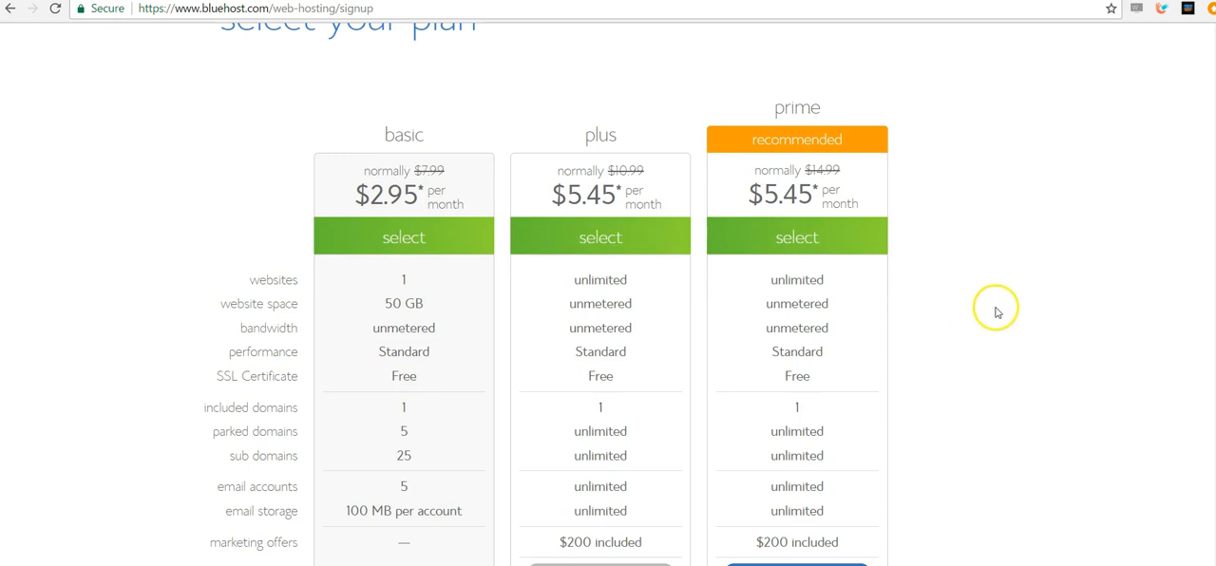
mouse_move(948, 311)
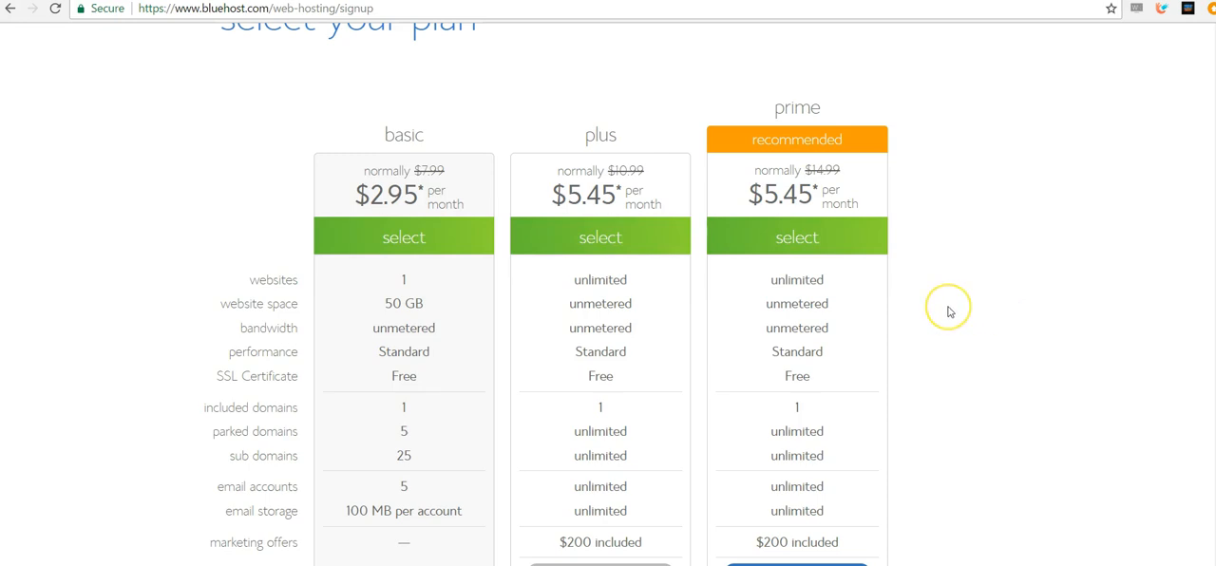
mouse_move(949, 312)
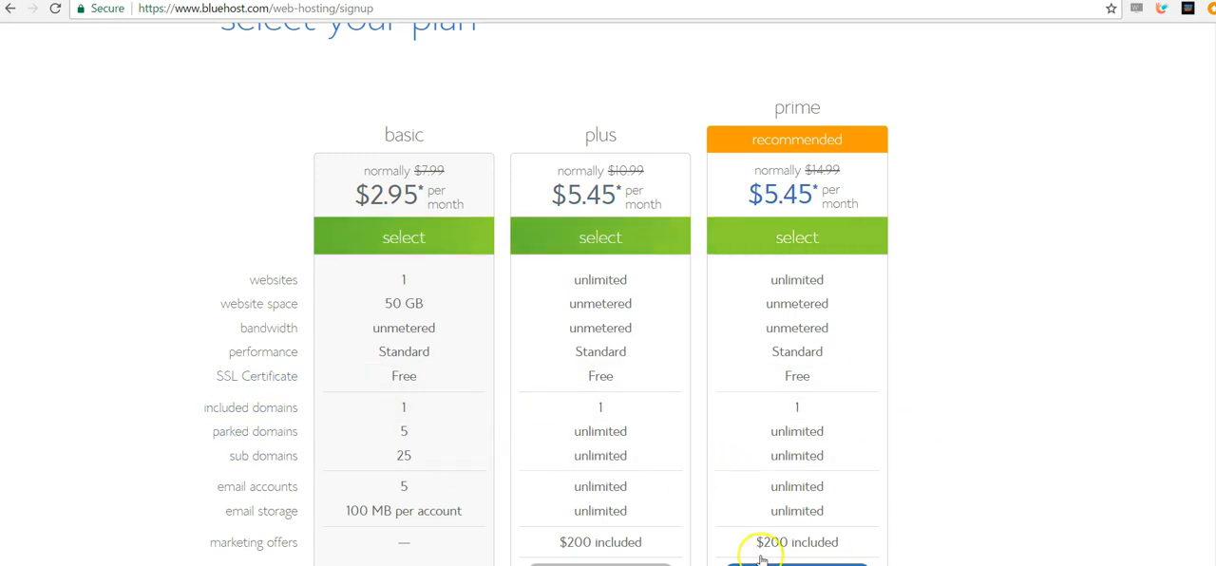
mouse_move(692, 243)
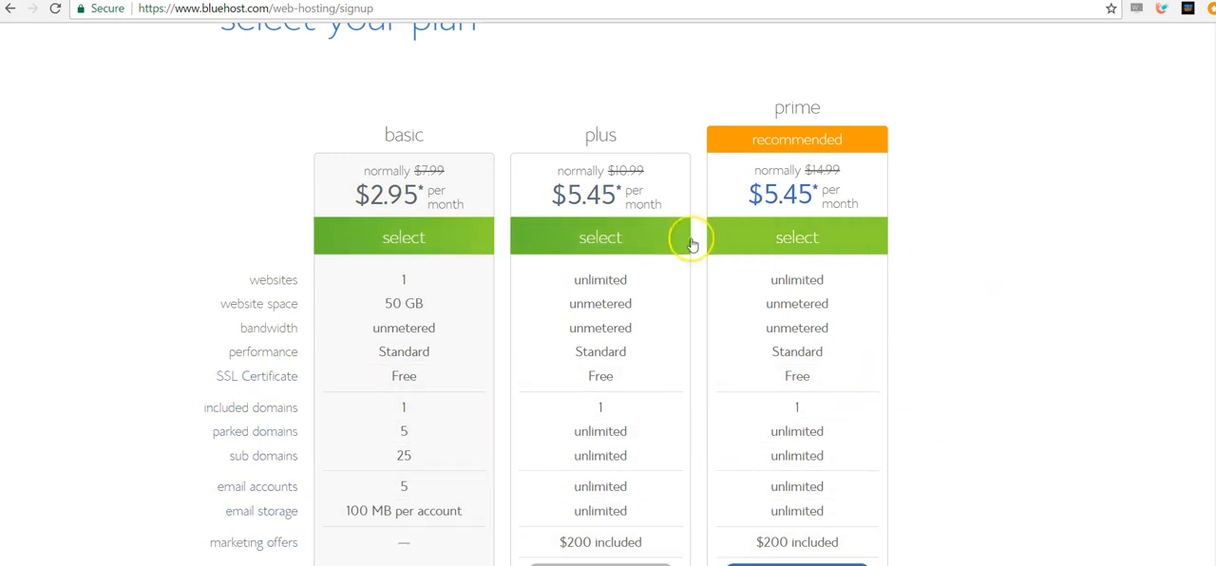
mouse_move(876, 179)
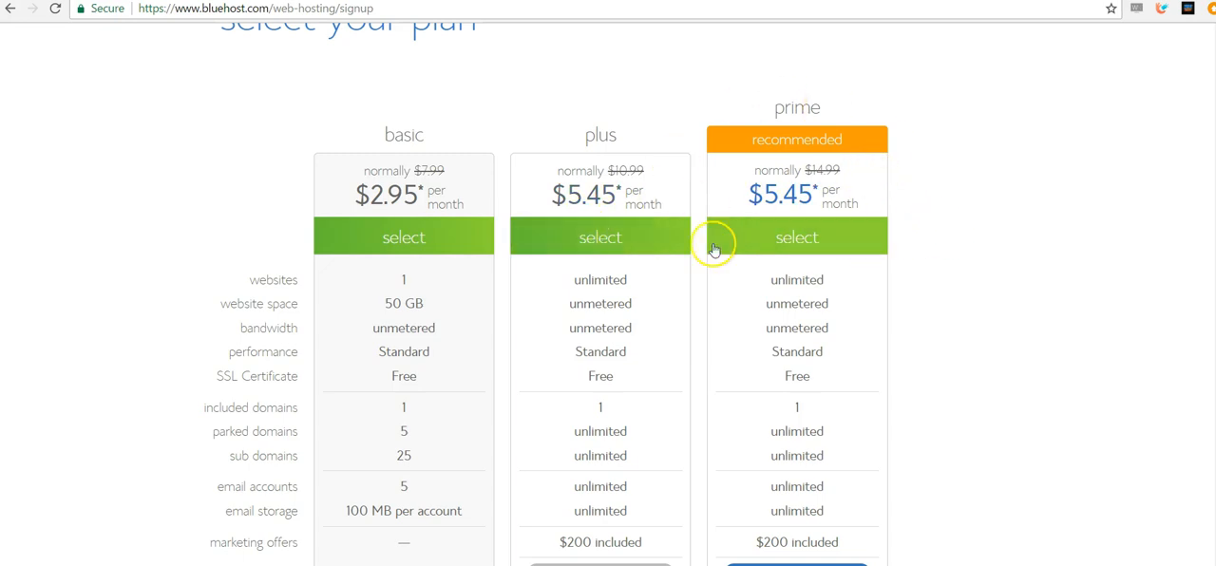
mouse_move(807, 243)
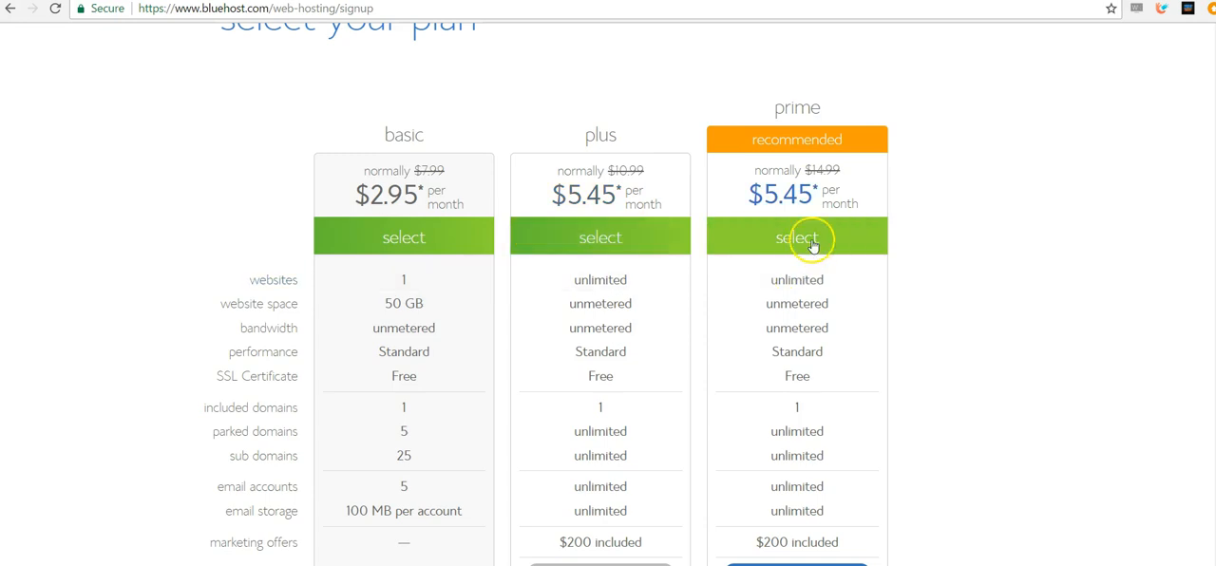
left_click(798, 238)
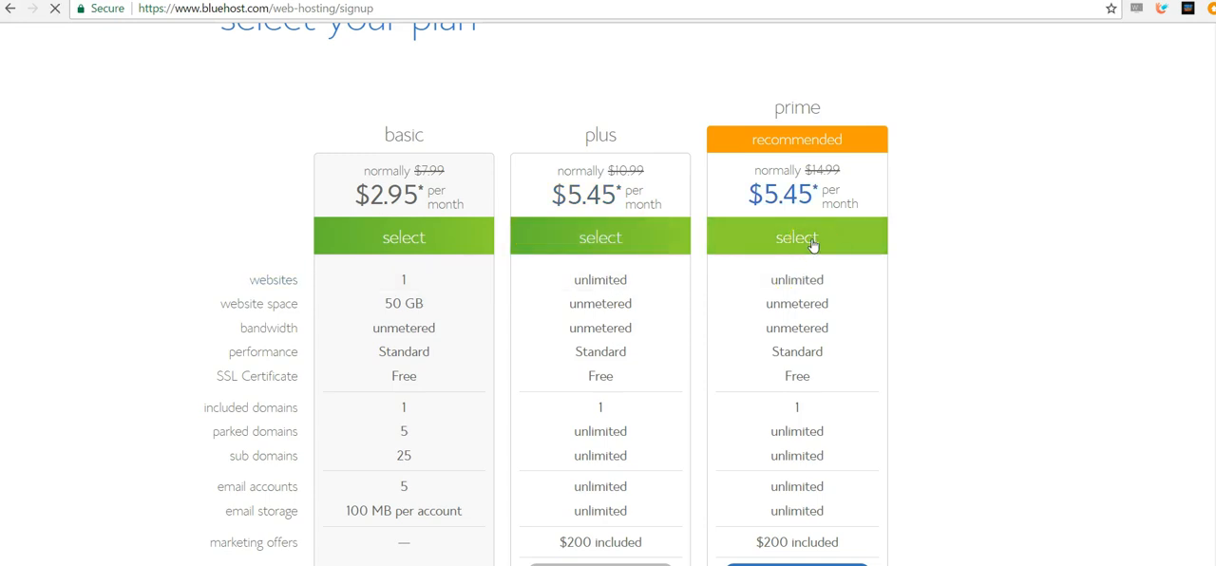
left_click(796, 236)
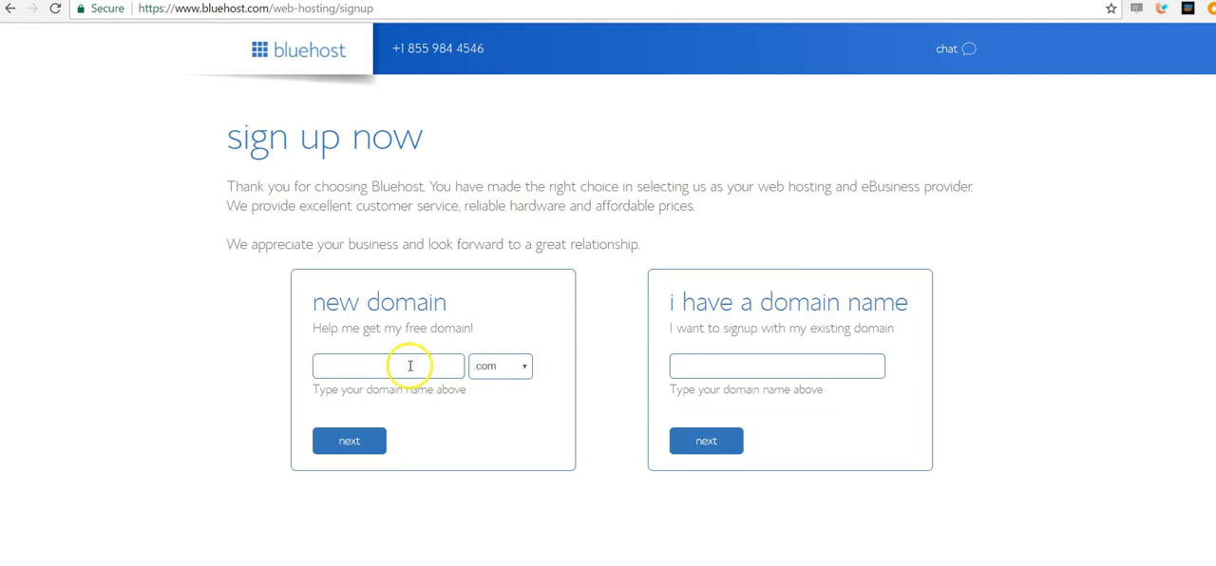
Enter the new domain nobodyhaschosenthis.com and submit it to continue.
left_click(388, 365)
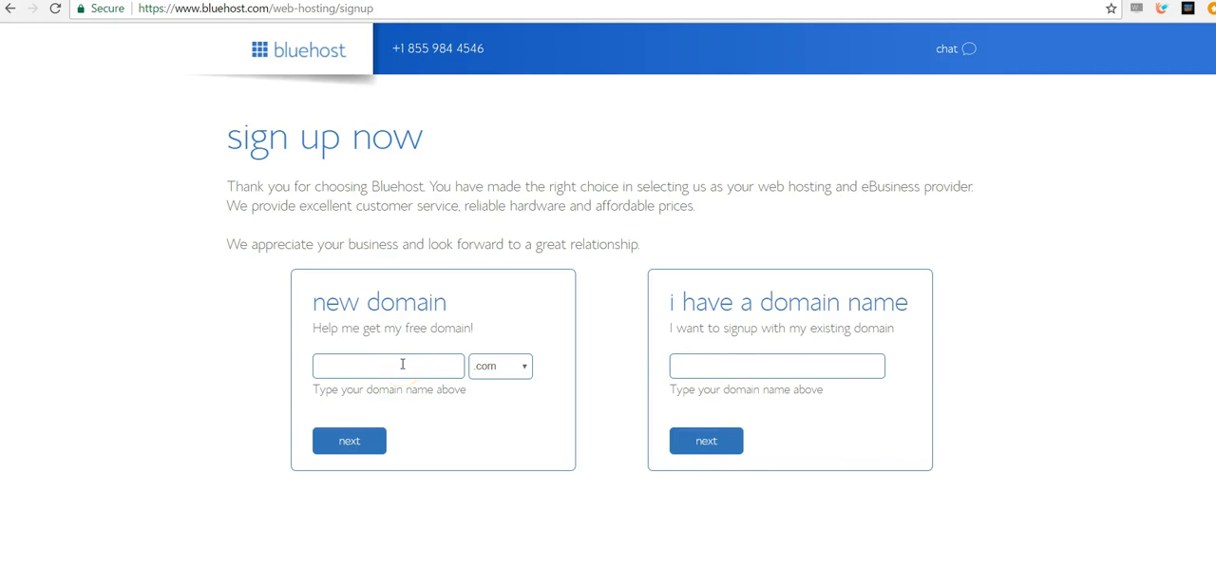
left_click(387, 365)
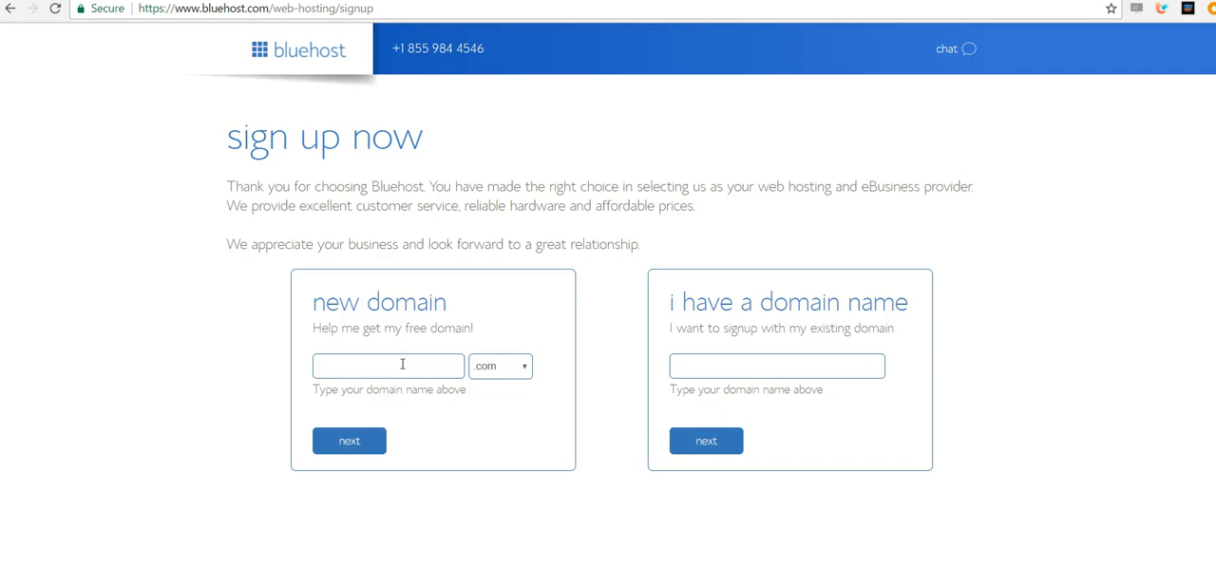
type("nobody")
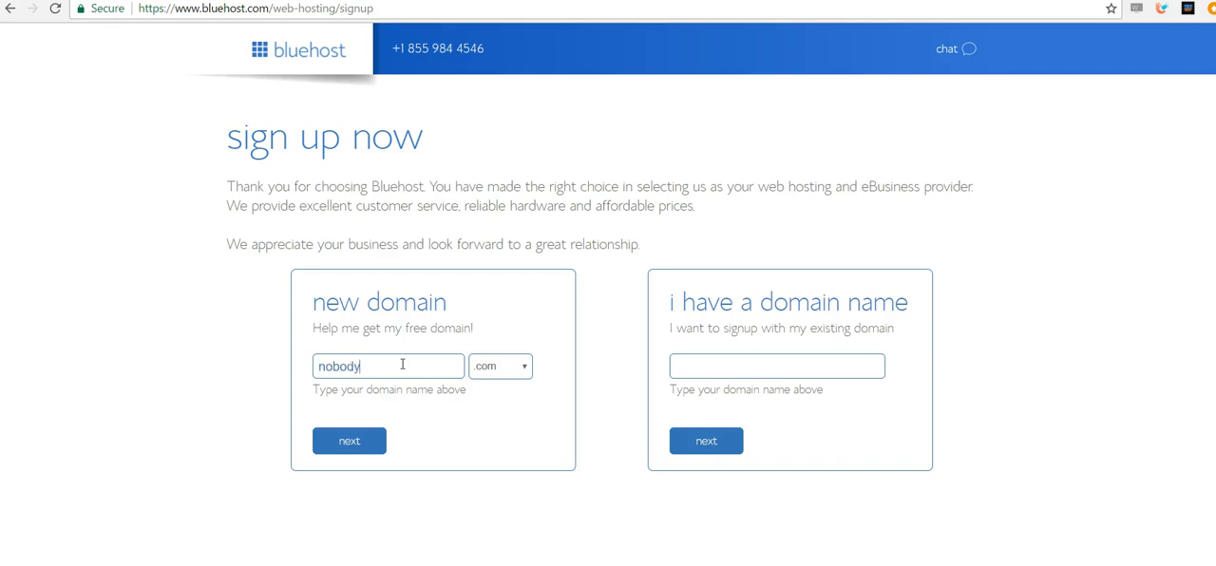
type("haschosen")
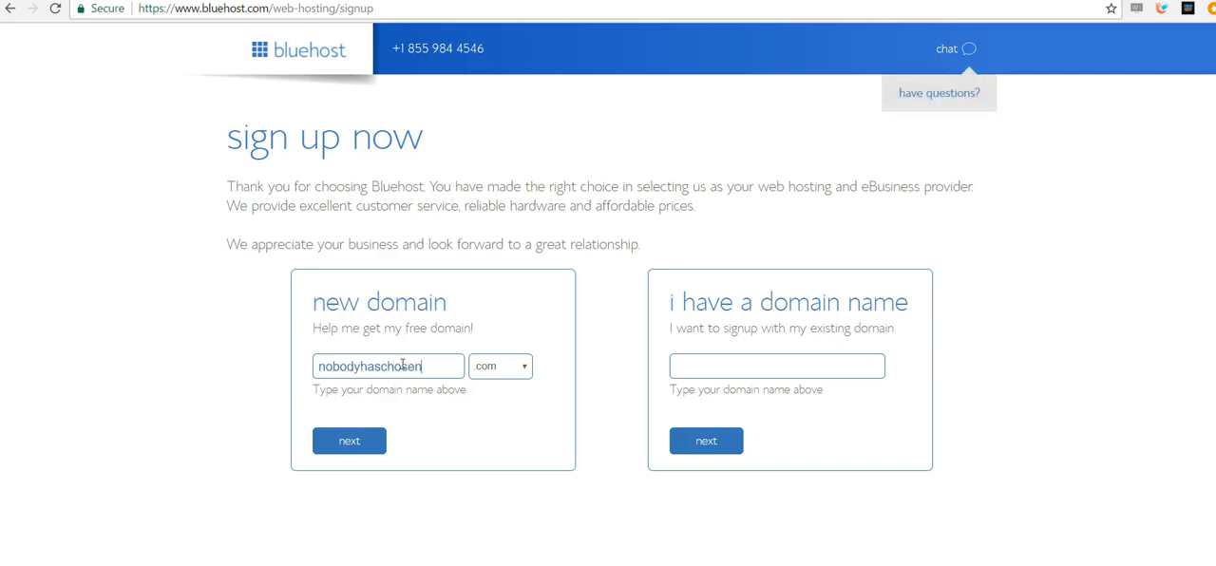
type("this")
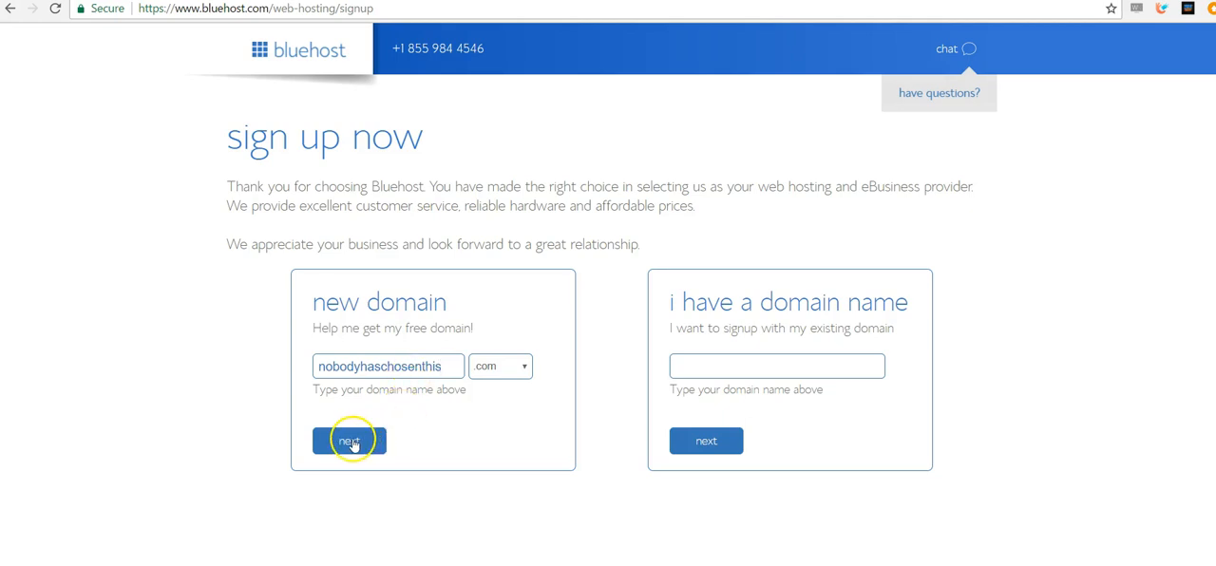
left_click(349, 441)
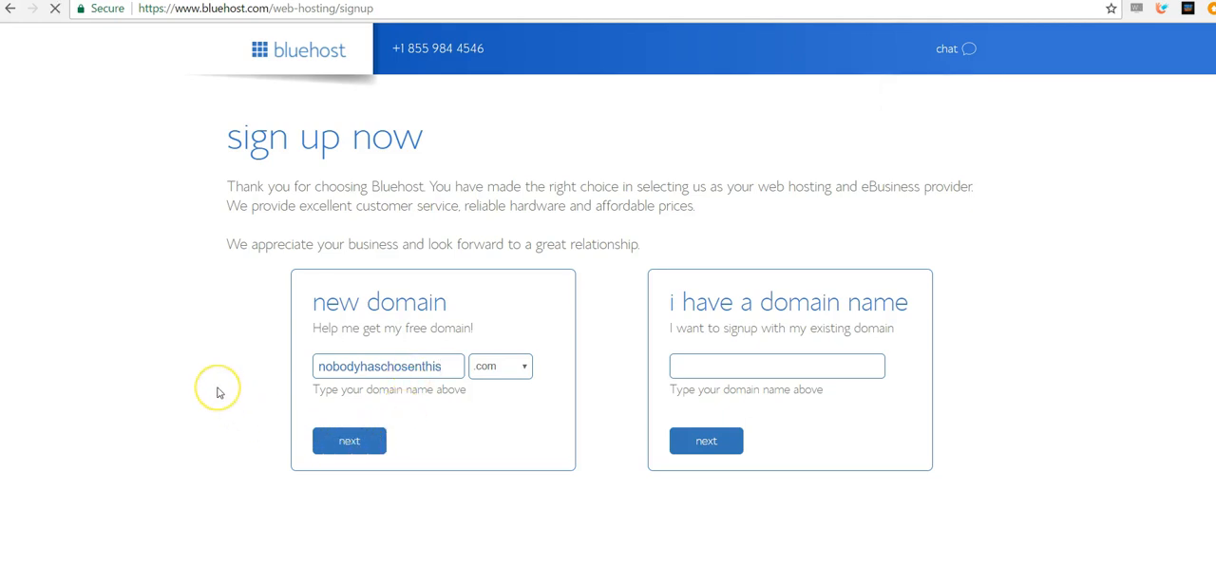
left_click(349, 440)
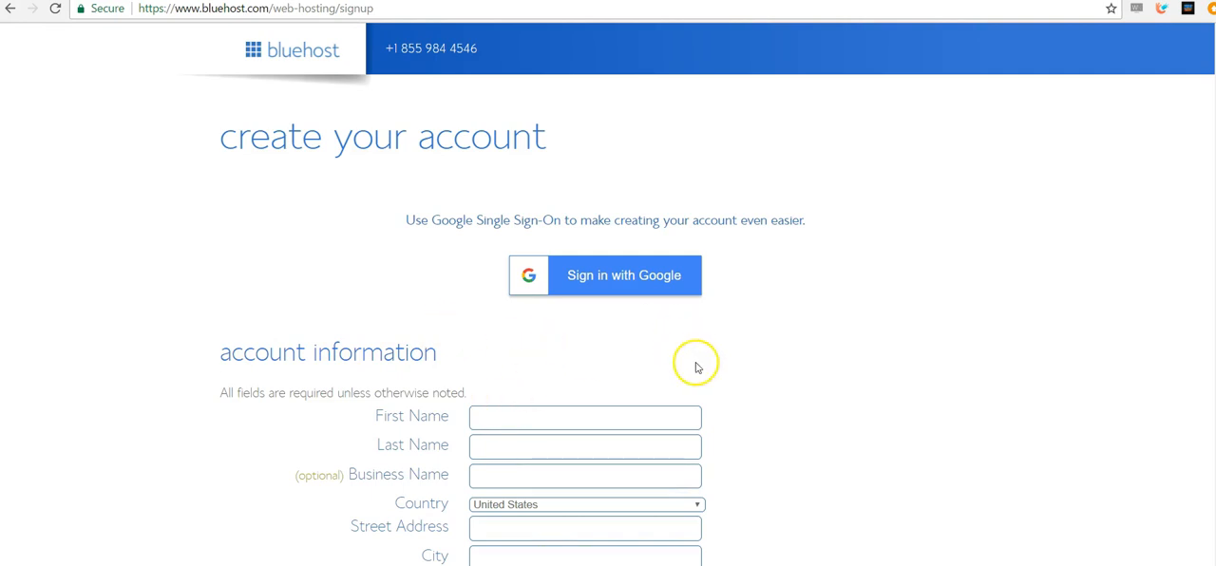
Scroll through the account information form to complete the sign-up.
scroll("down", 3)
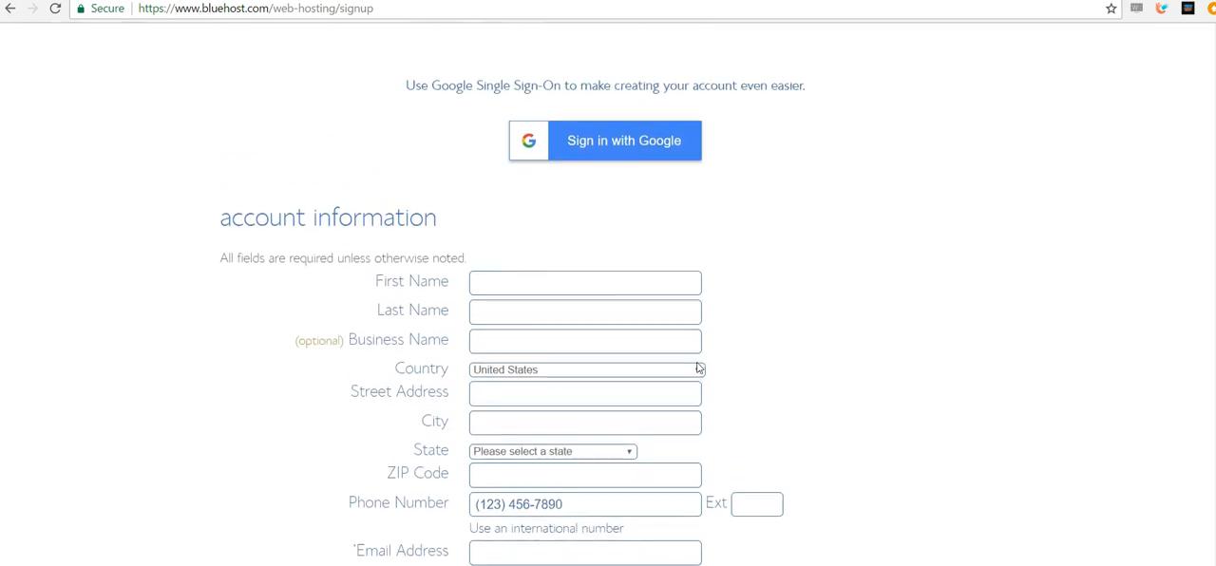
scroll("down", 3)
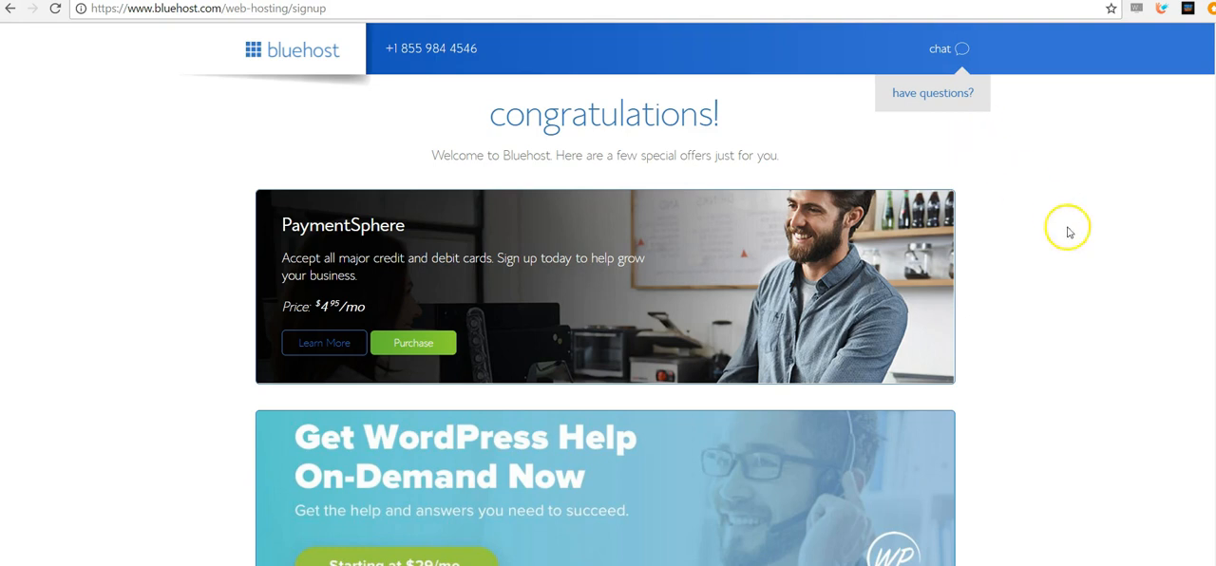
Decline the special add-on offers and go to the Create Your Password page.
scroll("down", 3)
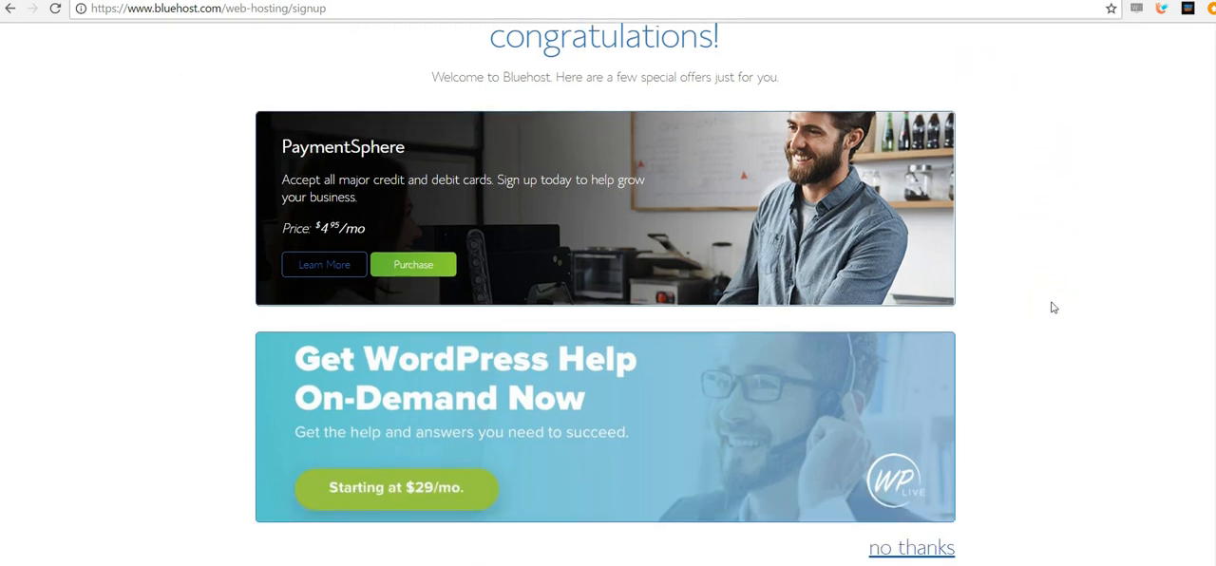
left_click(911, 547)
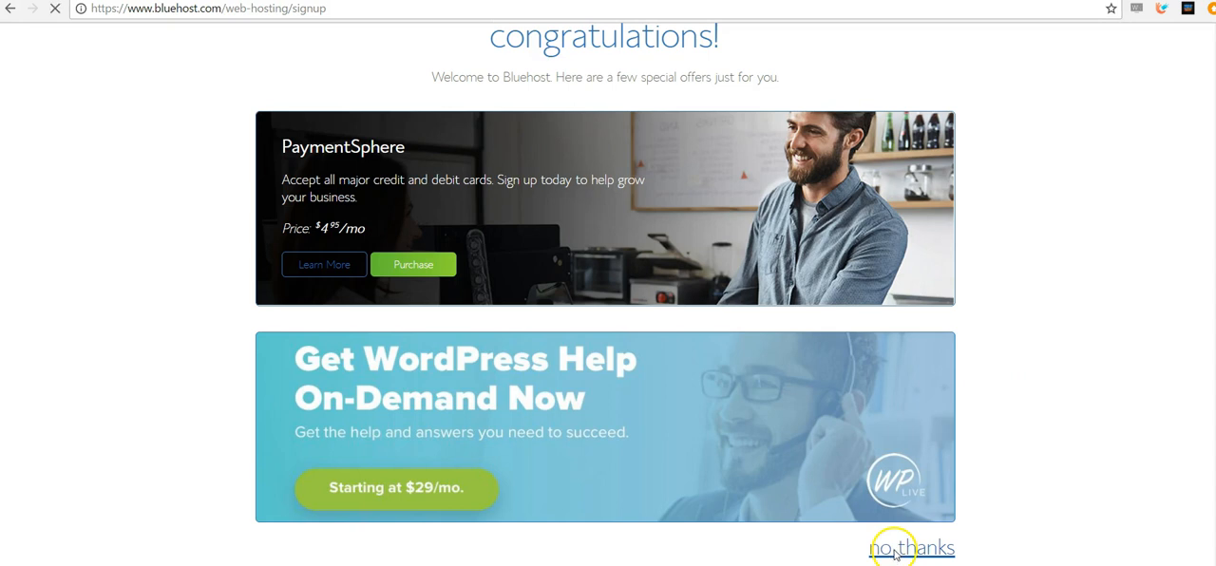
left_click(911, 547)
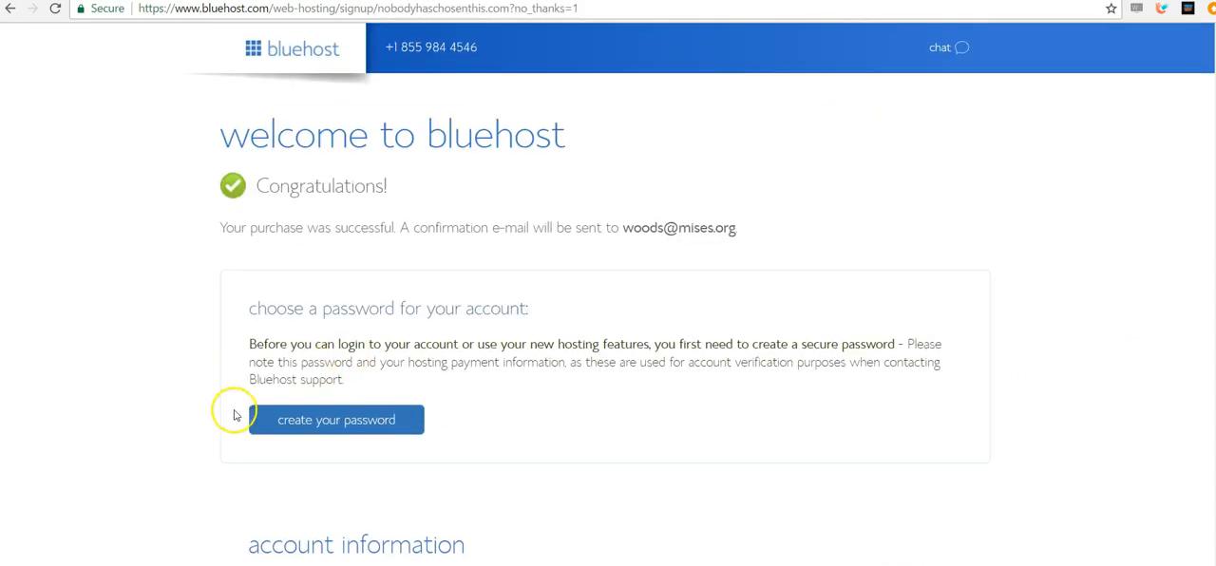
left_click(336, 420)
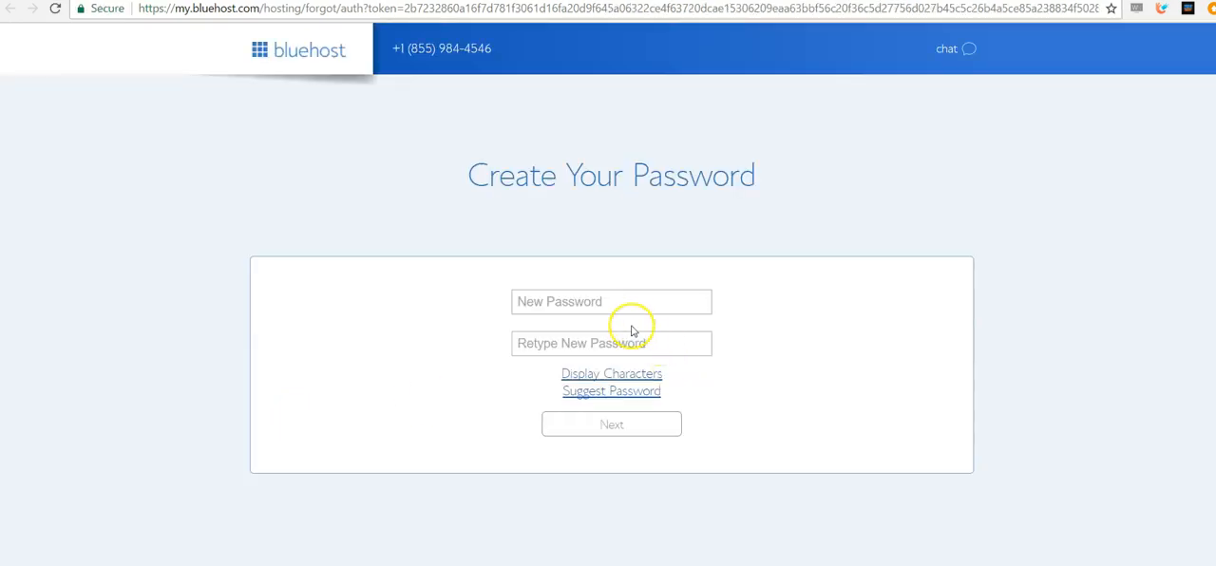
Create the new account password, accept the privacy policy and terms, and log in.
left_click(612, 300)
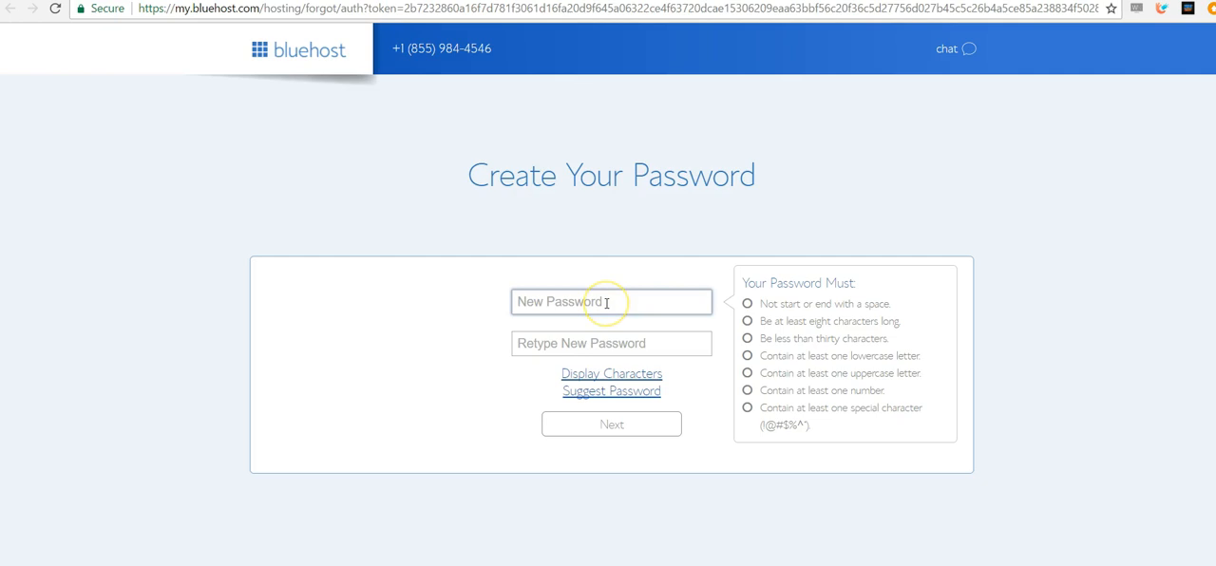
mouse_move(1023, 349)
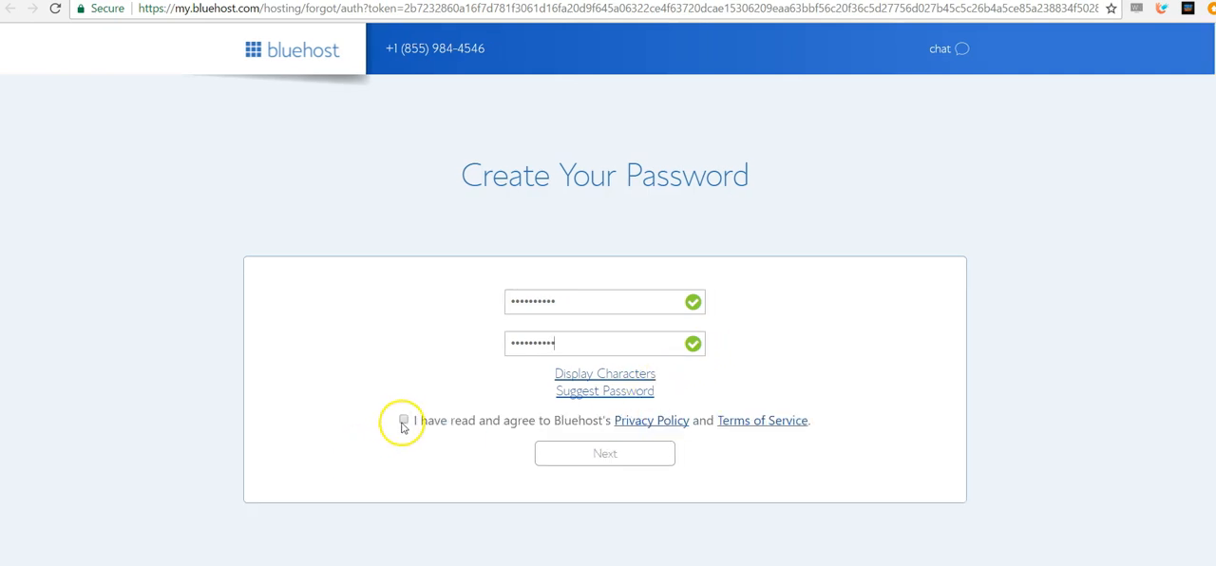
left_click(402, 420)
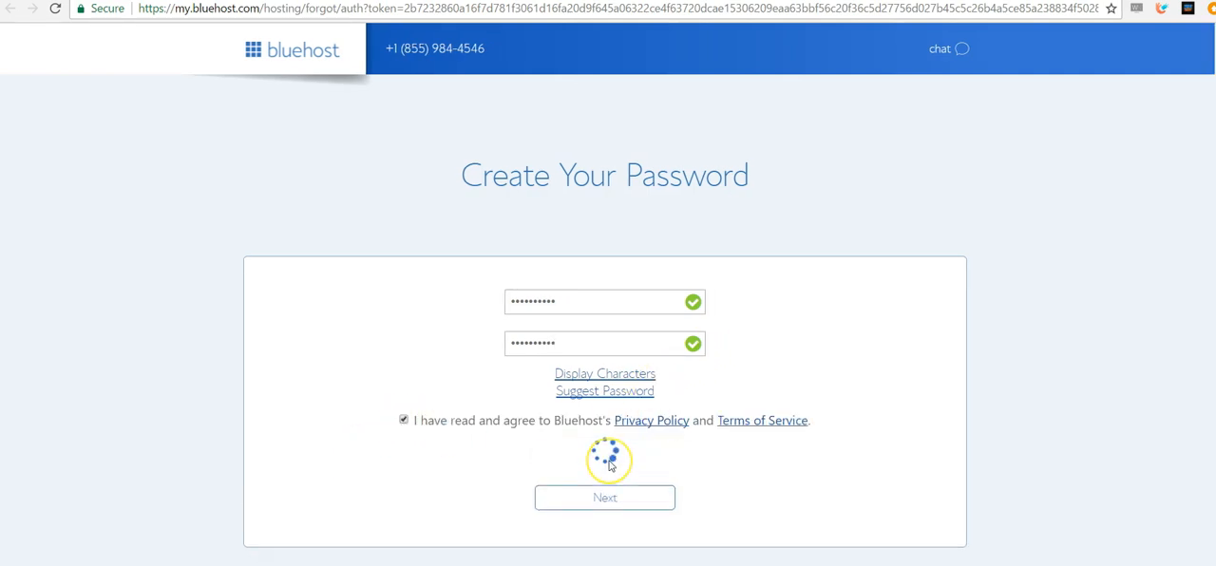
left_click(604, 497)
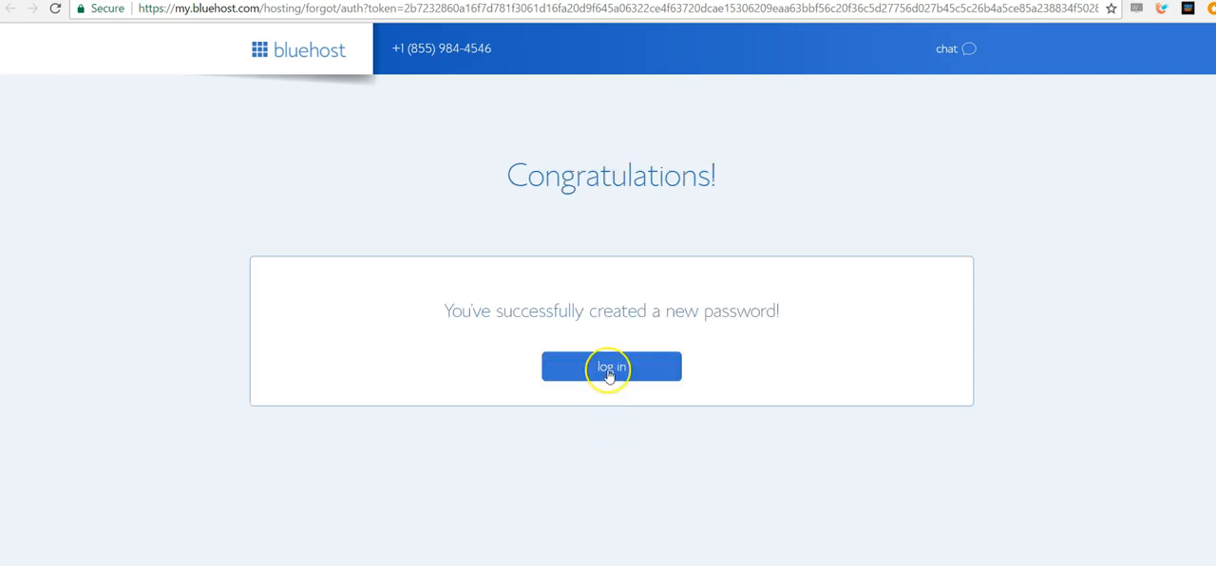
left_click(612, 366)
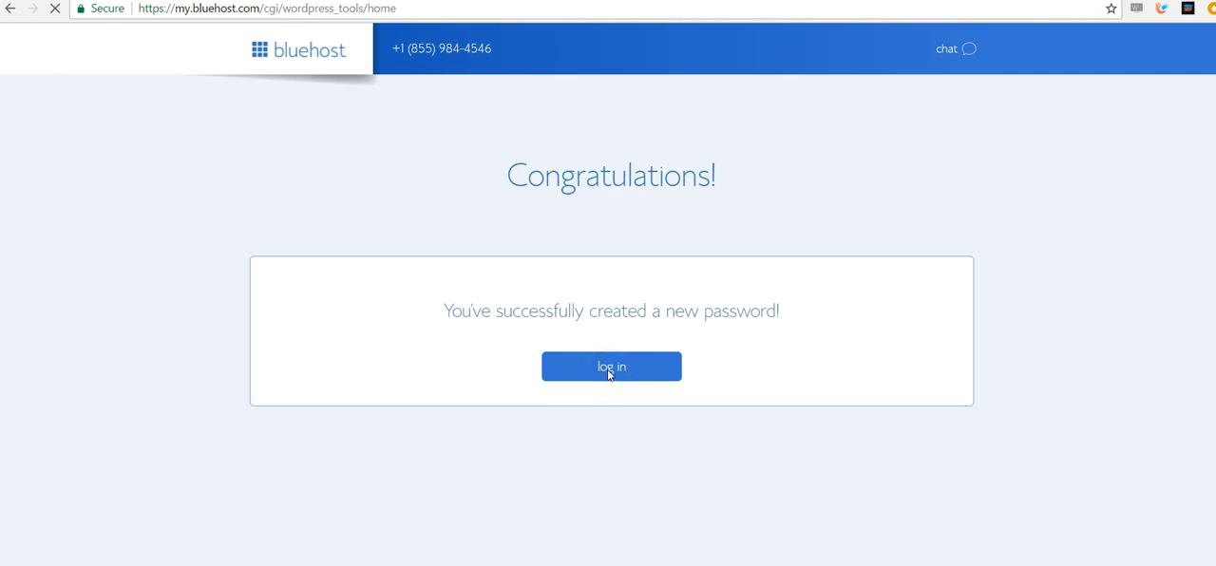
Continue into the Bluehost account home while the WordPress site installs.
left_click(611, 366)
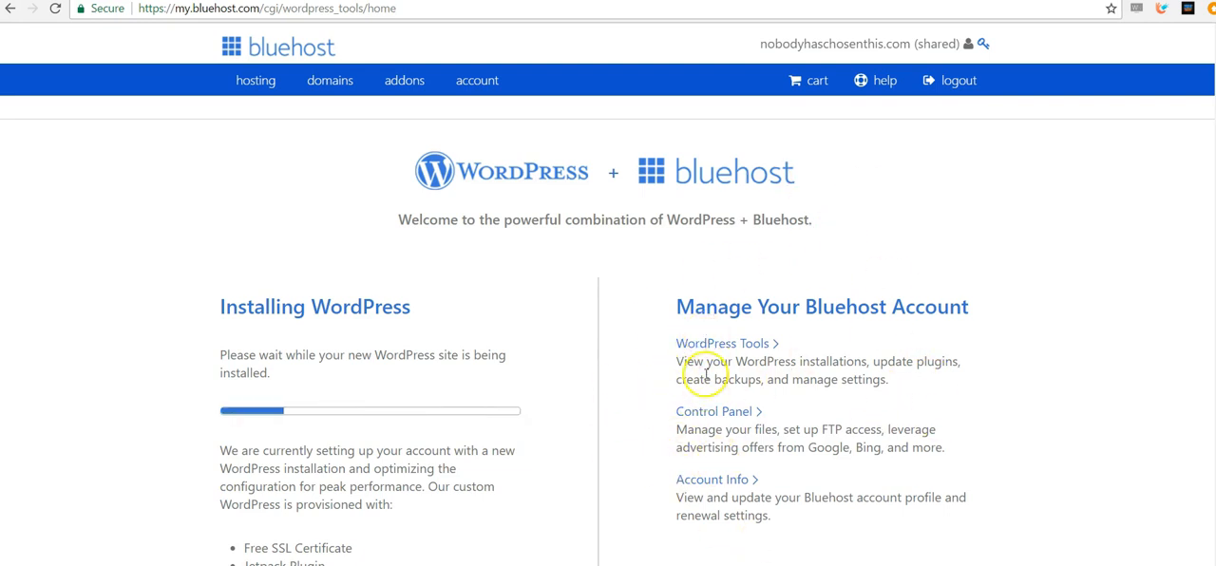
mouse_move(945, 247)
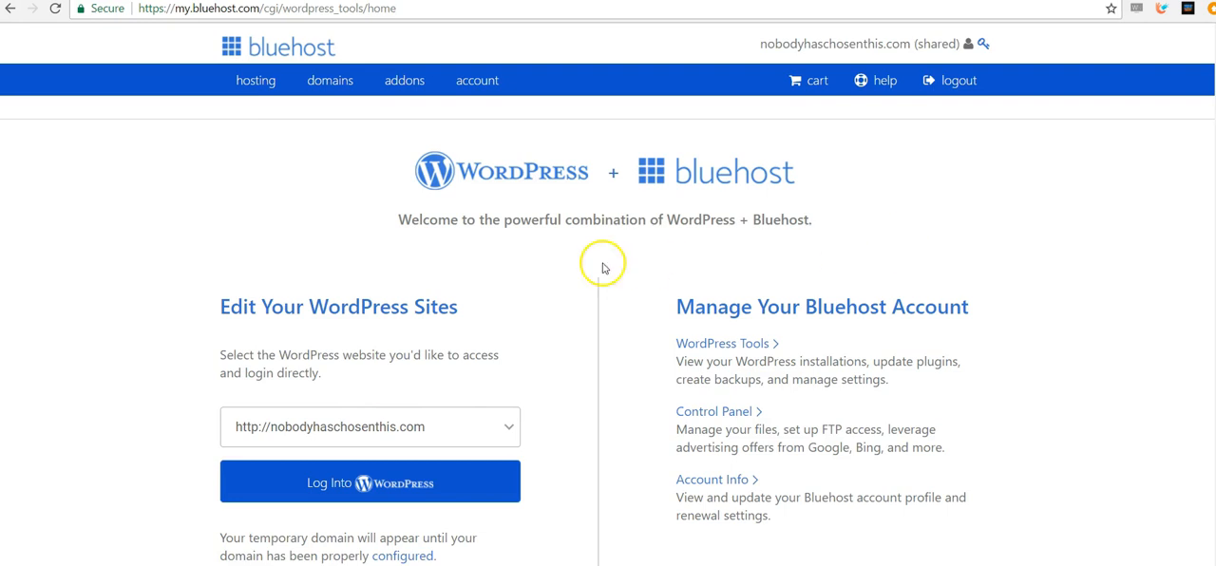
mouse_move(555, 393)
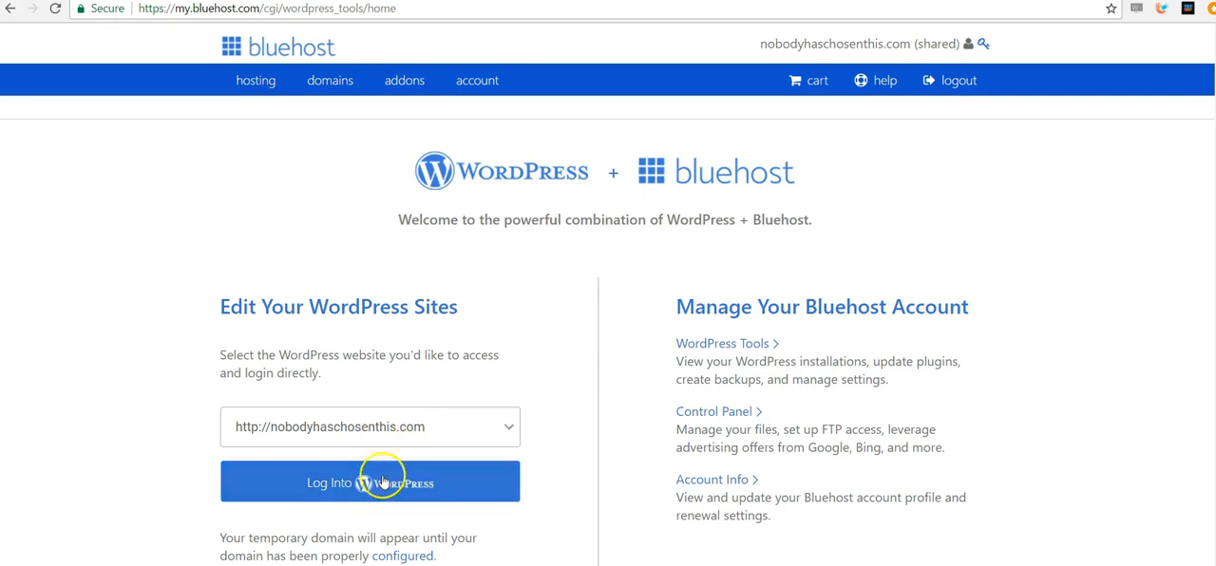
Log into the nobodyhaschosenthis.com WordPress admin and go to Appearance.
left_click(368, 483)
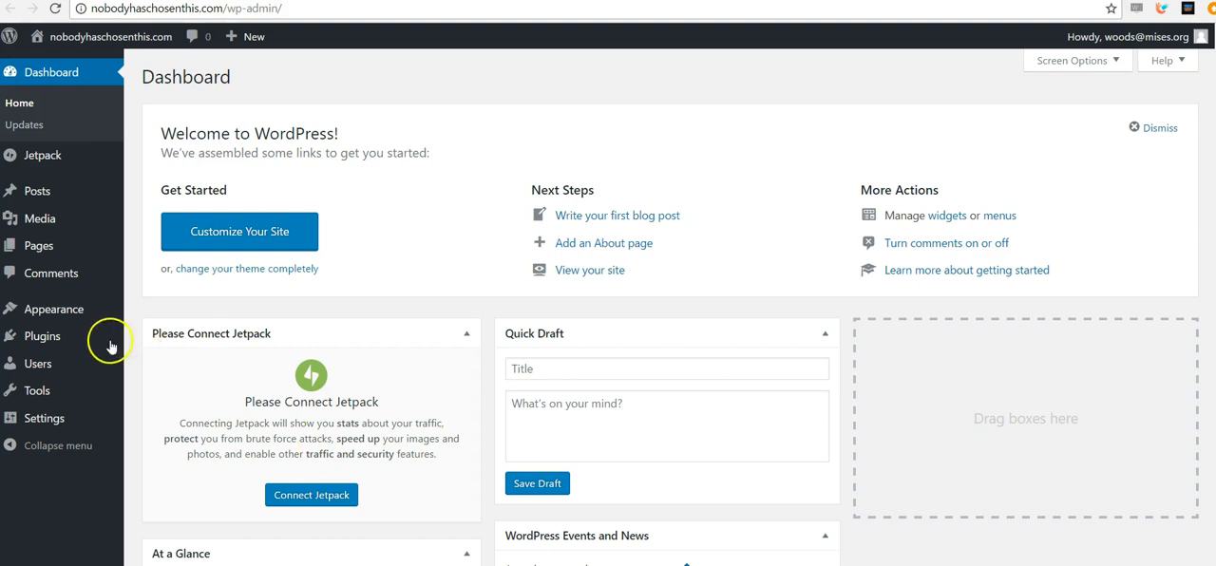
mouse_move(45, 310)
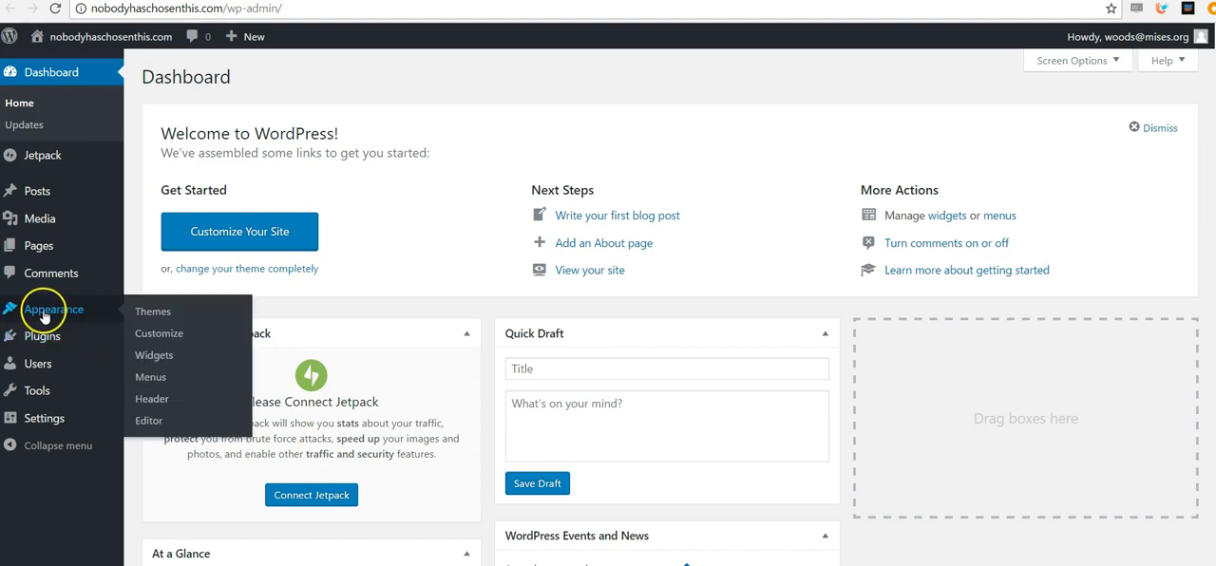
mouse_move(95, 315)
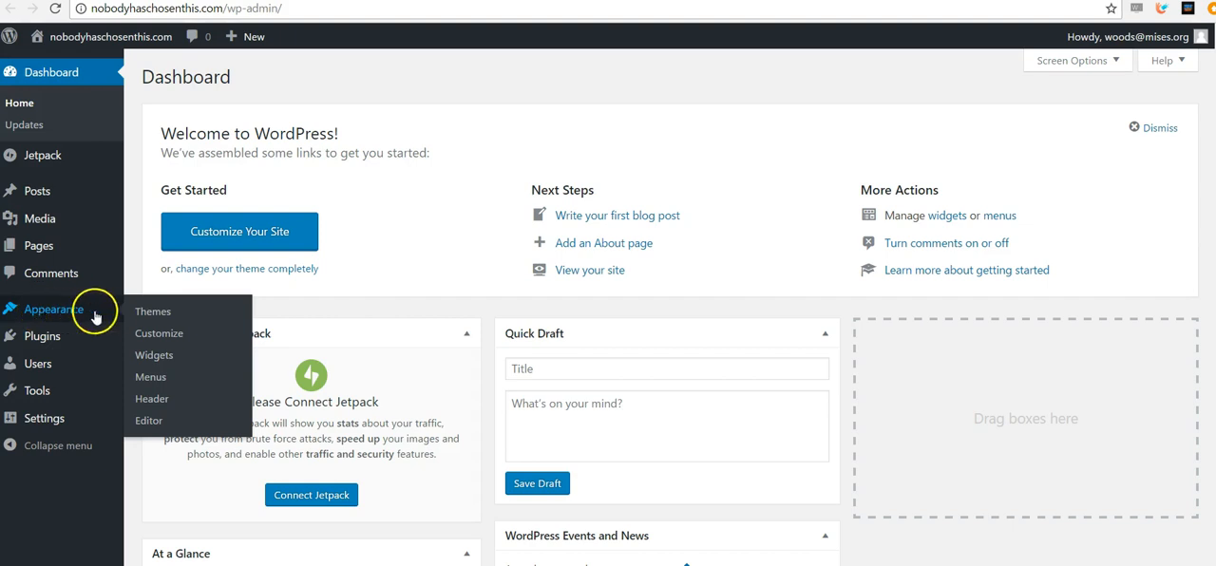
left_click(152, 311)
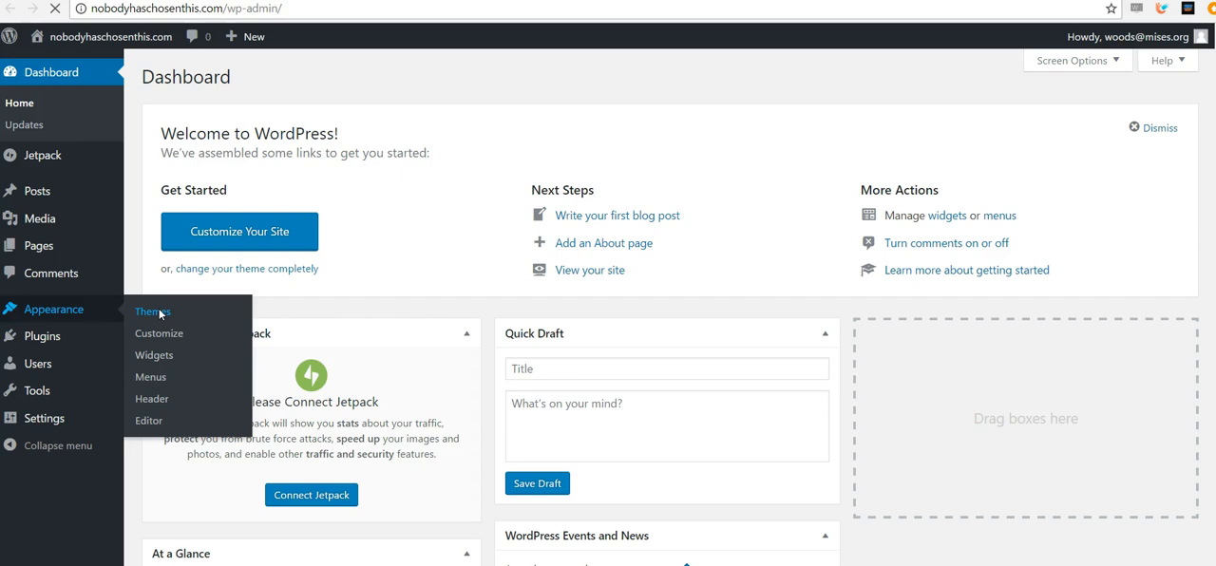
Show the Themes page listing Twenty Seventeen, Twenty Fifteen and Twenty Sixteen.
left_click(152, 312)
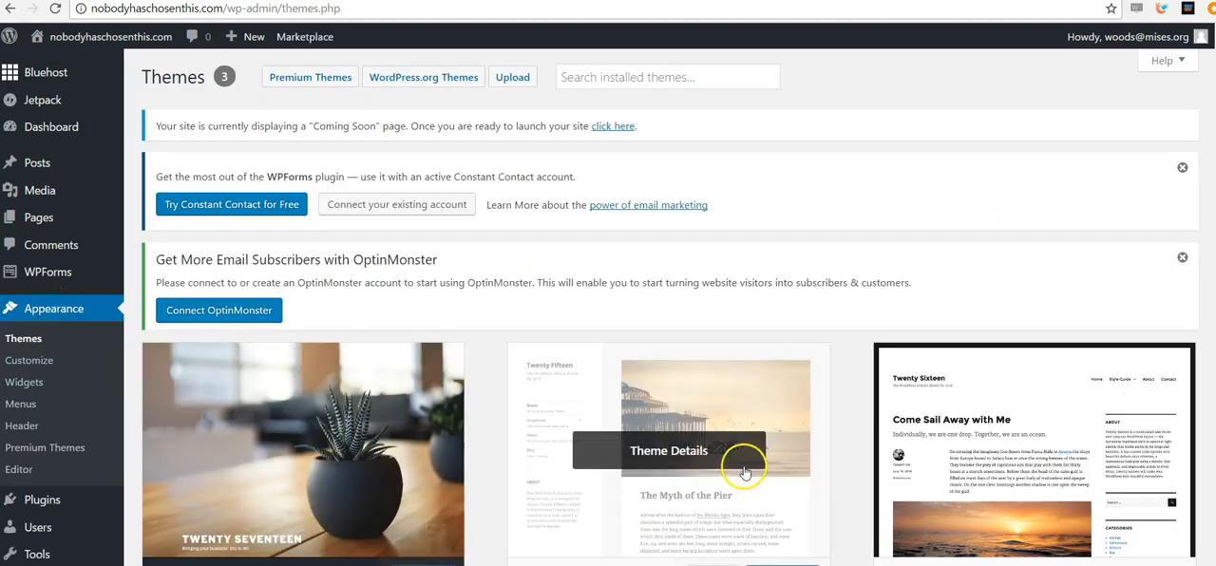
mouse_move(459, 314)
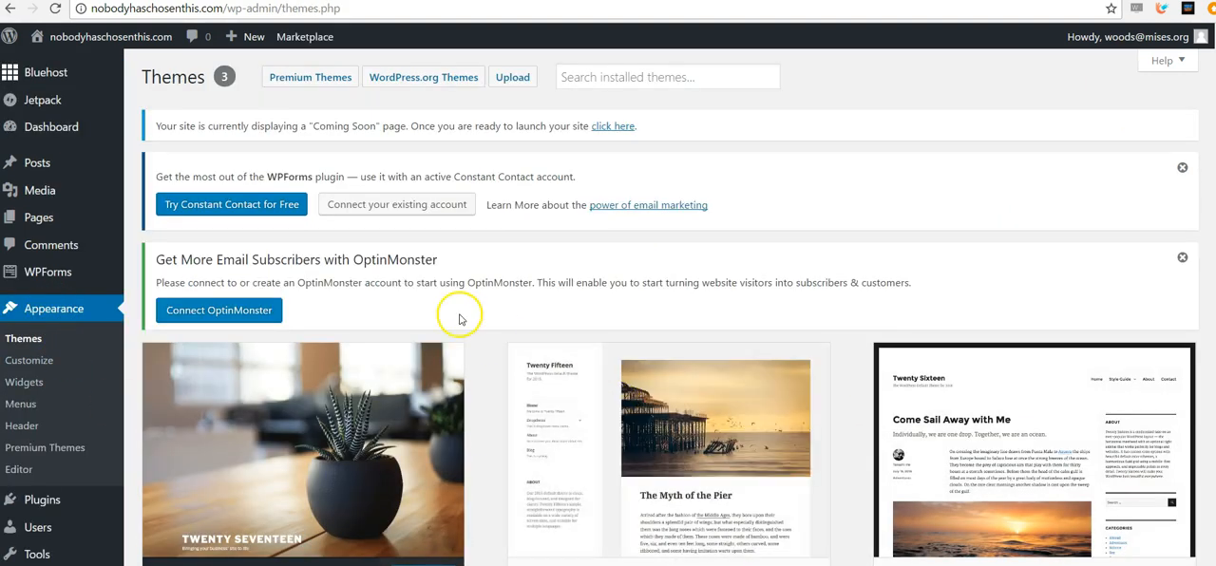
mouse_move(293, 103)
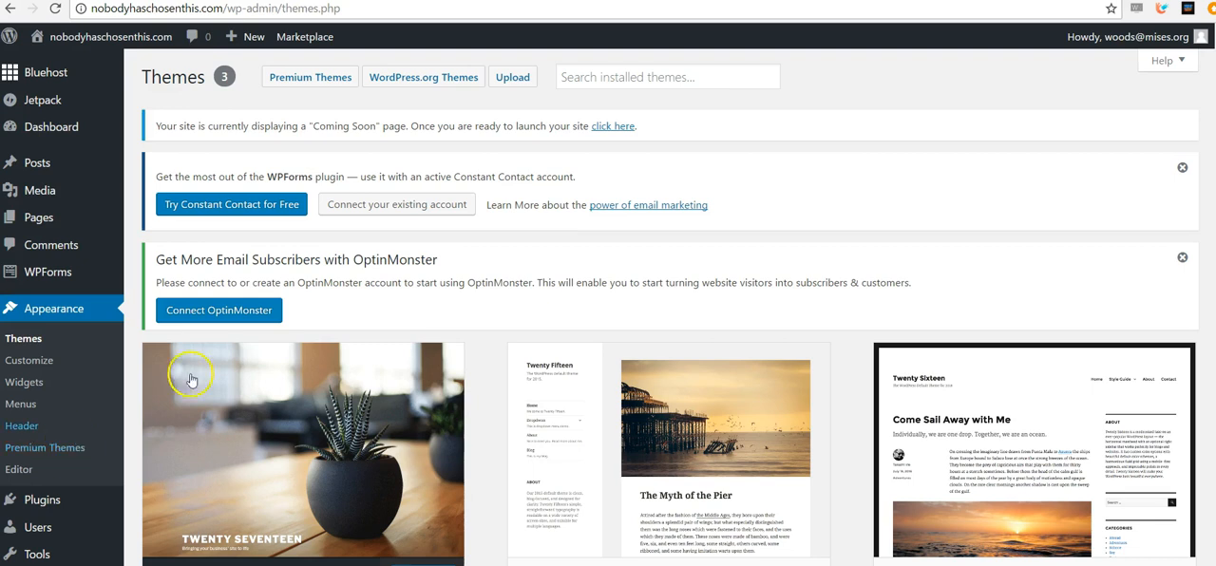
mouse_move(741, 194)
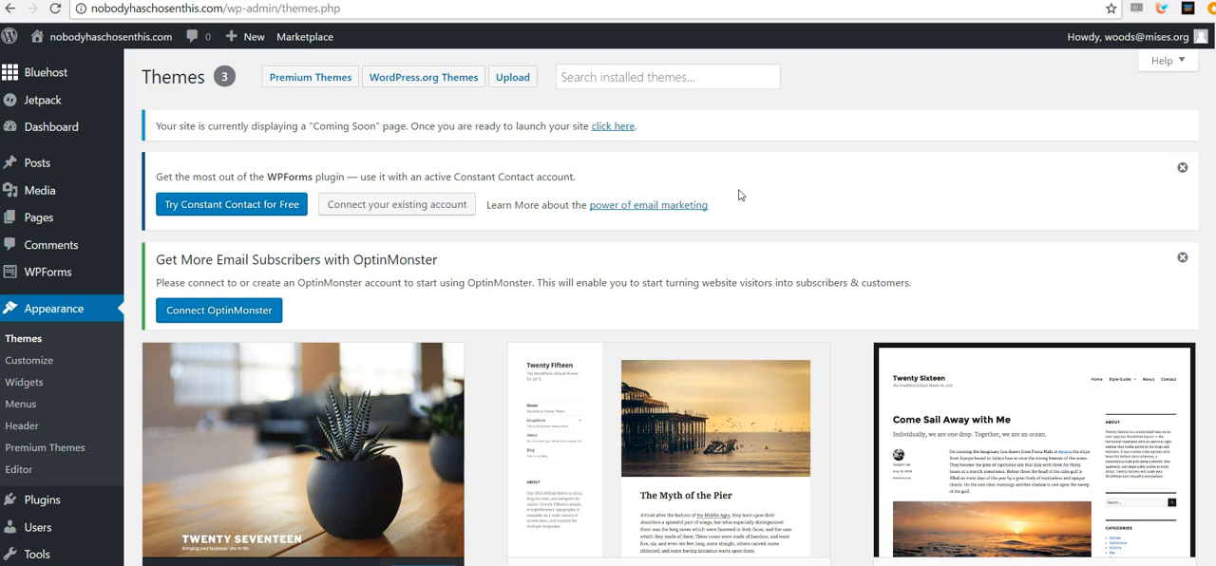
mouse_move(784, 209)
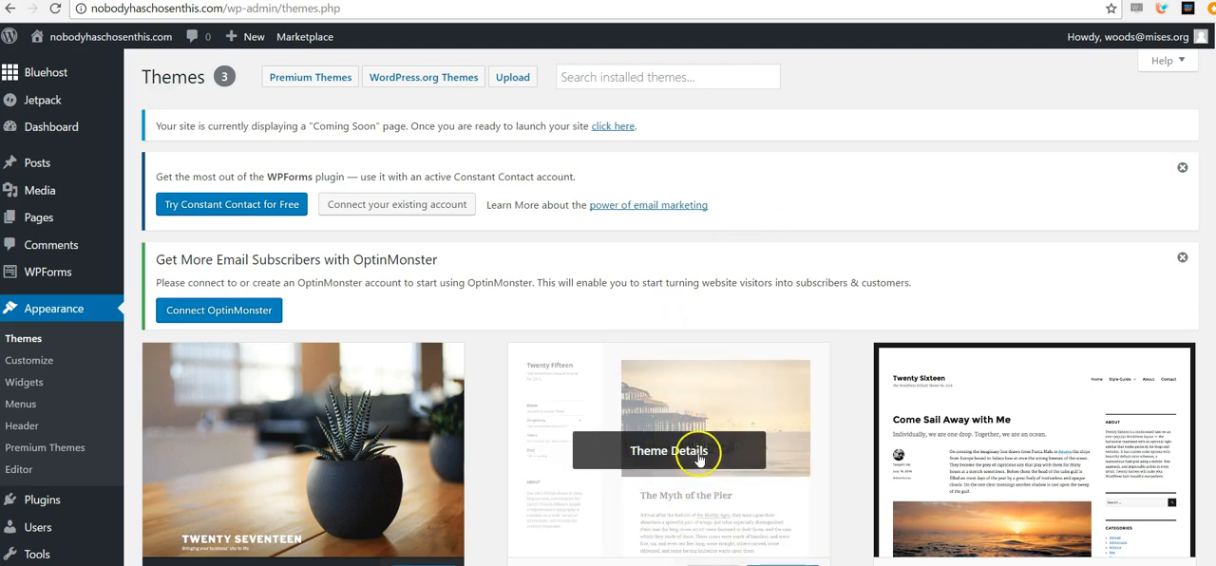
scroll("down", 3)
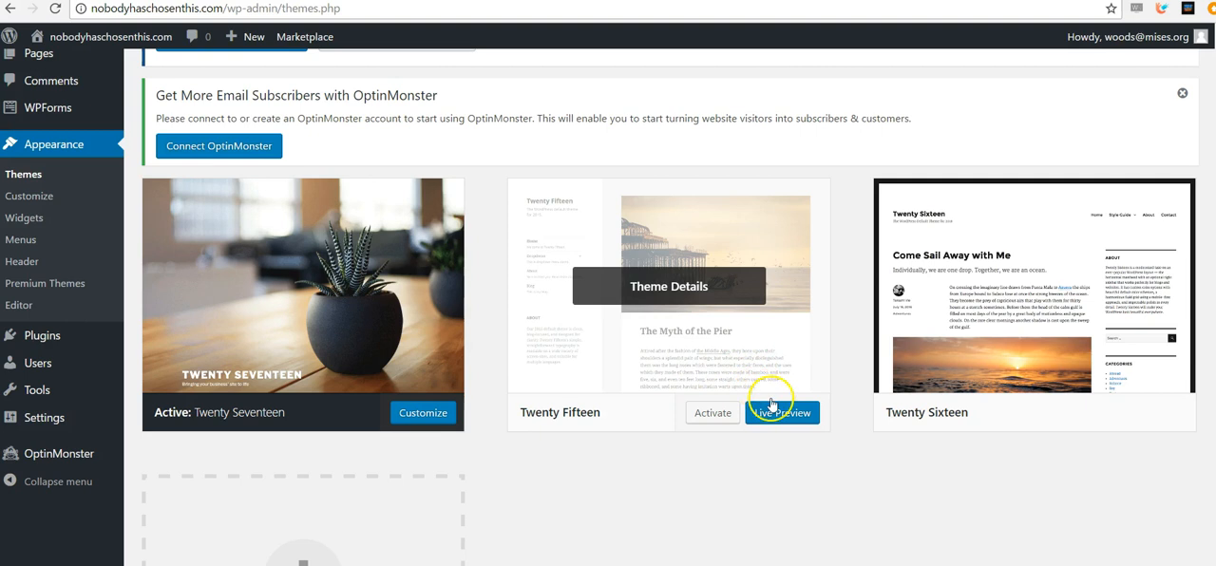
Launch the Live Preview of the Twenty Fifteen theme in the customizer.
left_click(783, 412)
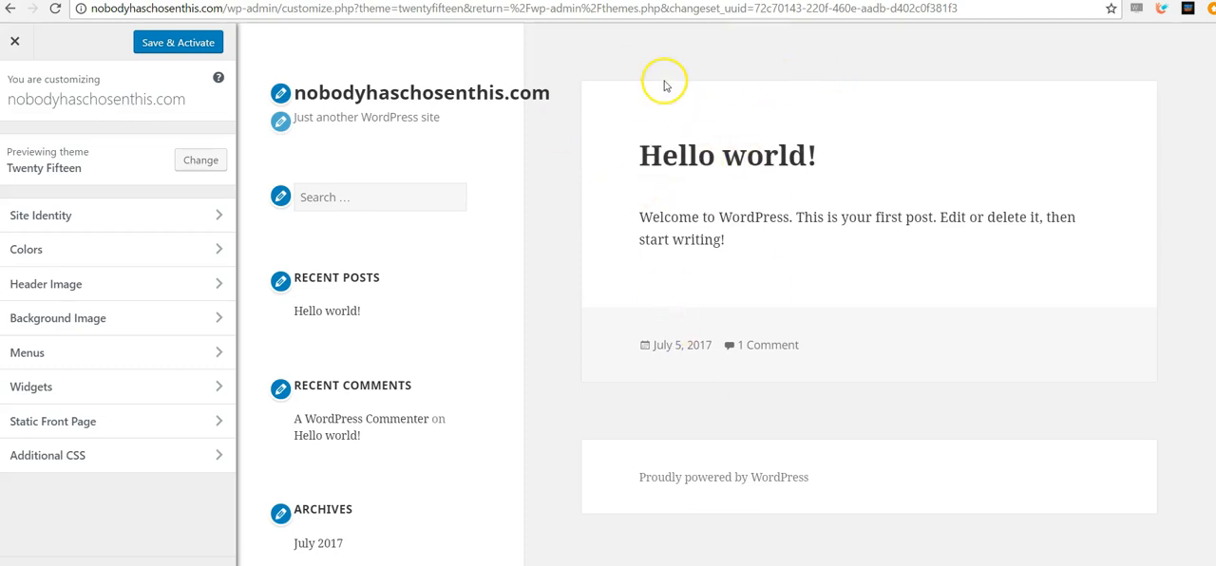
mouse_move(266, 248)
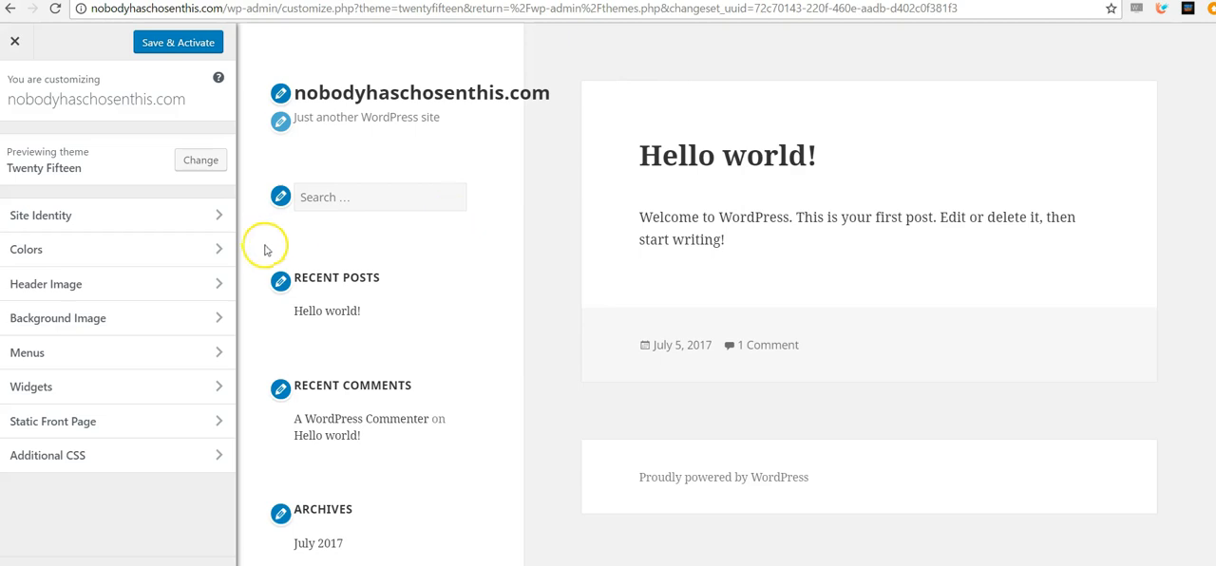
mouse_move(46, 285)
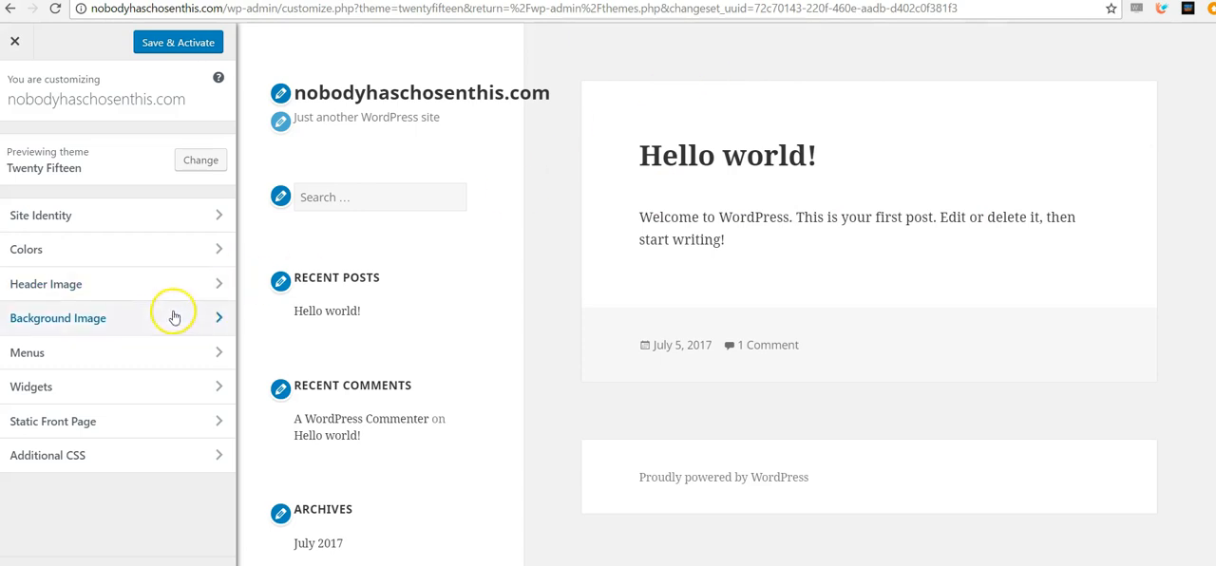
mouse_move(678, 264)
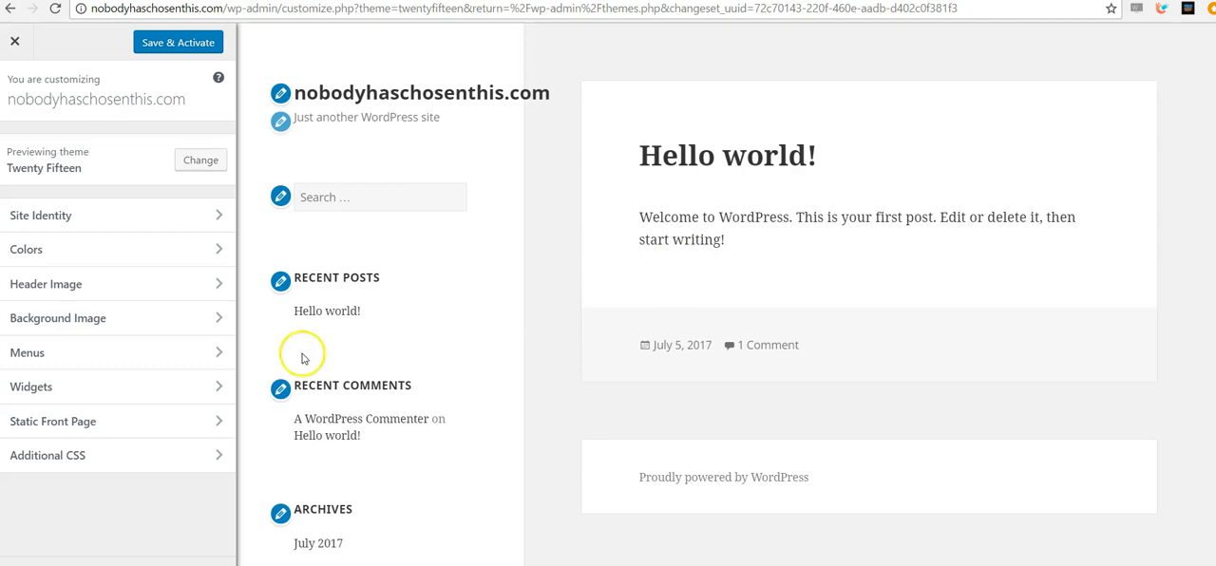
mouse_move(646, 284)
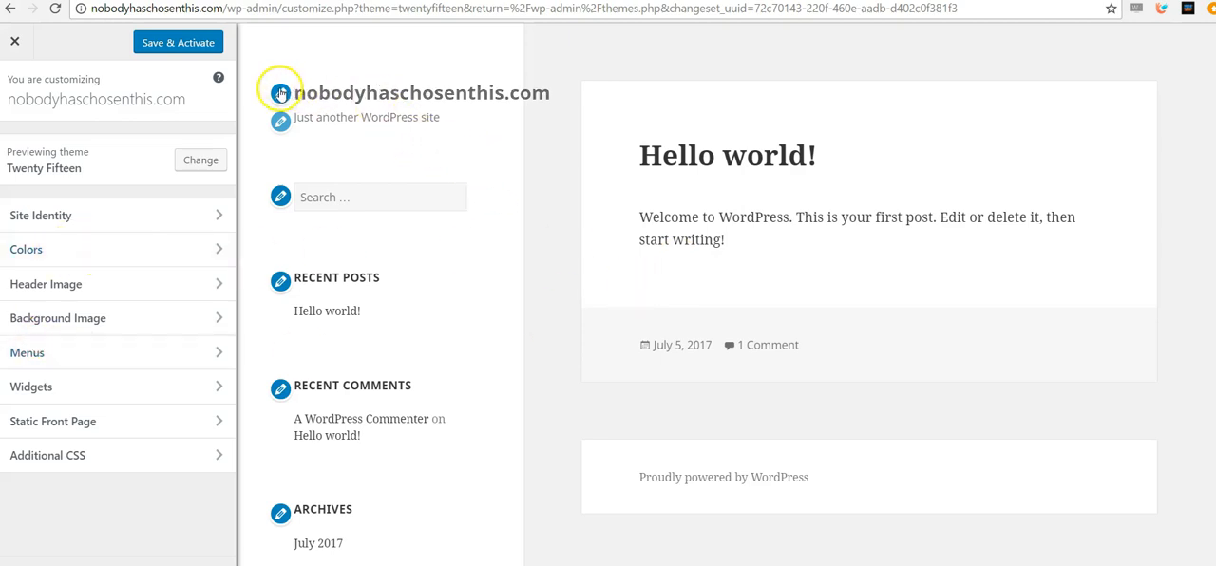
mouse_move(285, 254)
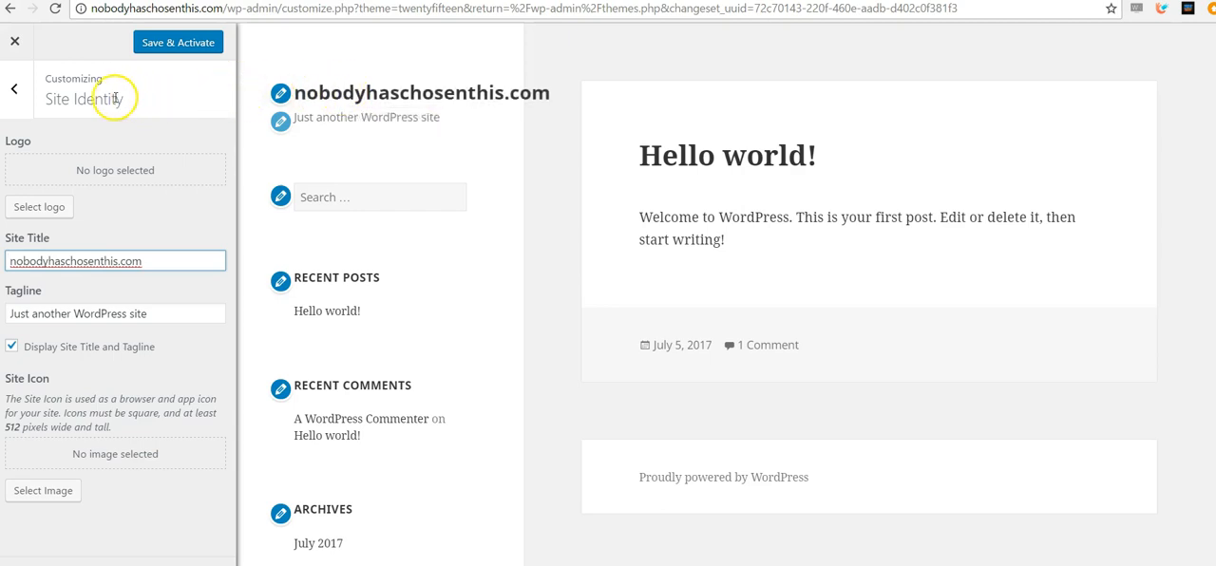
mouse_move(118, 121)
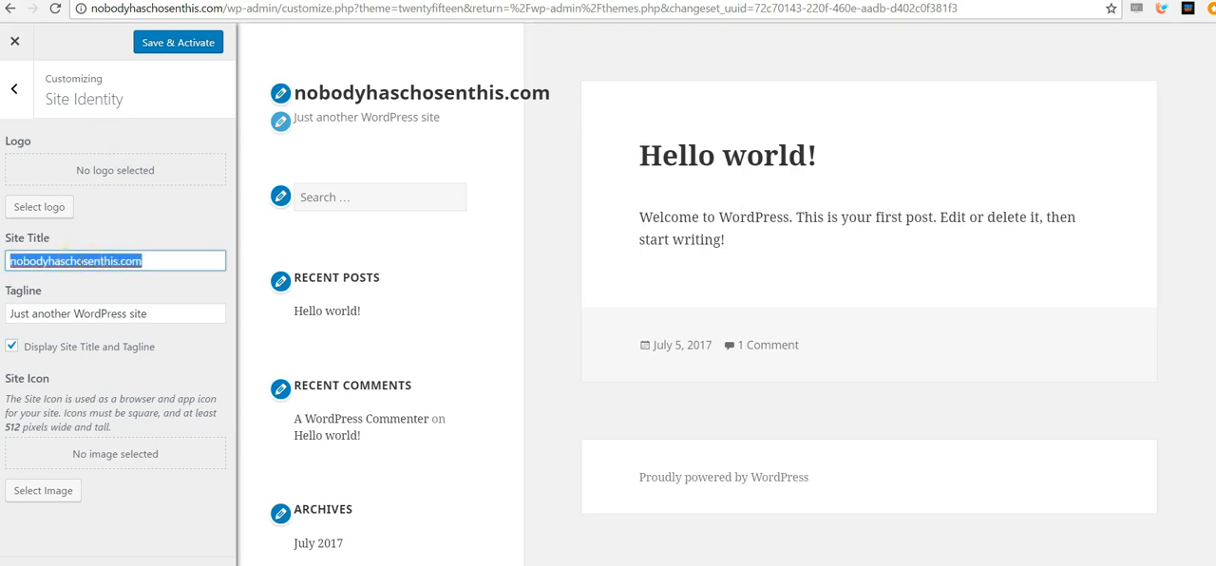
Set the site title to 'Horse Racing' and the tagline to 'Your best source' in the customizer.
type("Horse Racing To")
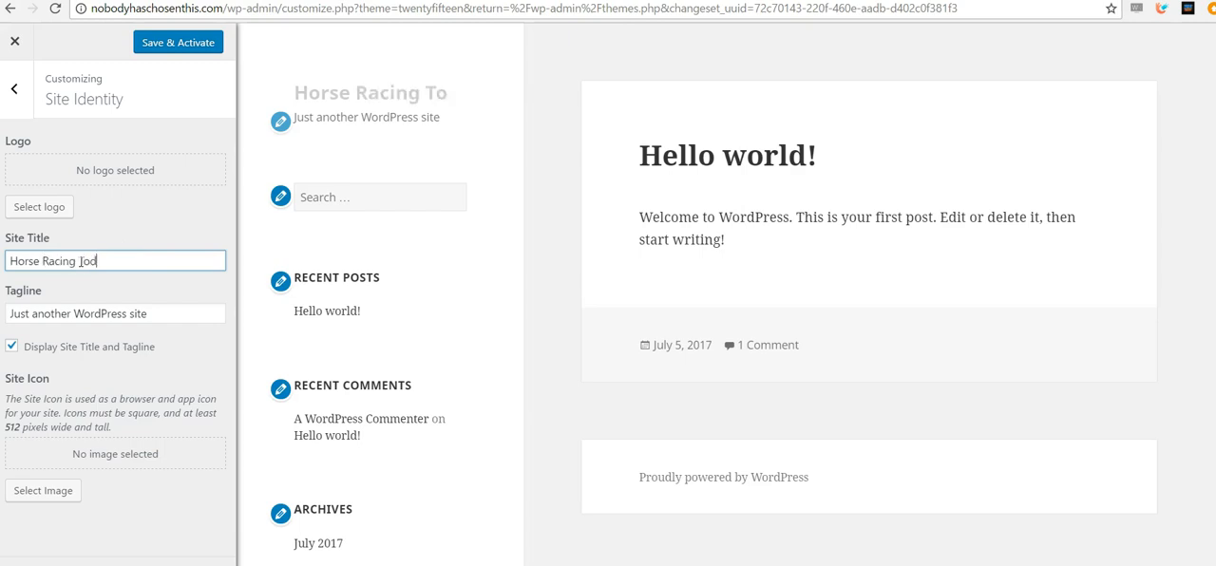
type("da")
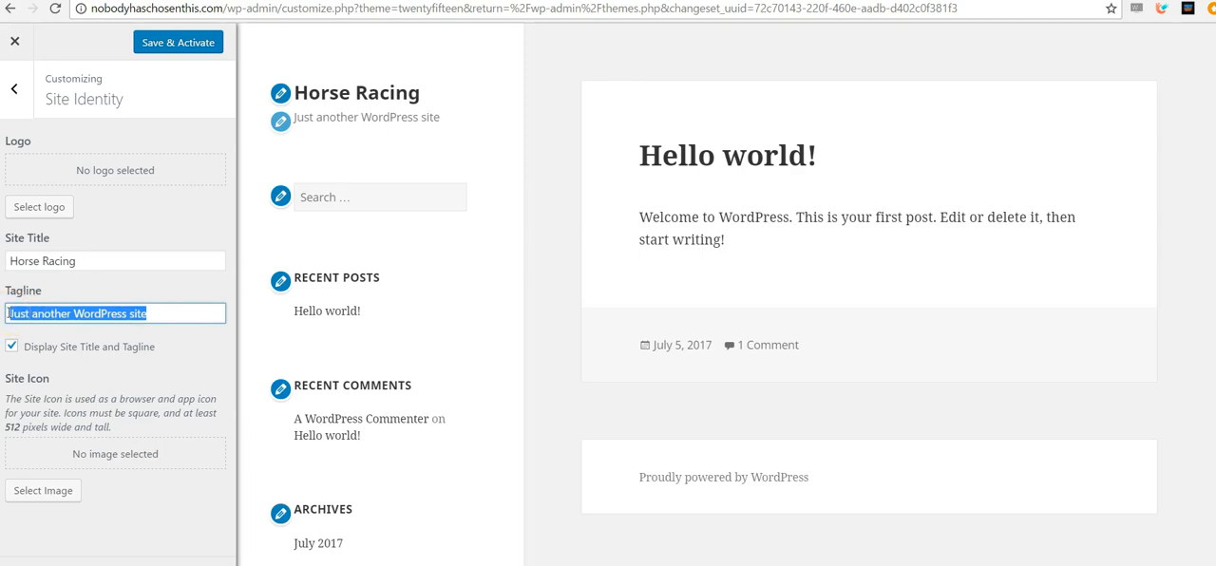
type("M")
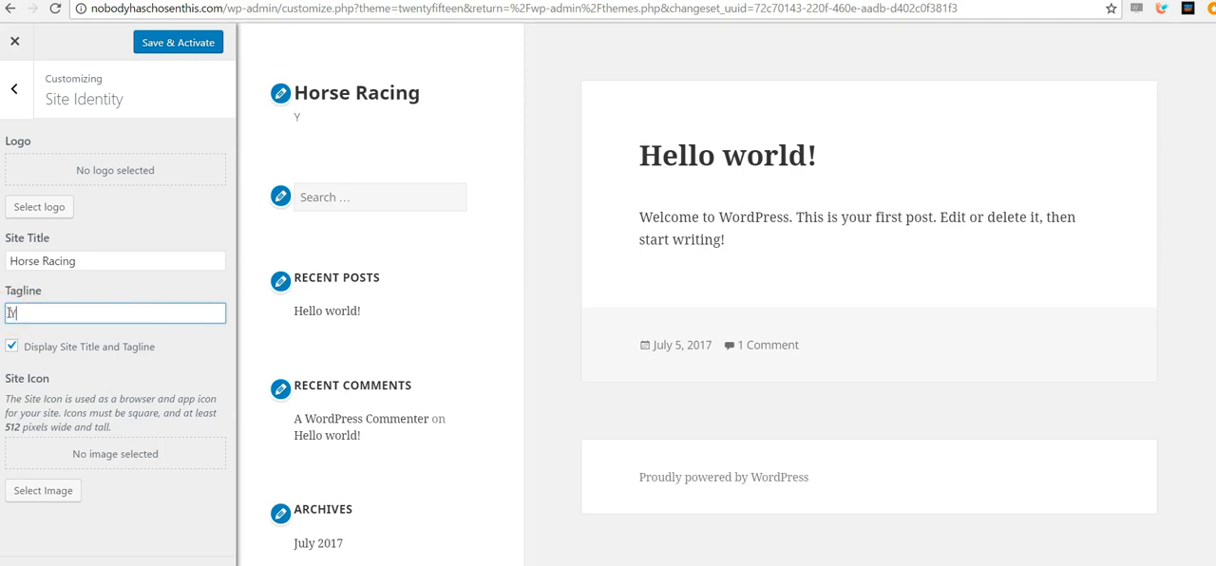
type("our best sou")
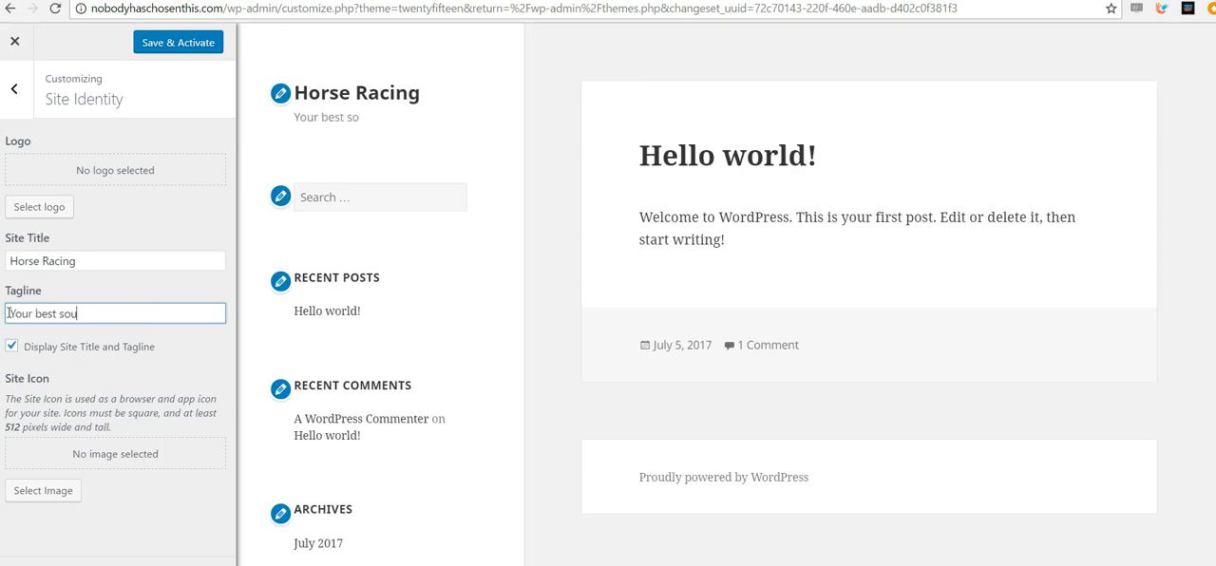
type("rce")
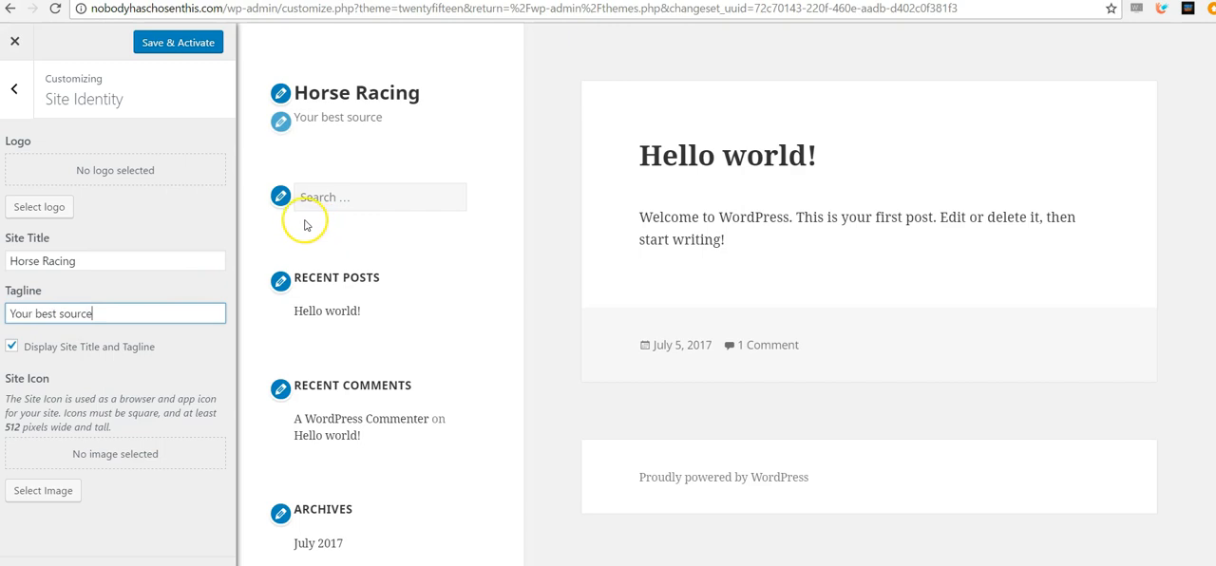
scroll("down", 3)
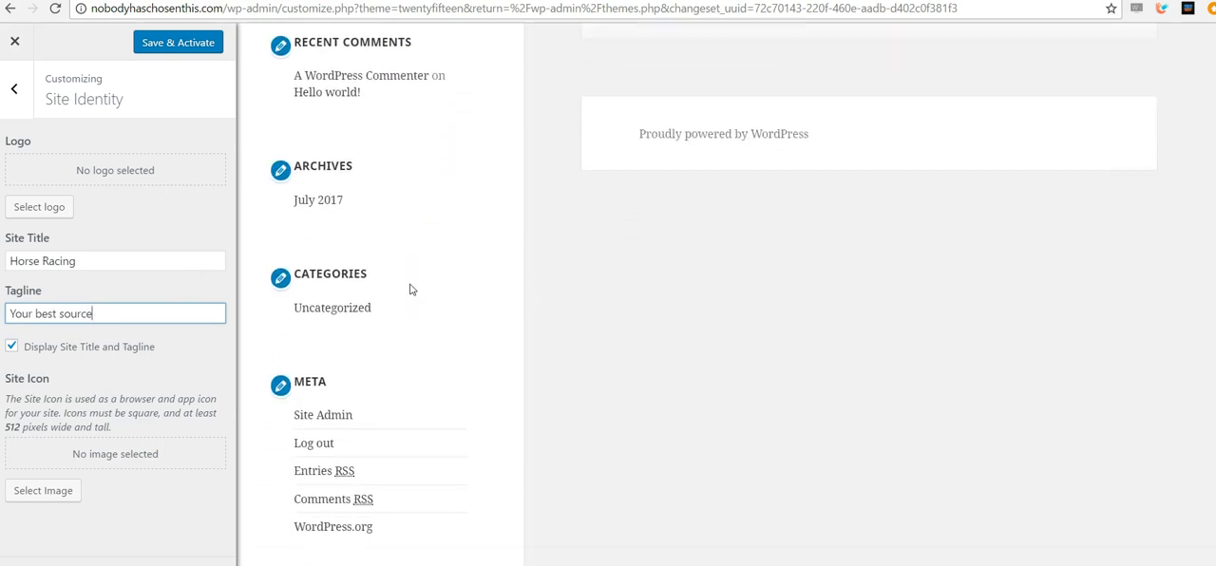
mouse_move(463, 199)
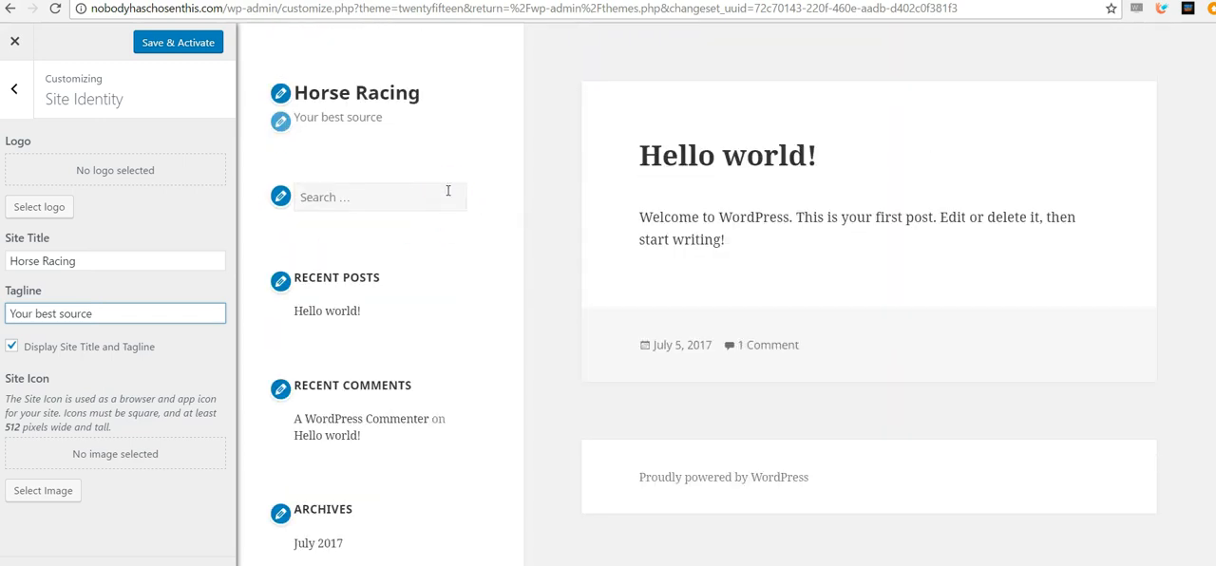
mouse_move(558, 228)
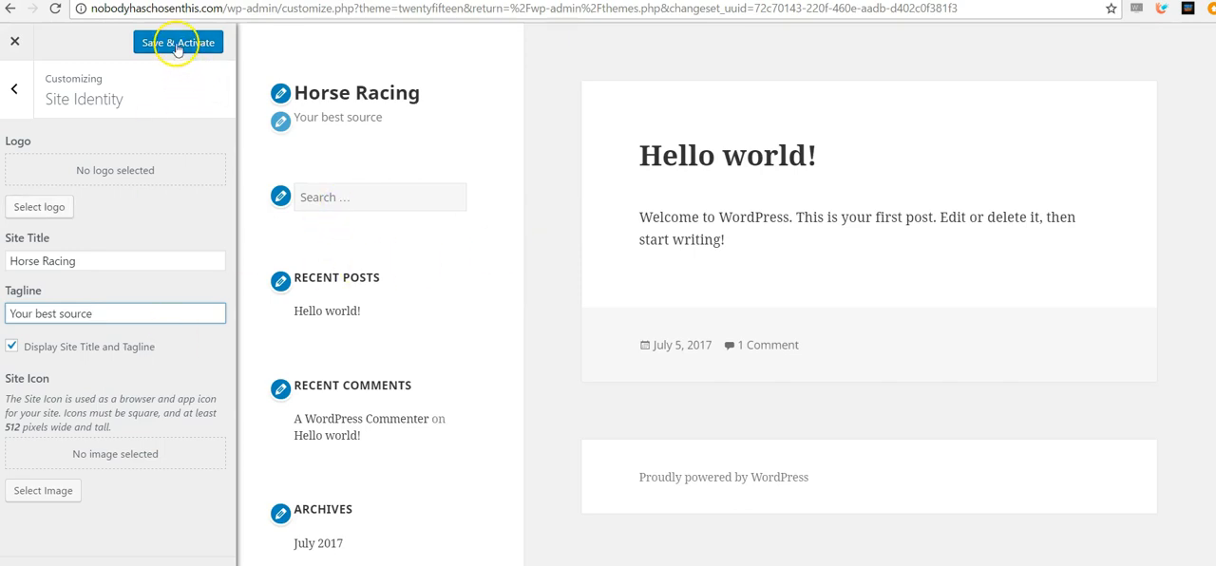
Save and activate the Twenty Fifteen customization, then view the live Horse Racing front page.
left_click(178, 42)
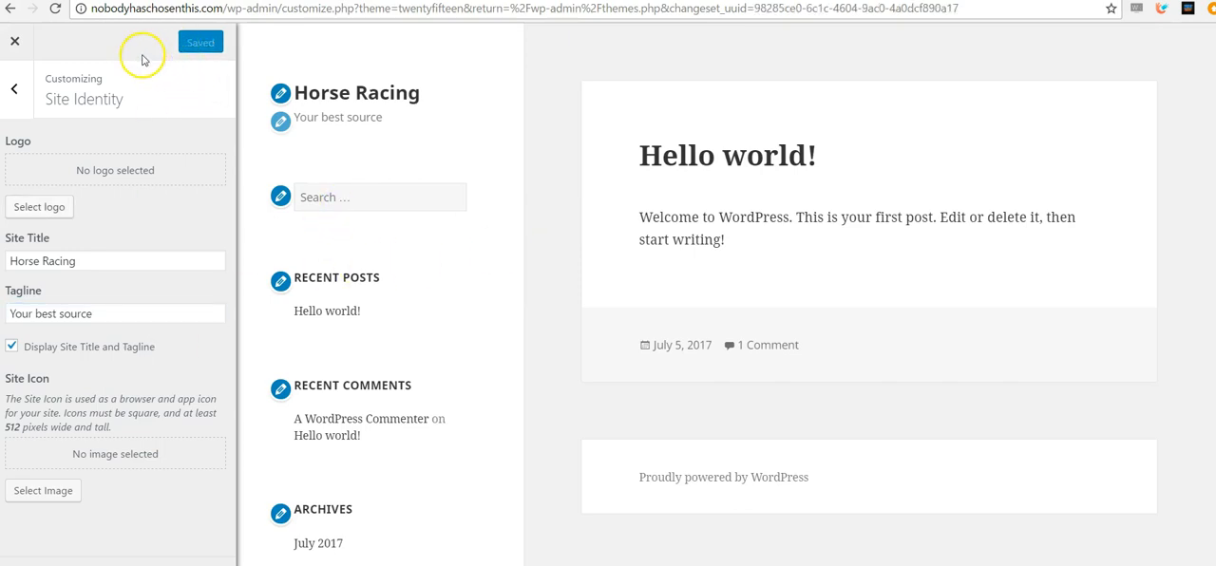
mouse_move(255, 99)
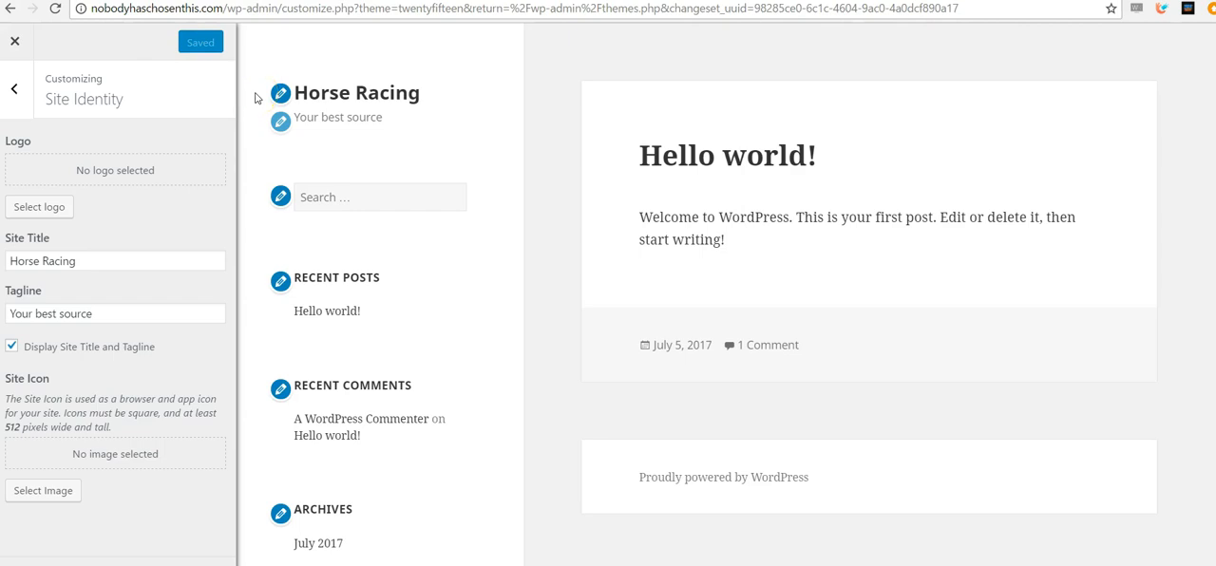
left_click(13, 41)
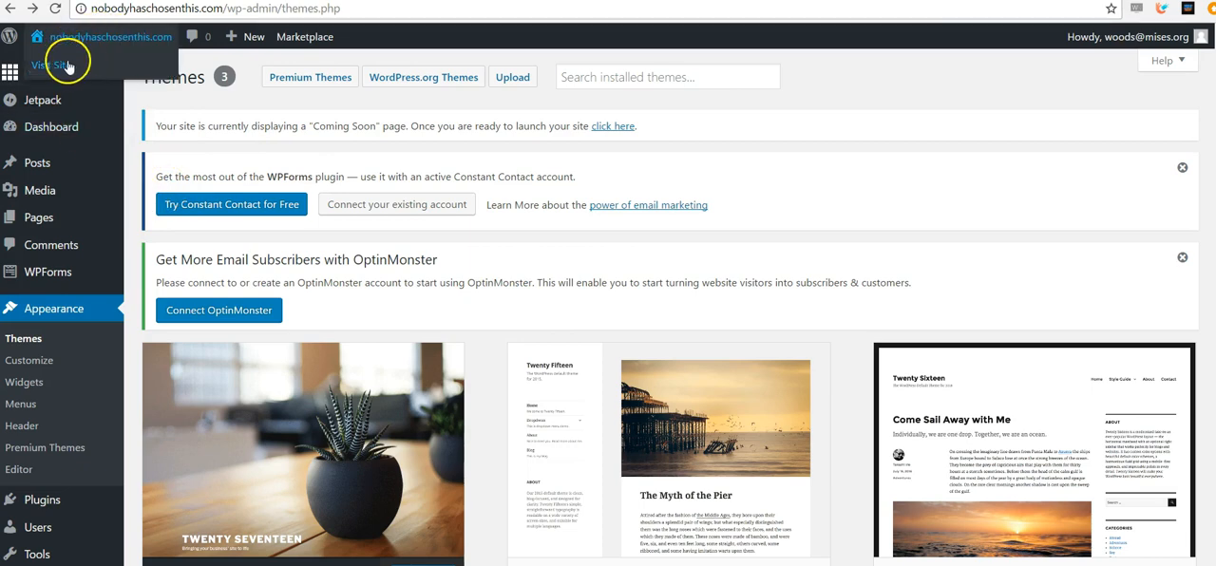
left_click(45, 64)
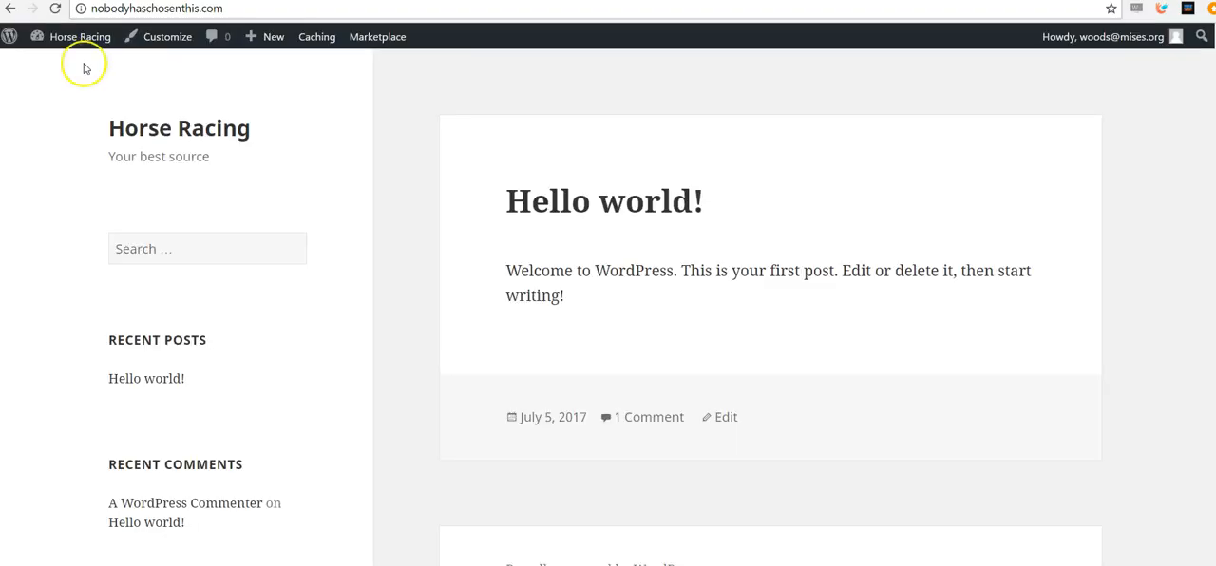
mouse_move(116, 135)
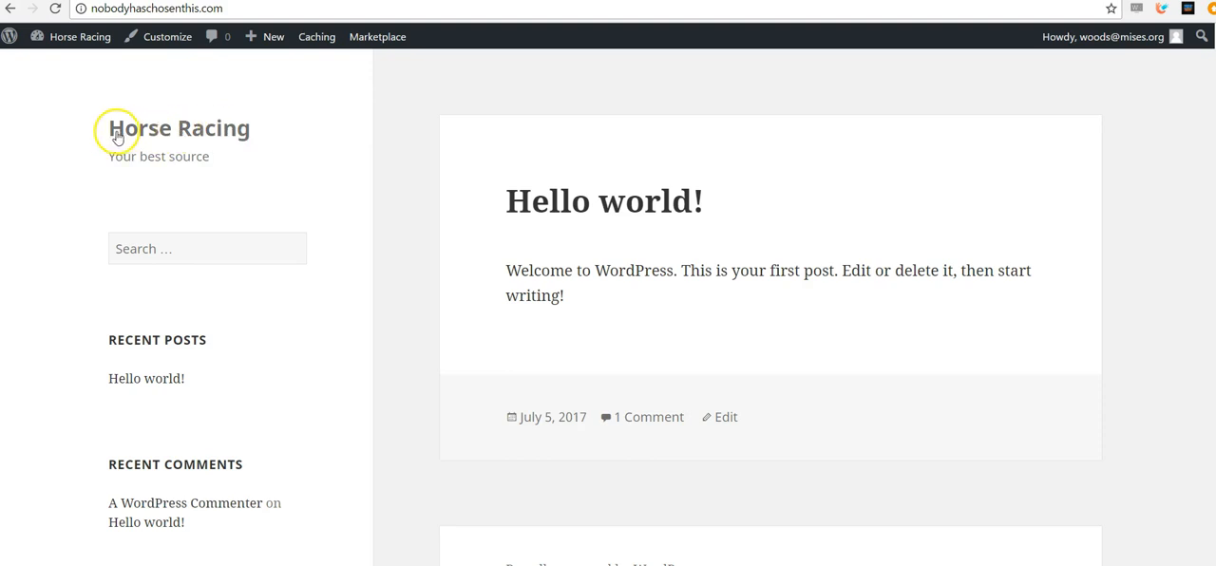
mouse_move(224, 148)
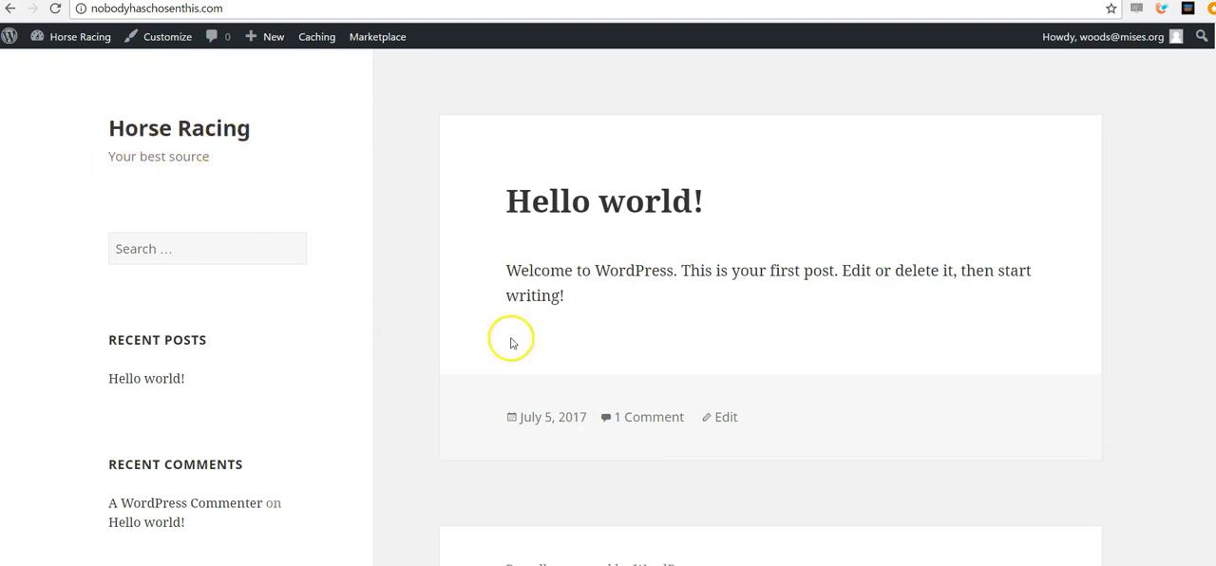
mouse_move(484, 89)
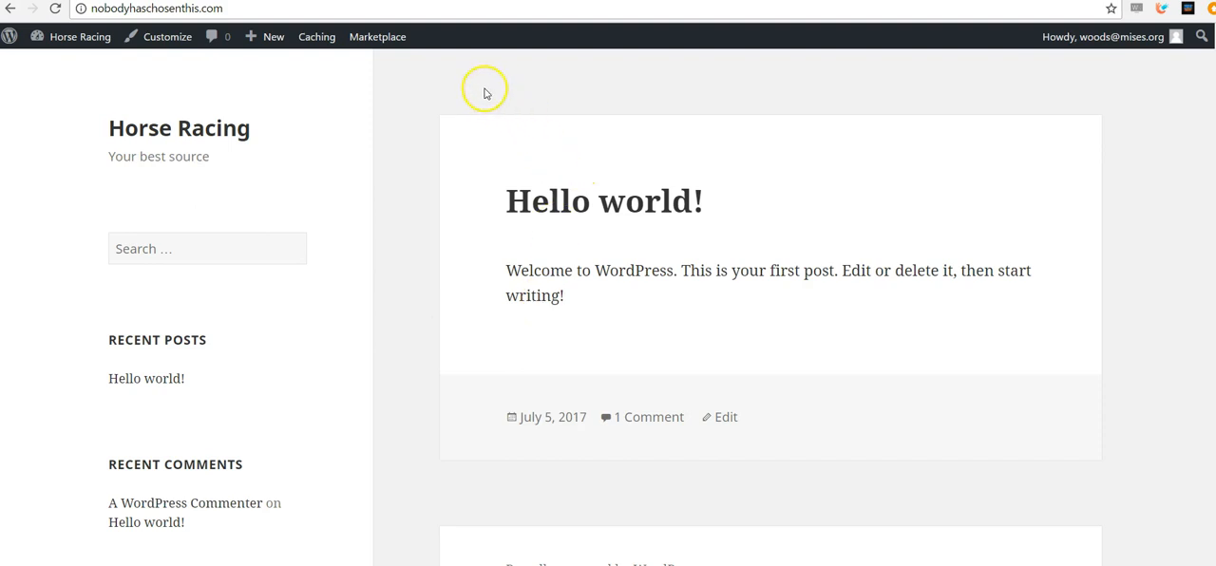
mouse_move(703, 254)
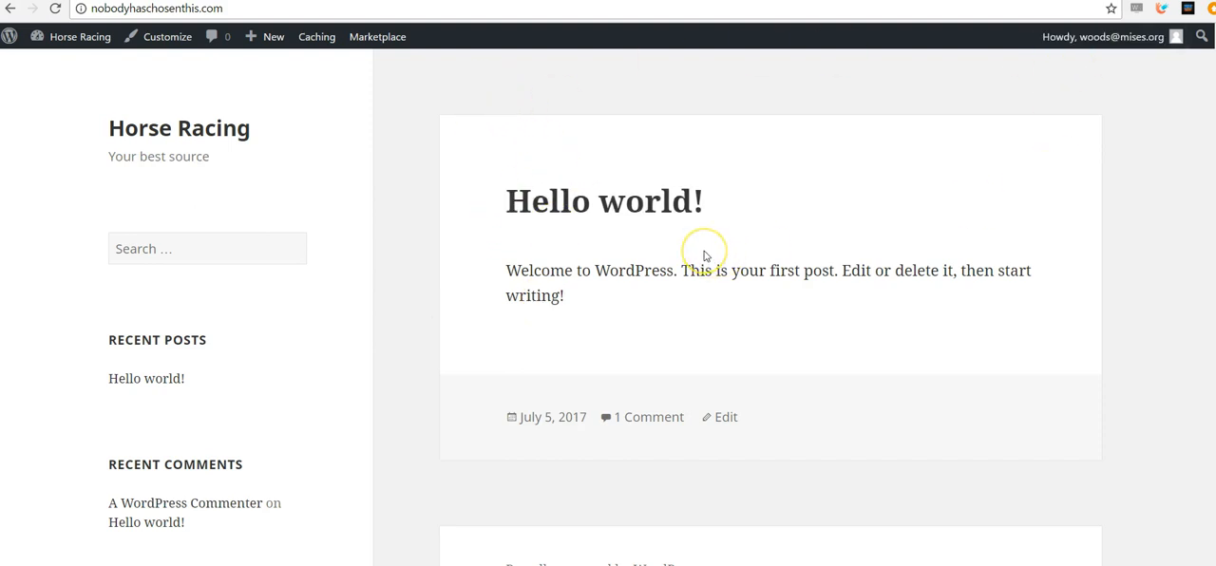
mouse_move(611, 245)
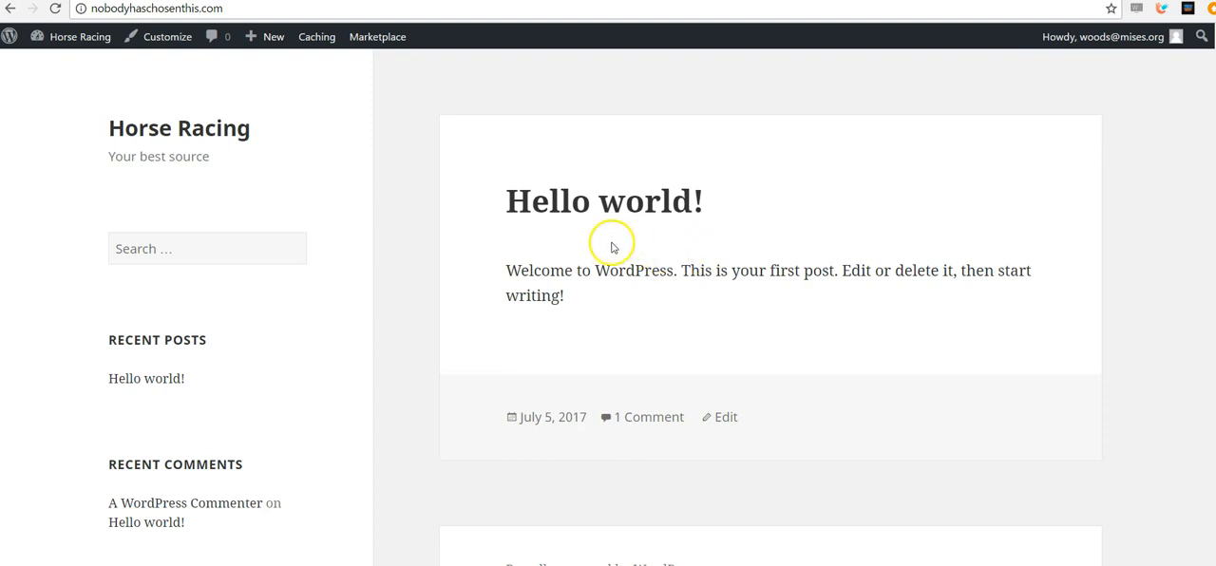
mouse_move(414, 319)
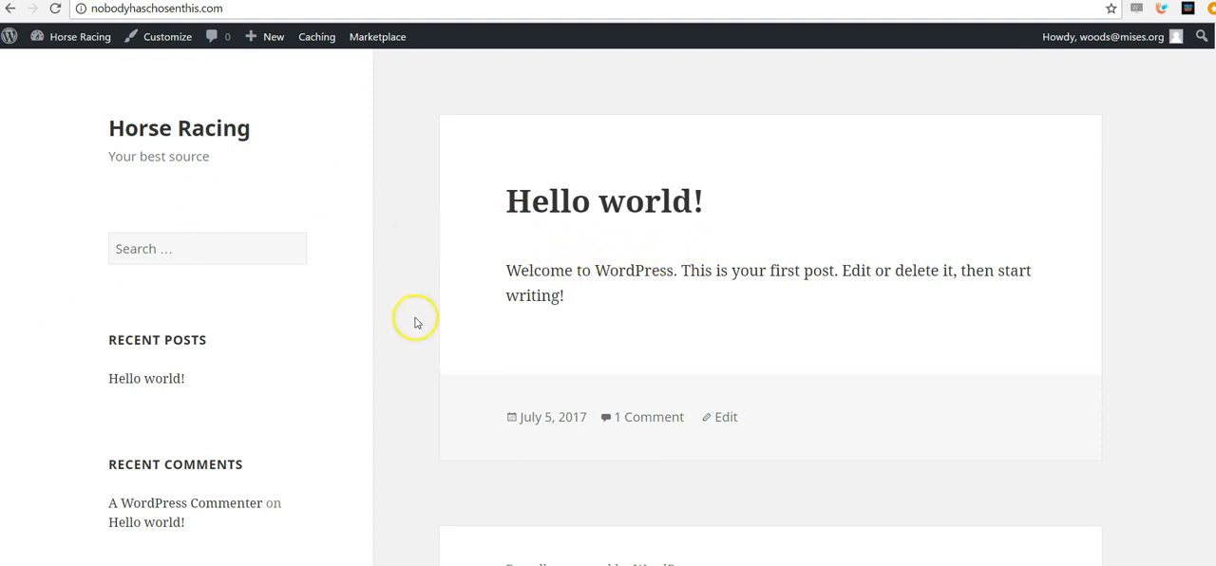
mouse_move(656, 349)
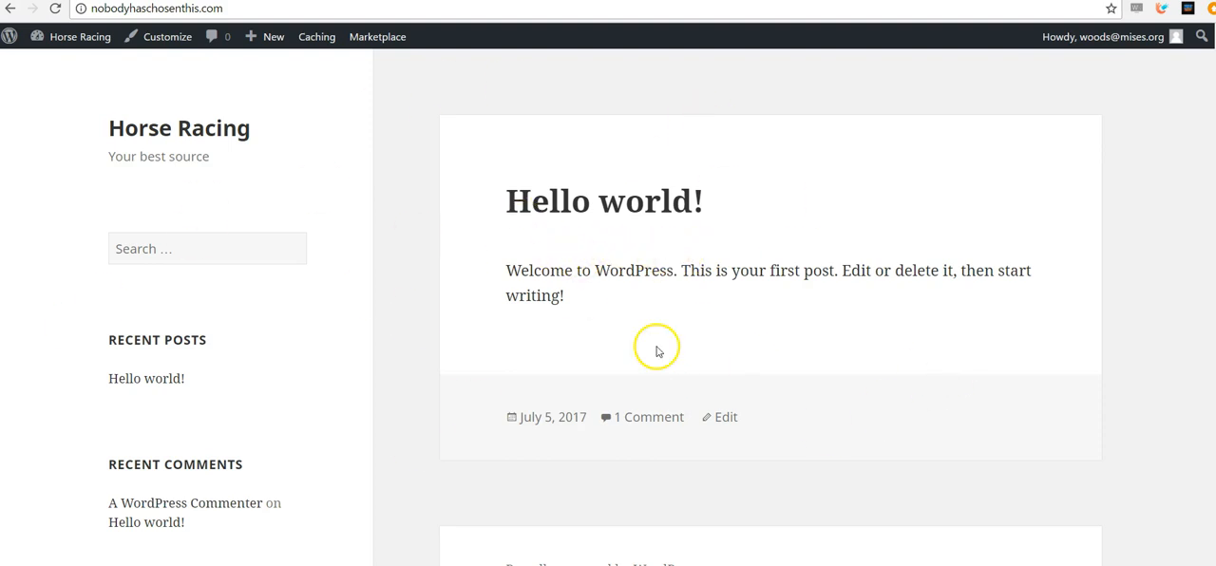
mouse_move(737, 230)
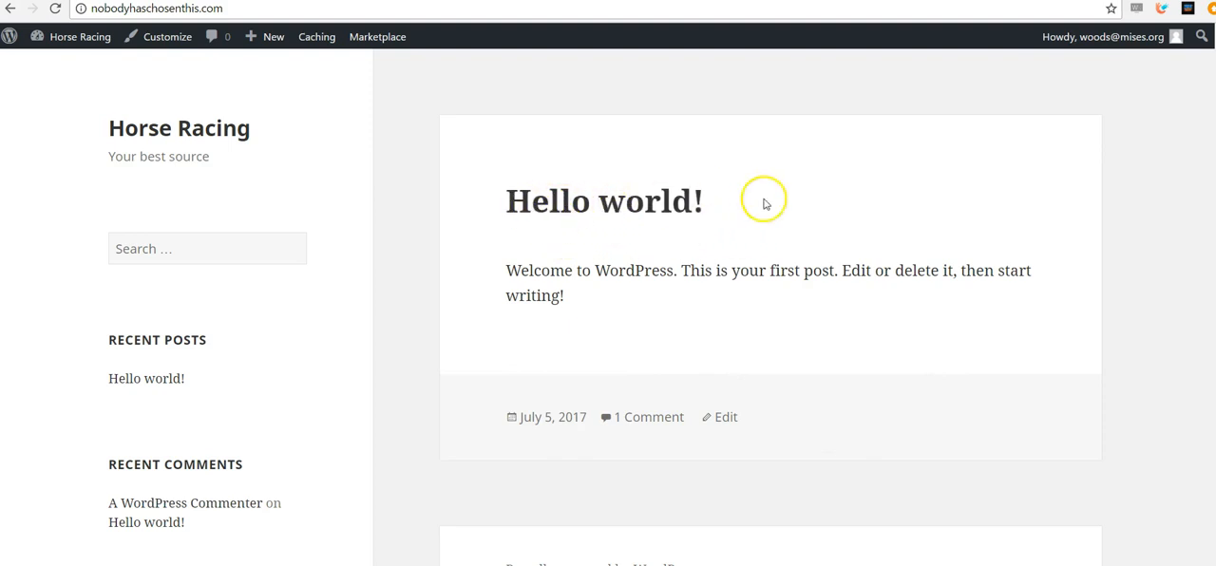
mouse_move(588, 293)
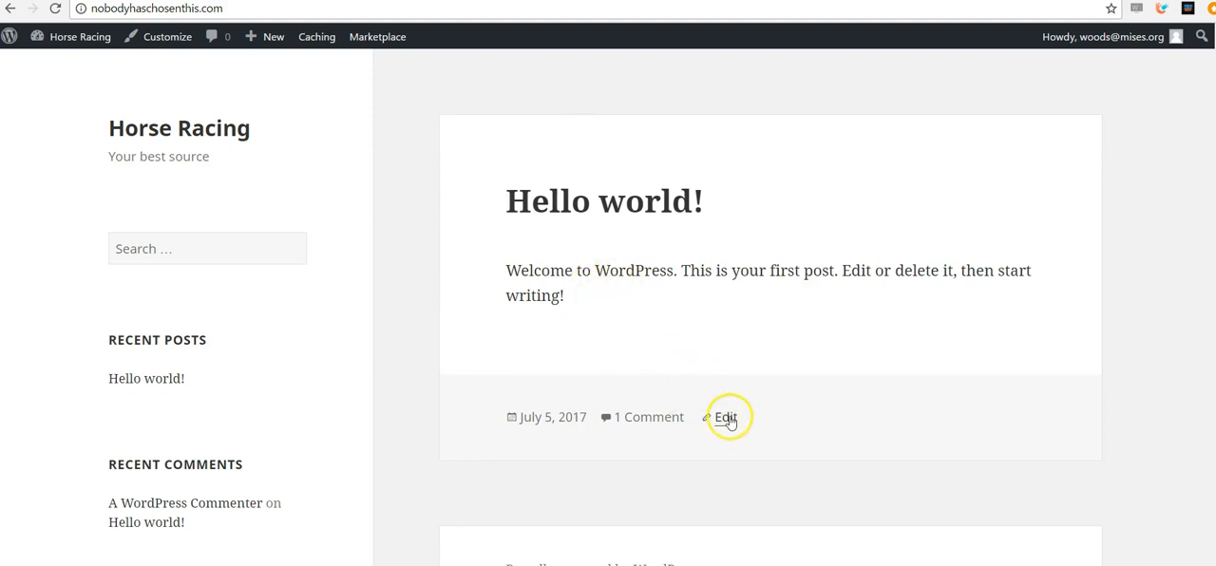
mouse_move(745, 365)
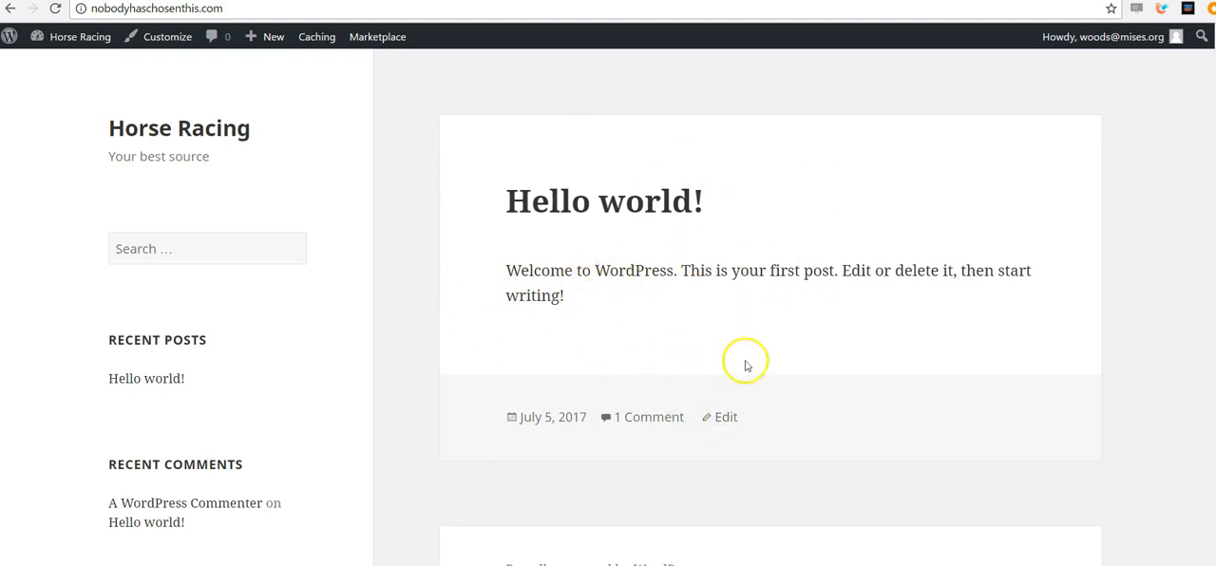
mouse_move(661, 285)
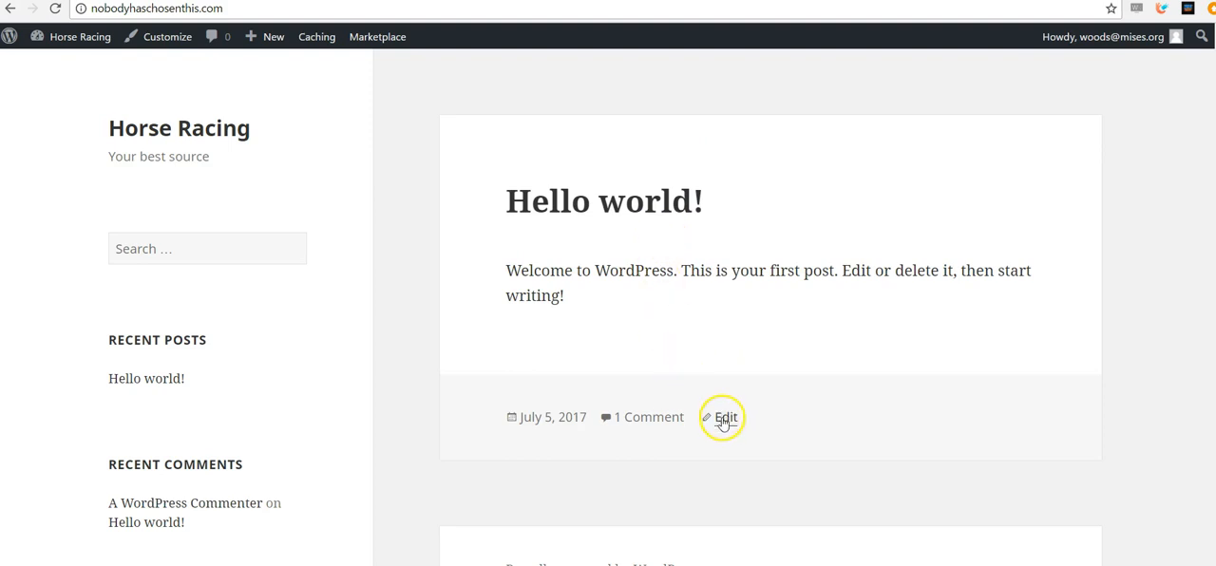
mouse_move(106, 72)
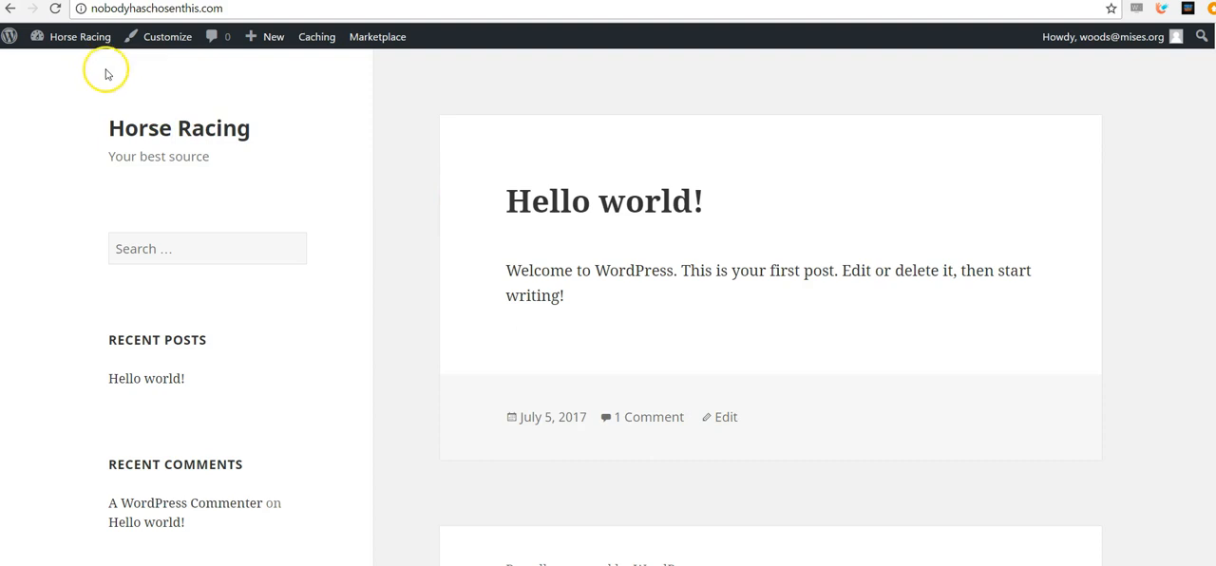
mouse_move(140, 80)
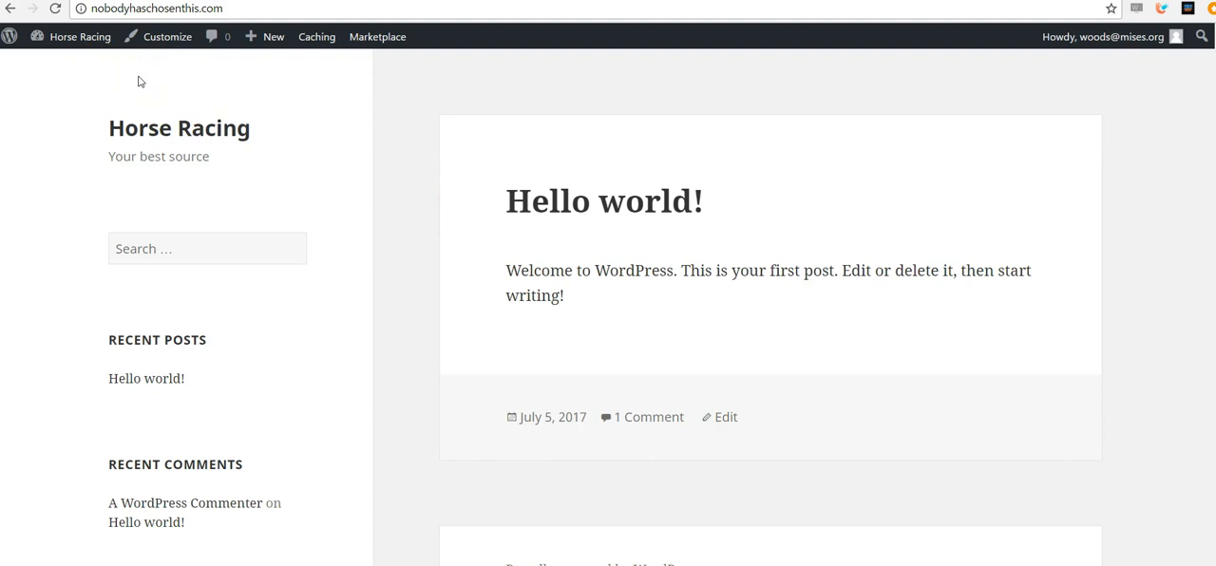
mouse_move(585, 228)
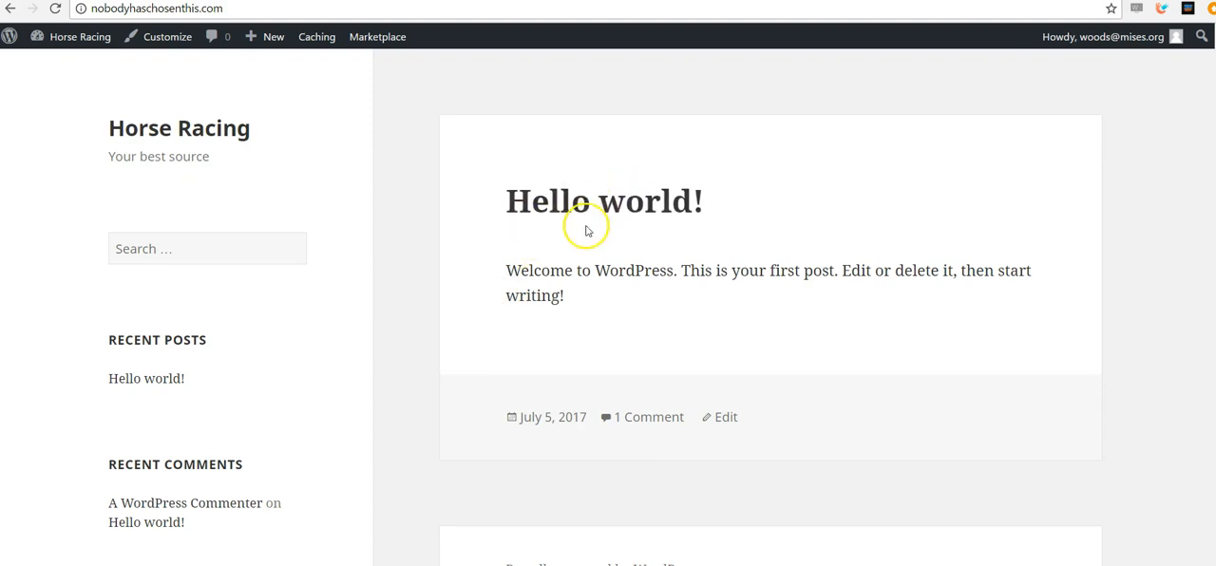
mouse_move(676, 318)
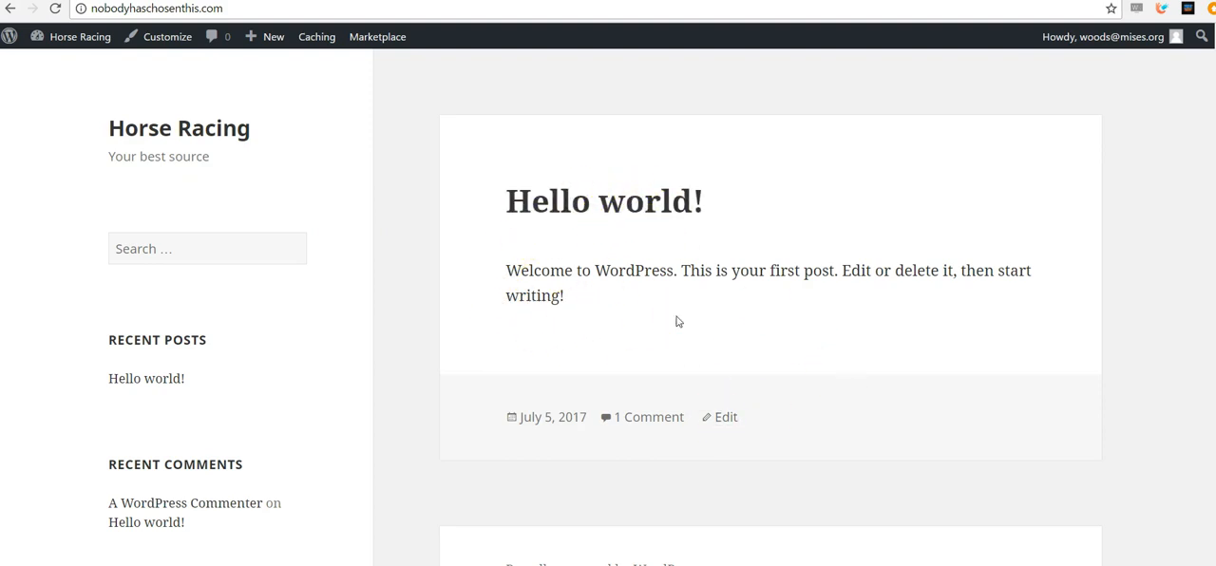
left_click(80, 36)
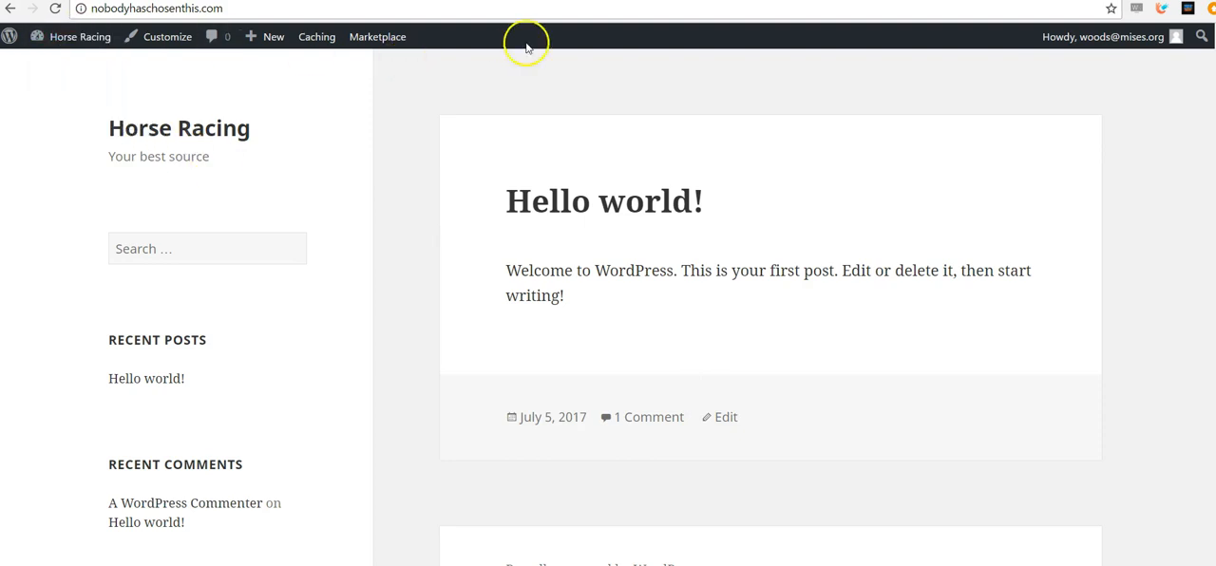
mouse_move(281, 64)
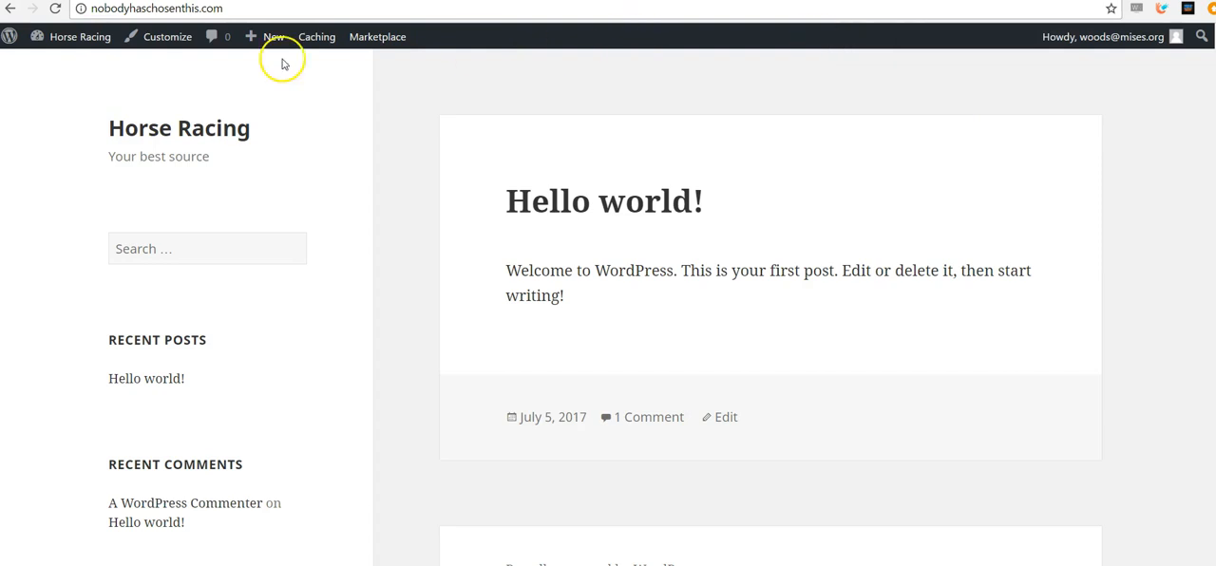
mouse_move(519, 78)
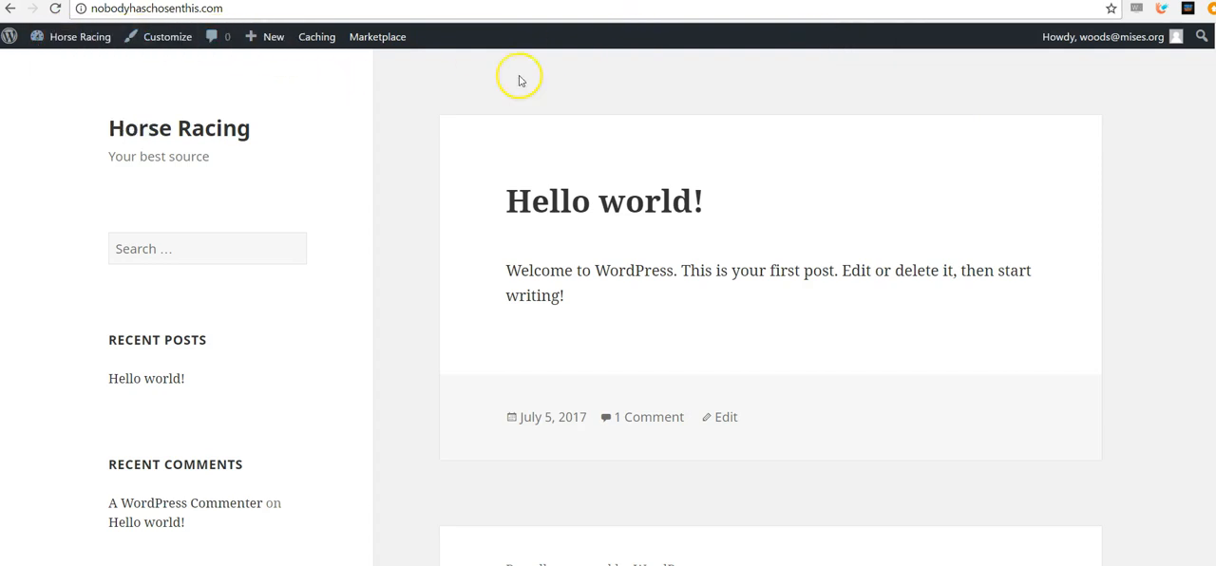
mouse_move(103, 64)
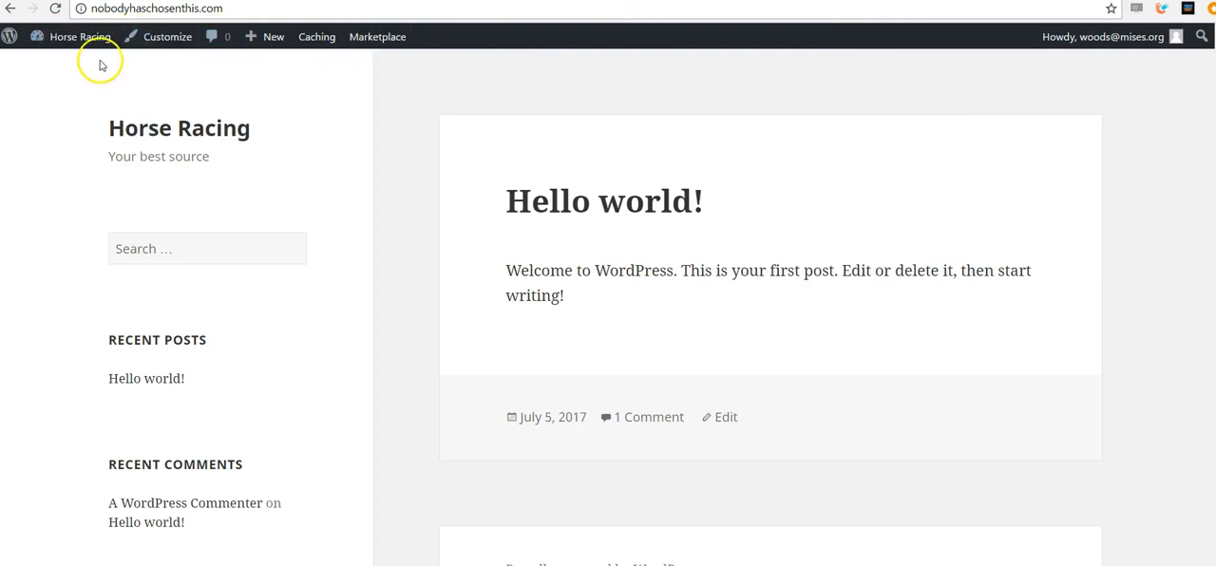
Go to the site dashboard and dismiss the guided setup with 'I don't need help'.
left_click(80, 36)
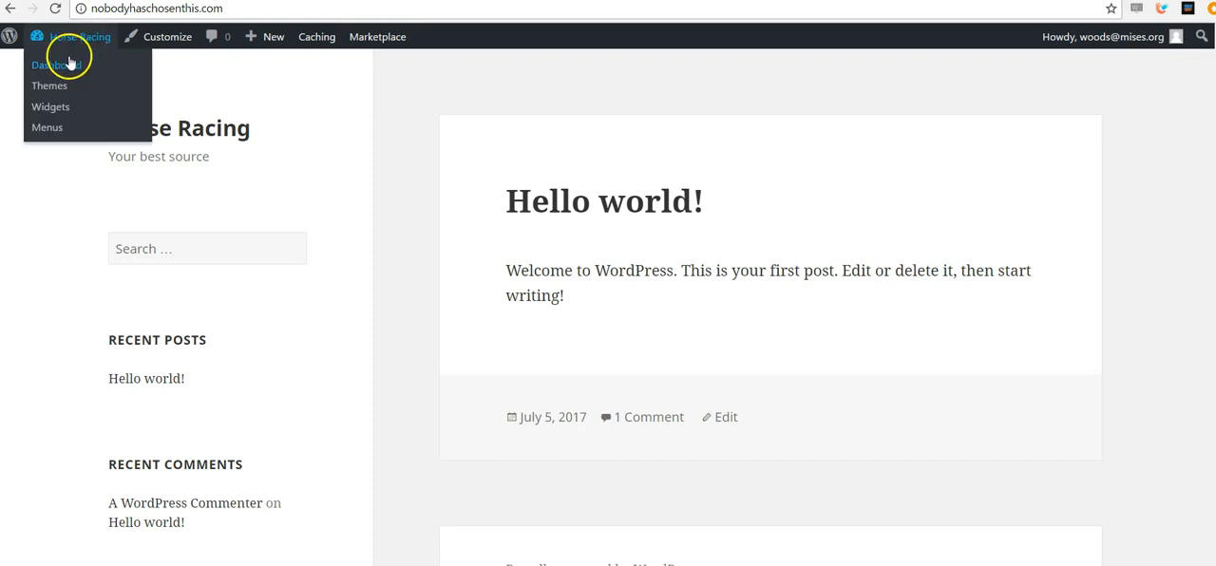
left_click(57, 65)
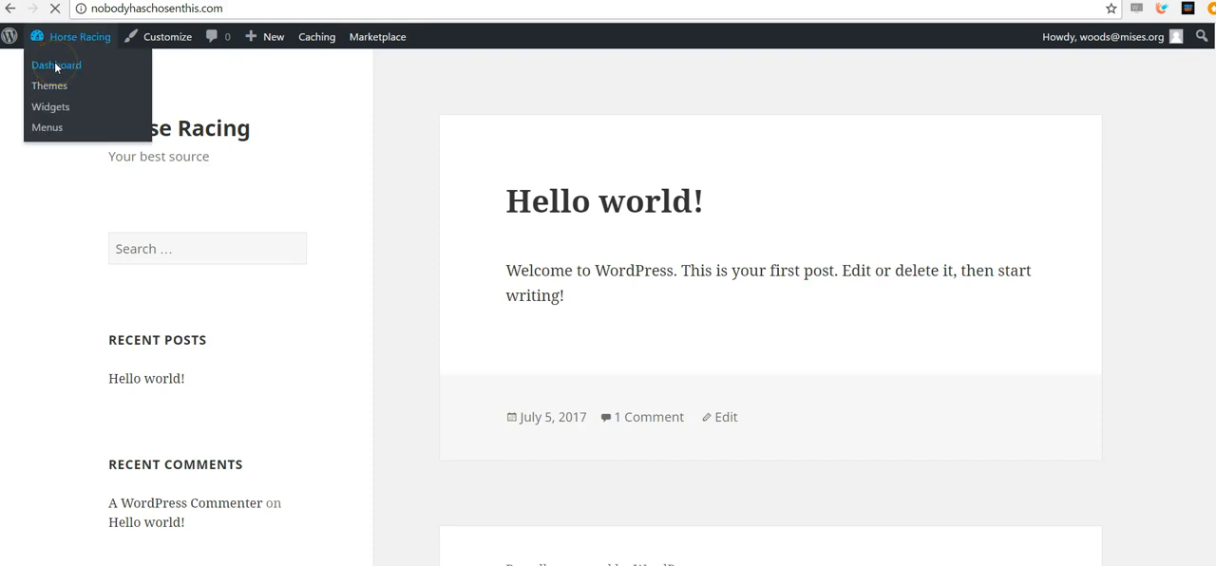
left_click(57, 65)
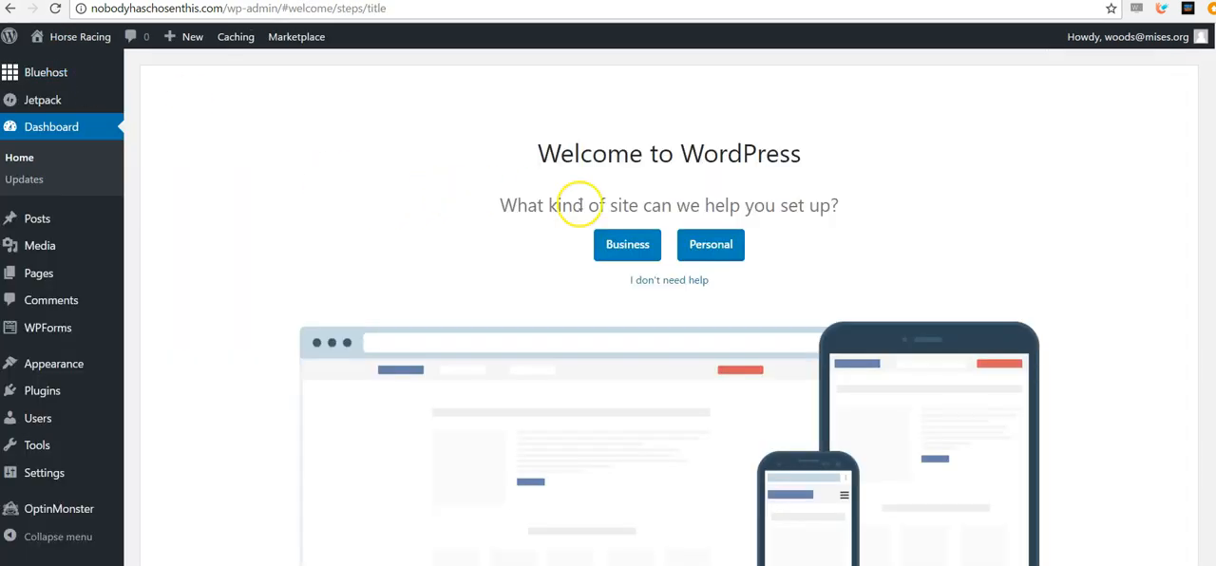
mouse_move(758, 263)
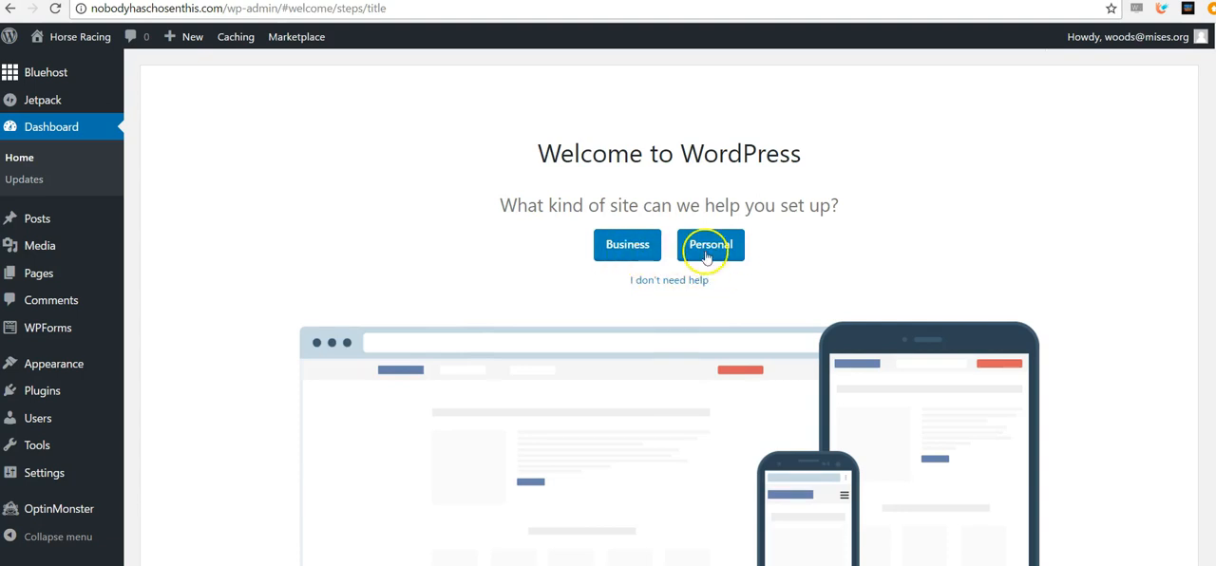
mouse_move(657, 281)
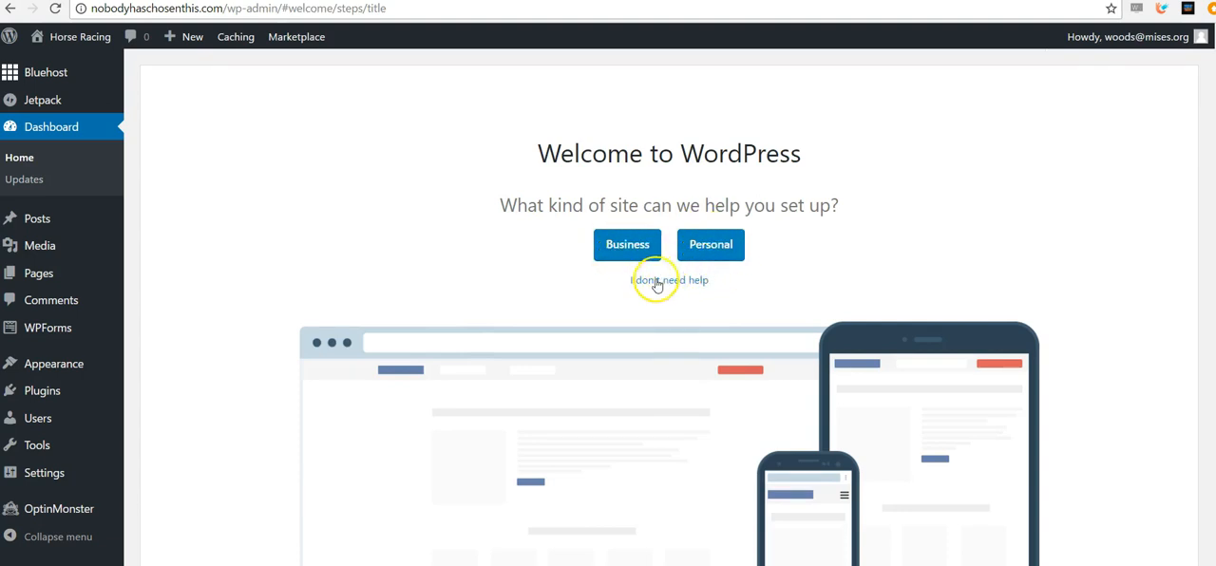
left_click(668, 280)
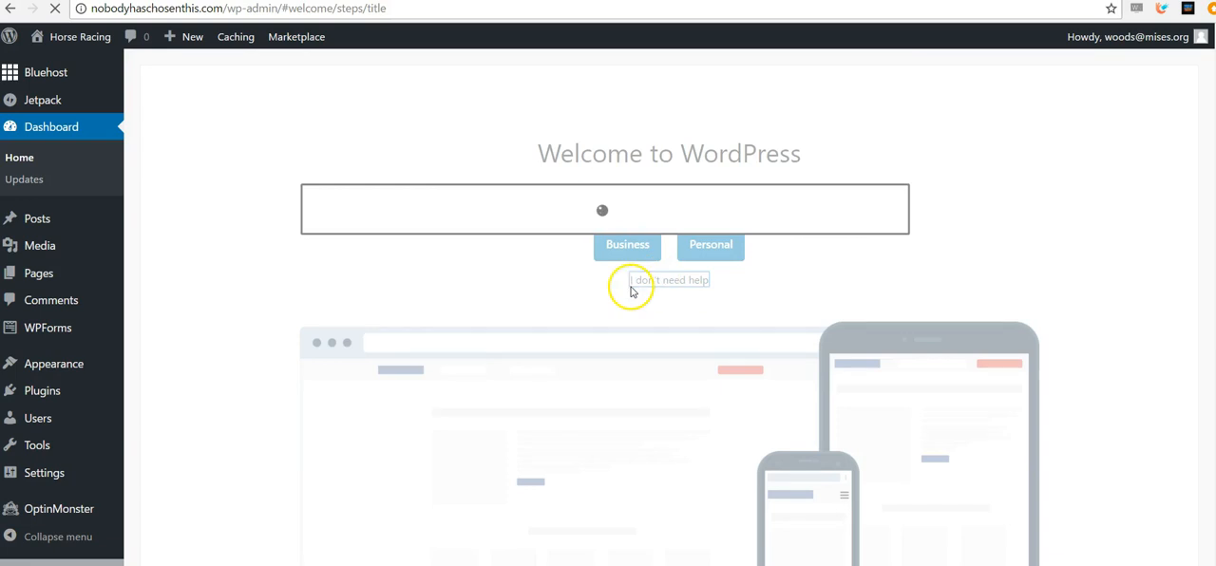
left_click(669, 279)
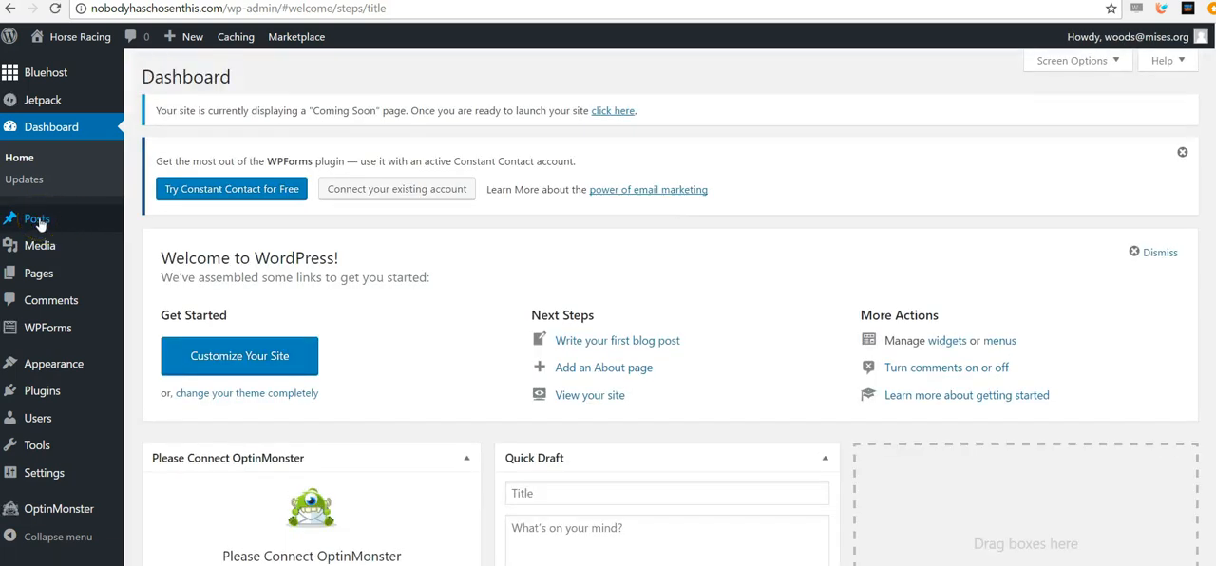
mouse_move(36, 220)
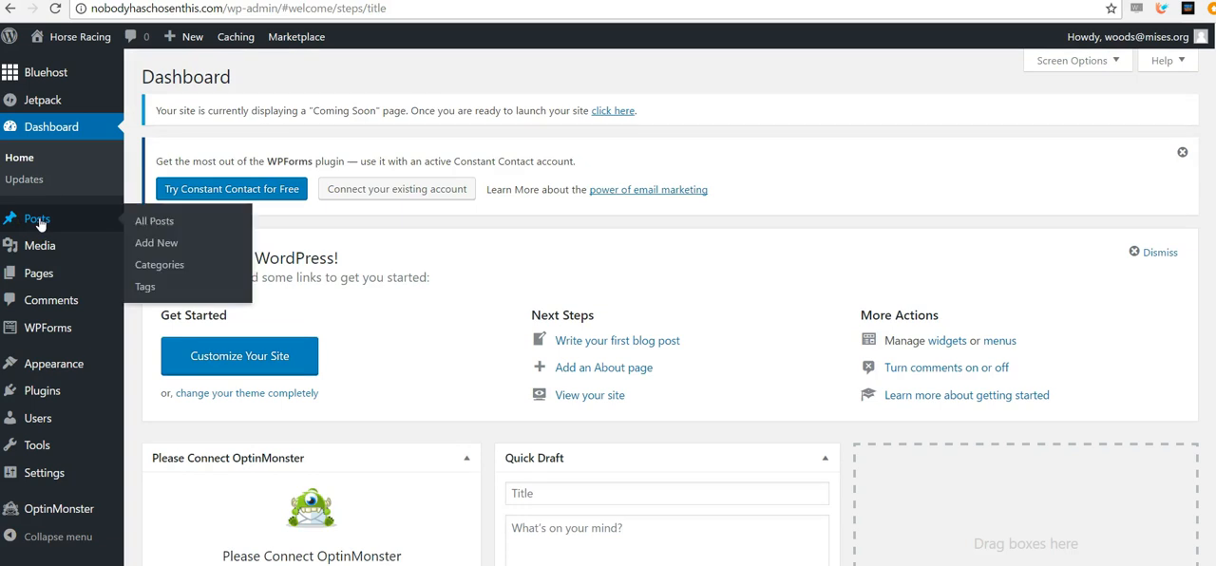
Start a new blank post via Posts > Add New.
left_click(156, 243)
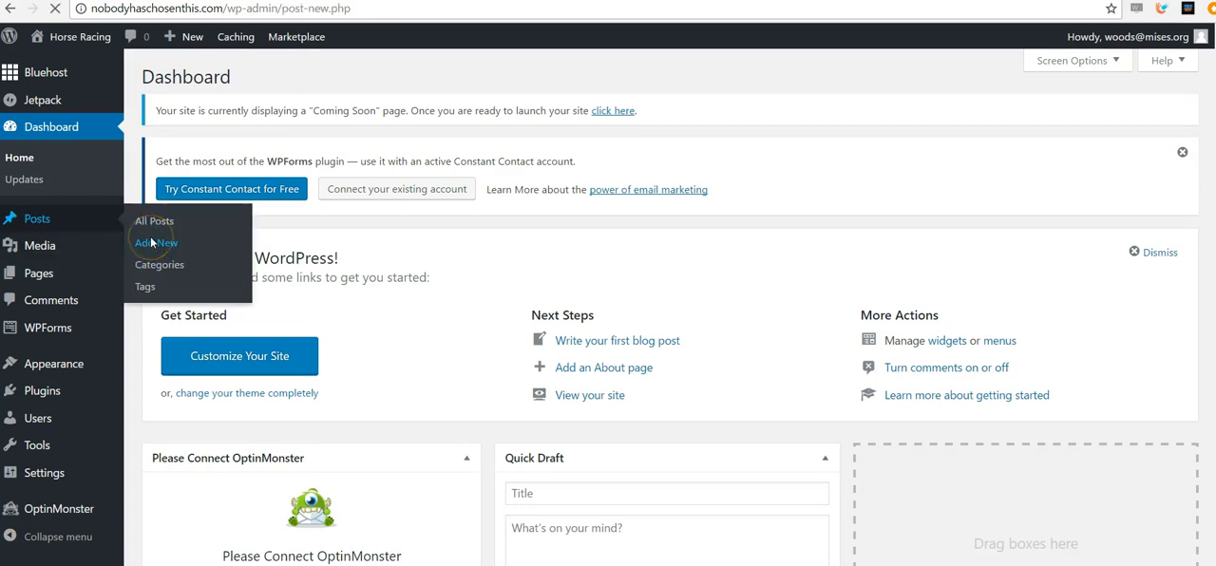
left_click(155, 243)
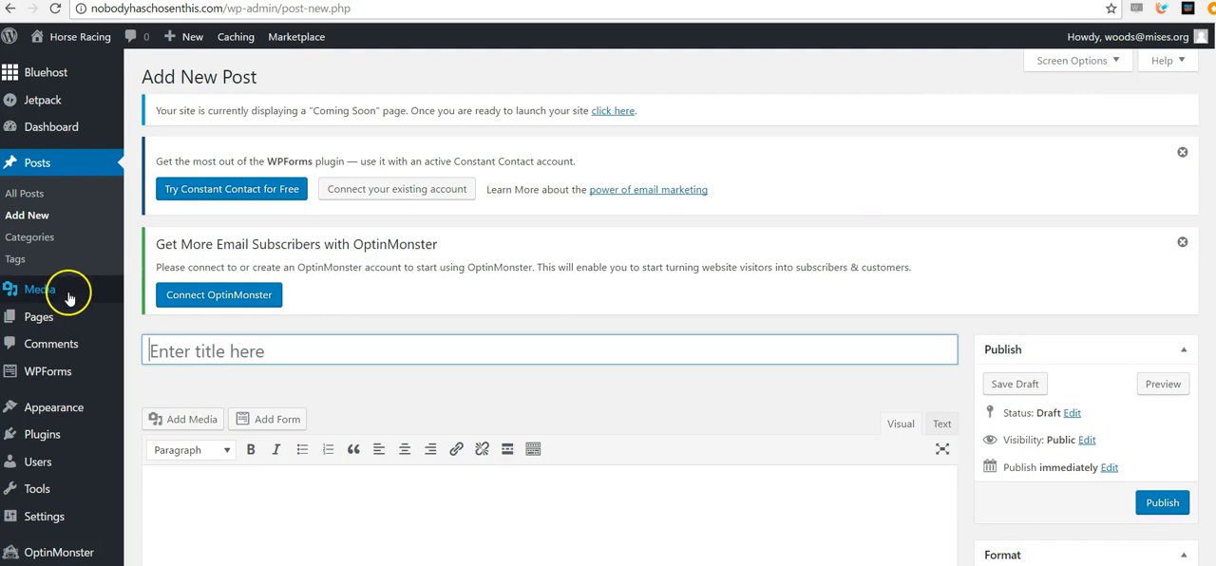
mouse_move(38, 194)
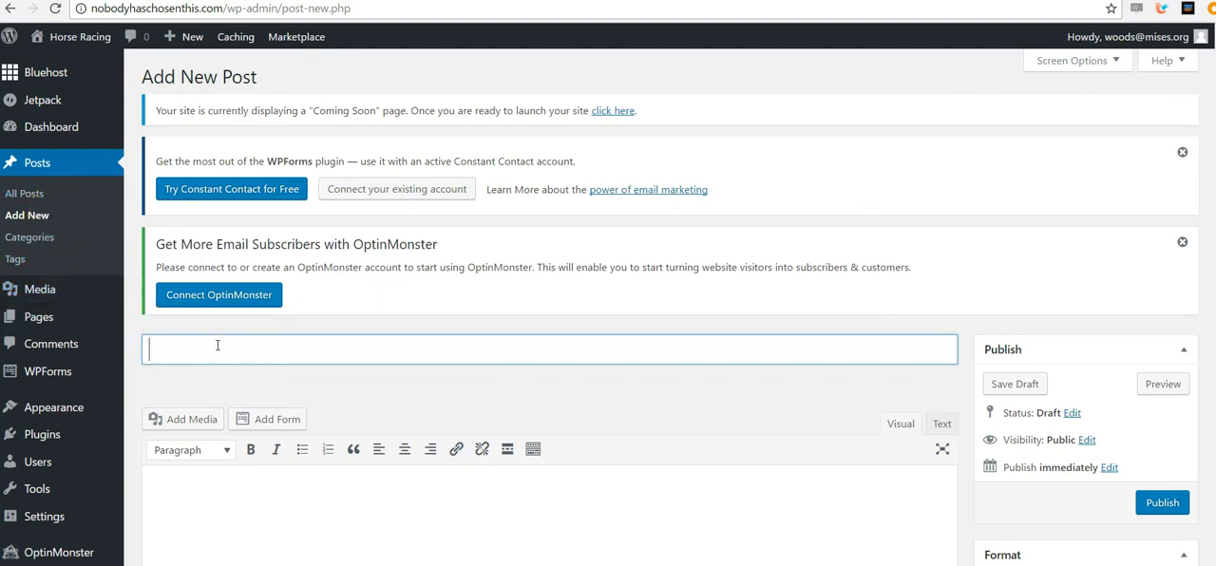
Title the post 'Here's Our First Post' with body 'Hooray! Here we are.'.
type("Here's Ou")
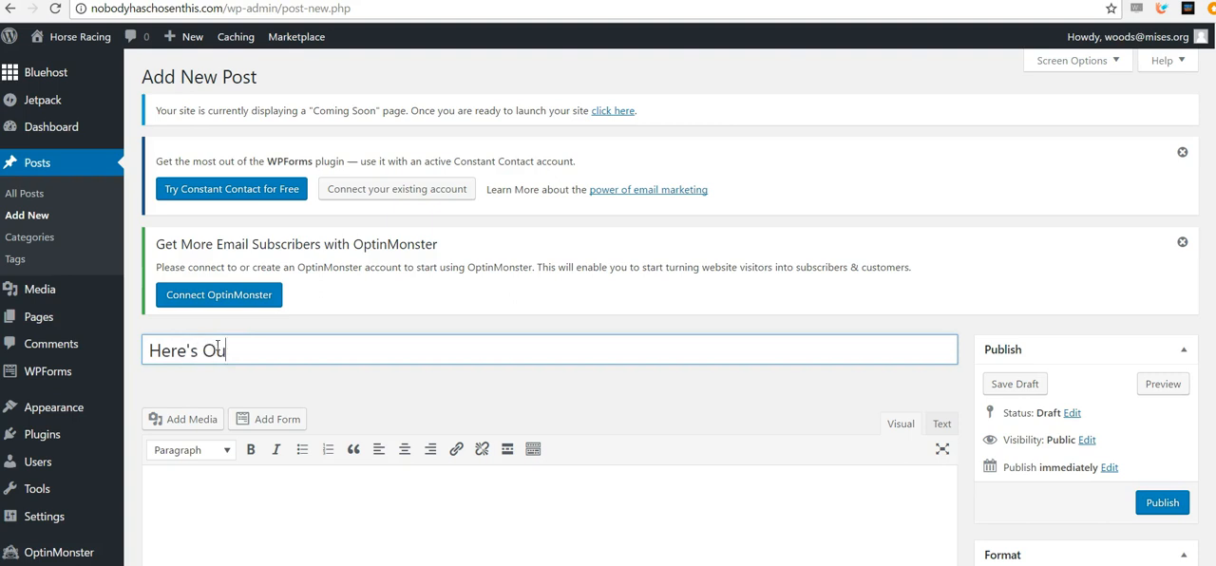
type("r First Post")
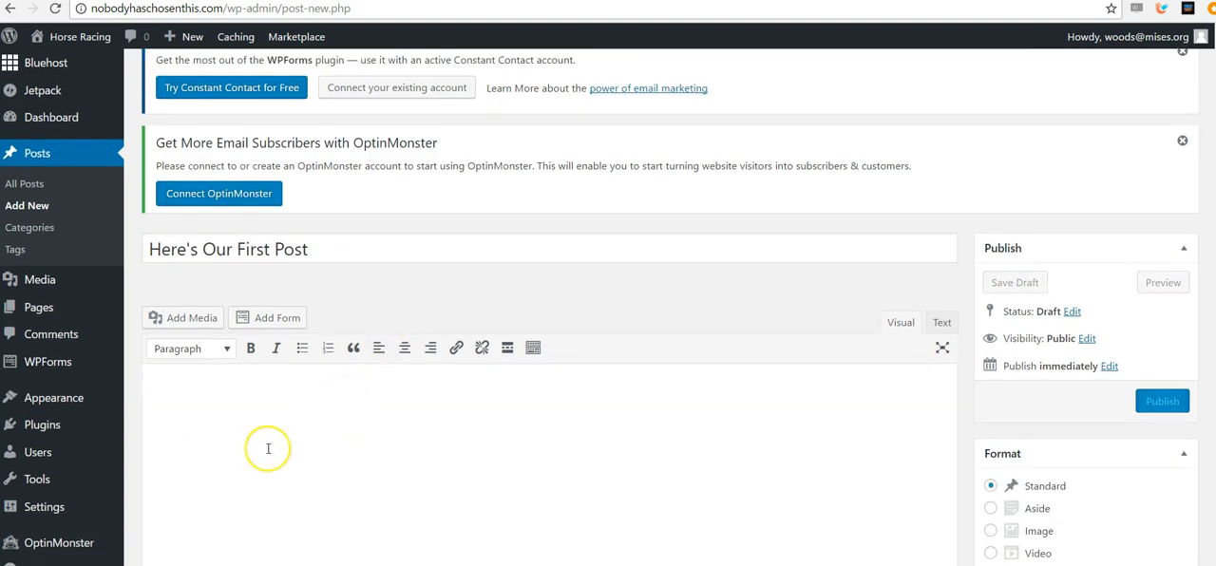
type("Hoora")
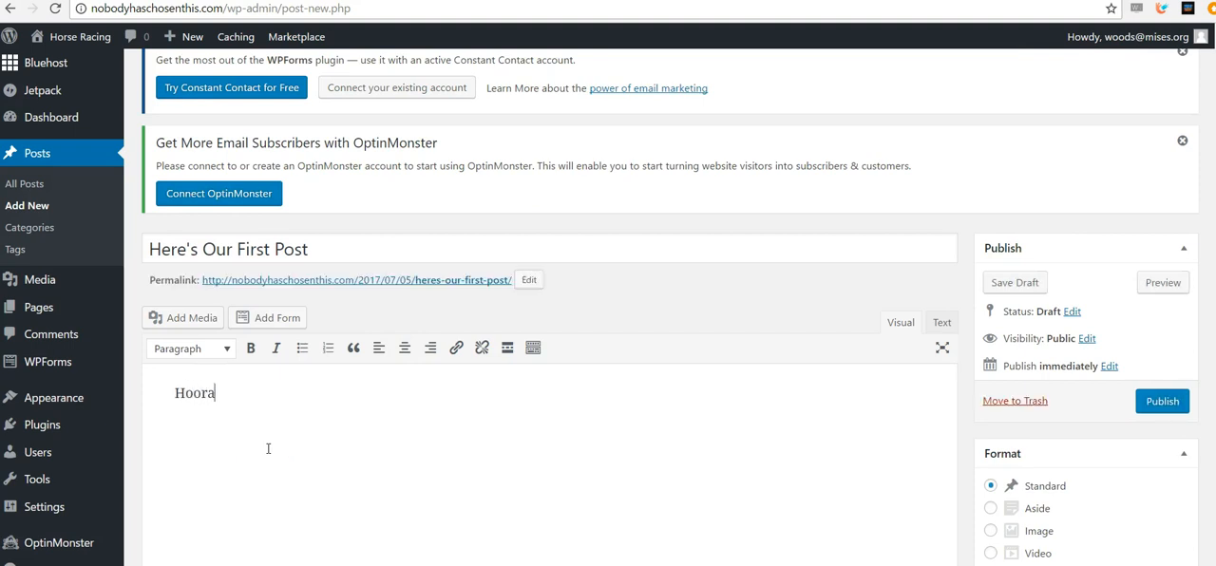
type("y! Here we a")
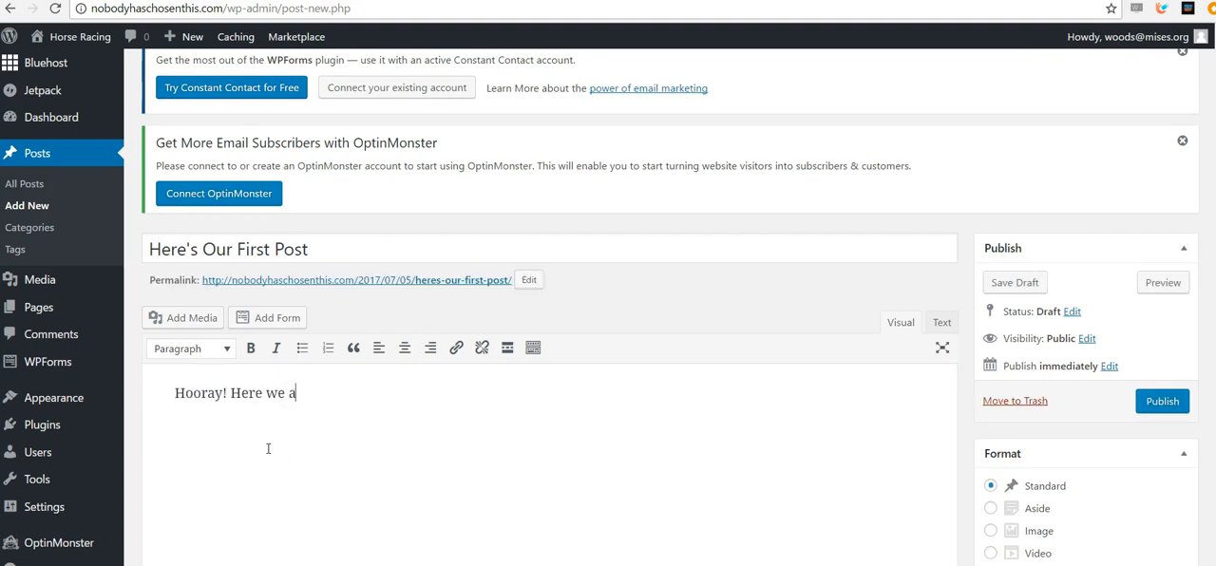
type("re.")
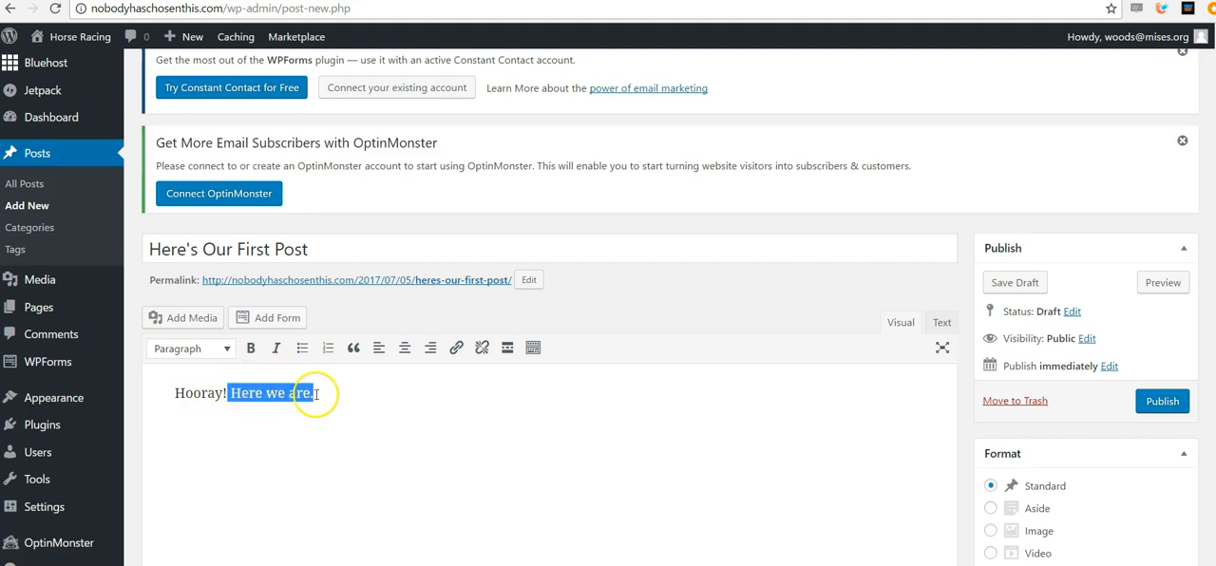
left_click(251, 348)
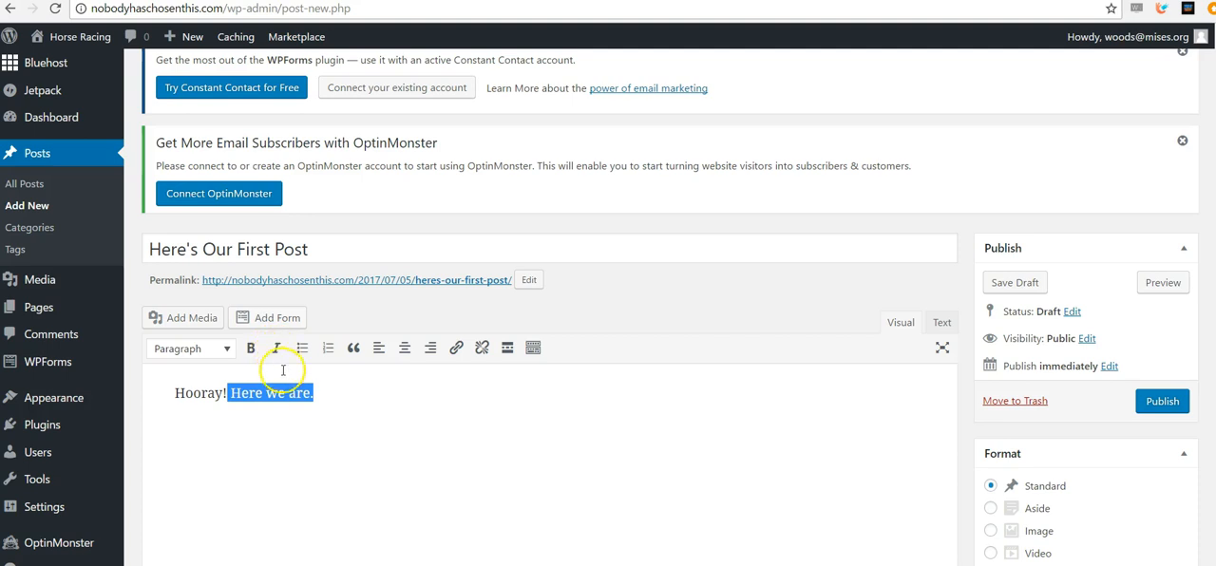
mouse_move(456, 347)
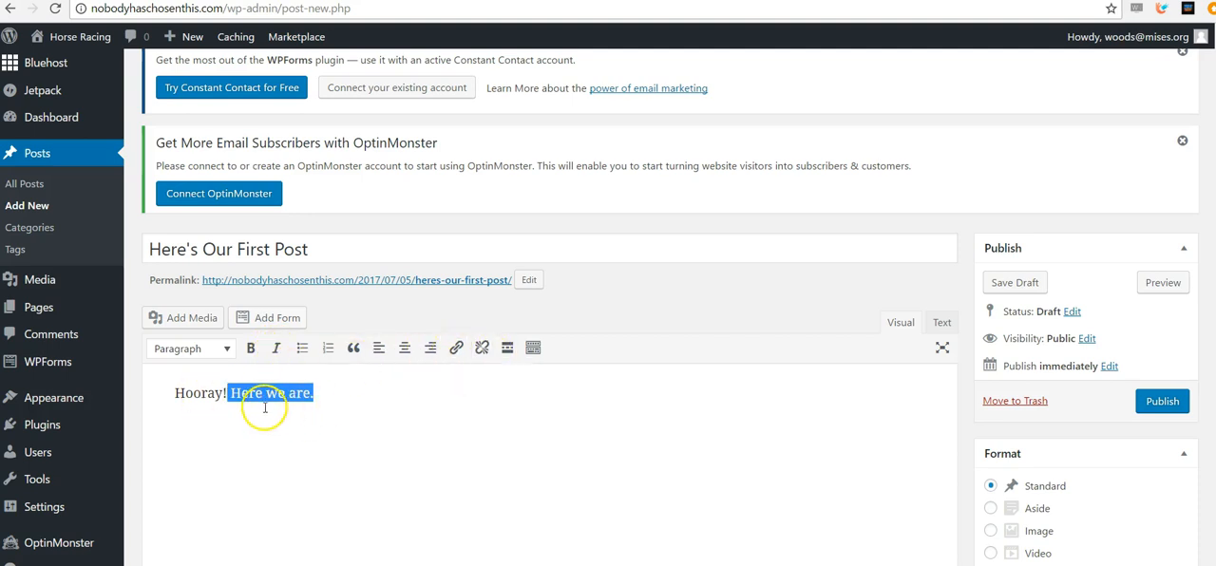
left_click(468, 410)
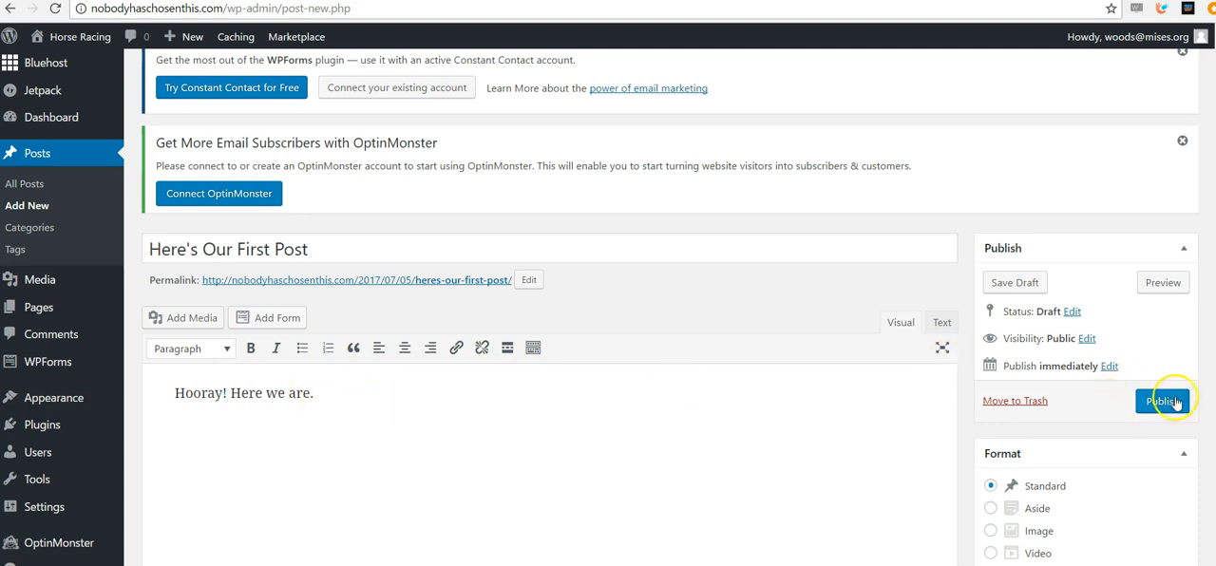
Publish the post and view it live on the Horse Racing site.
left_click(1162, 401)
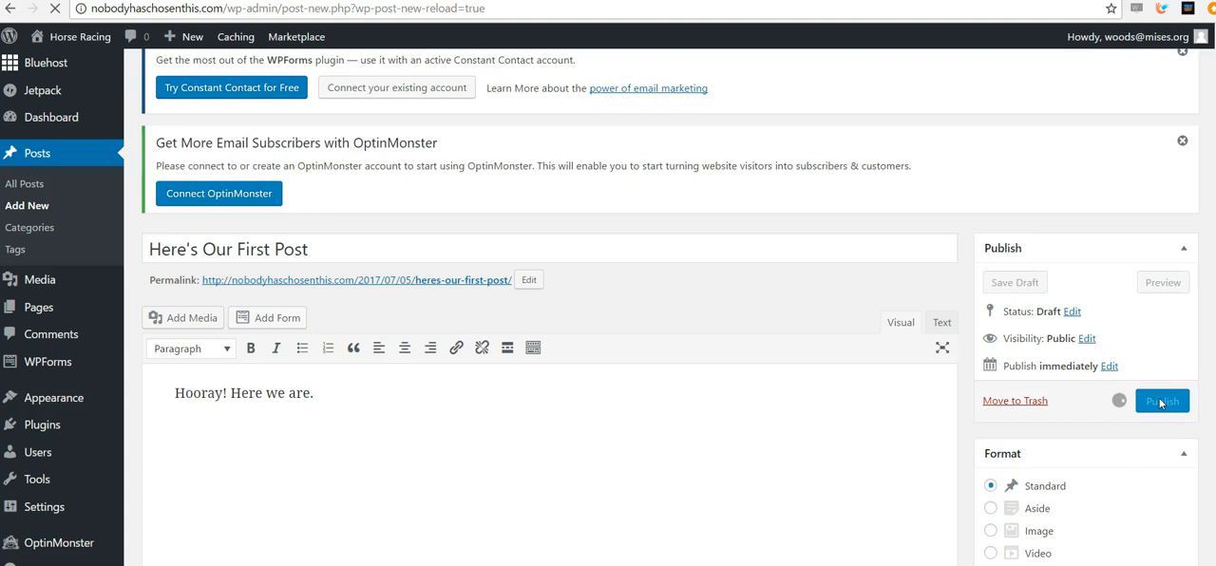
left_click(1161, 398)
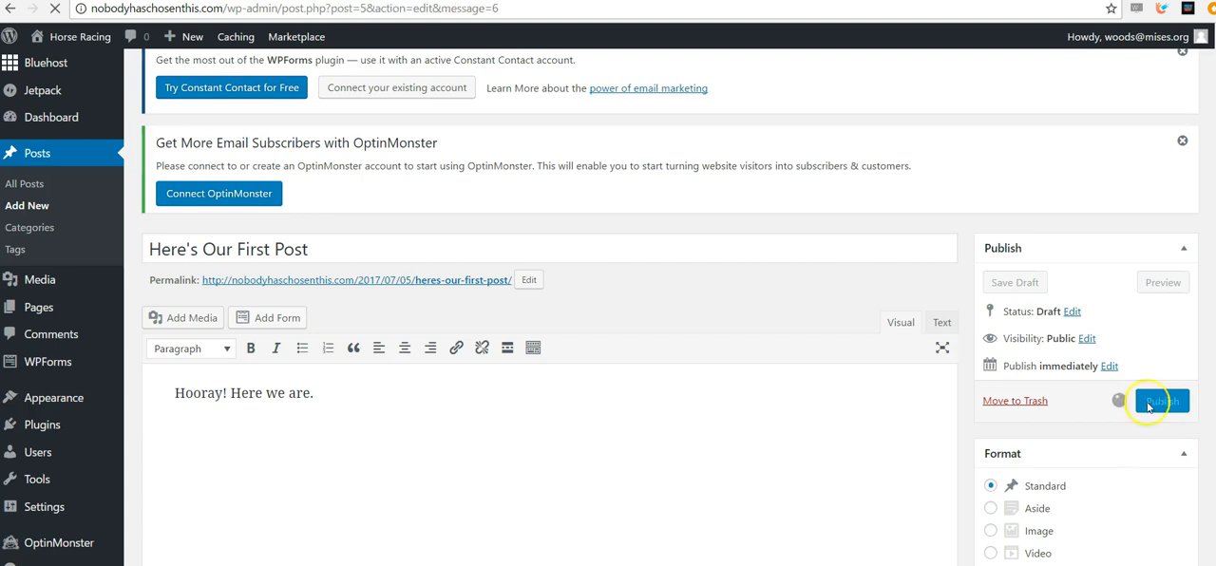
left_click(1159, 399)
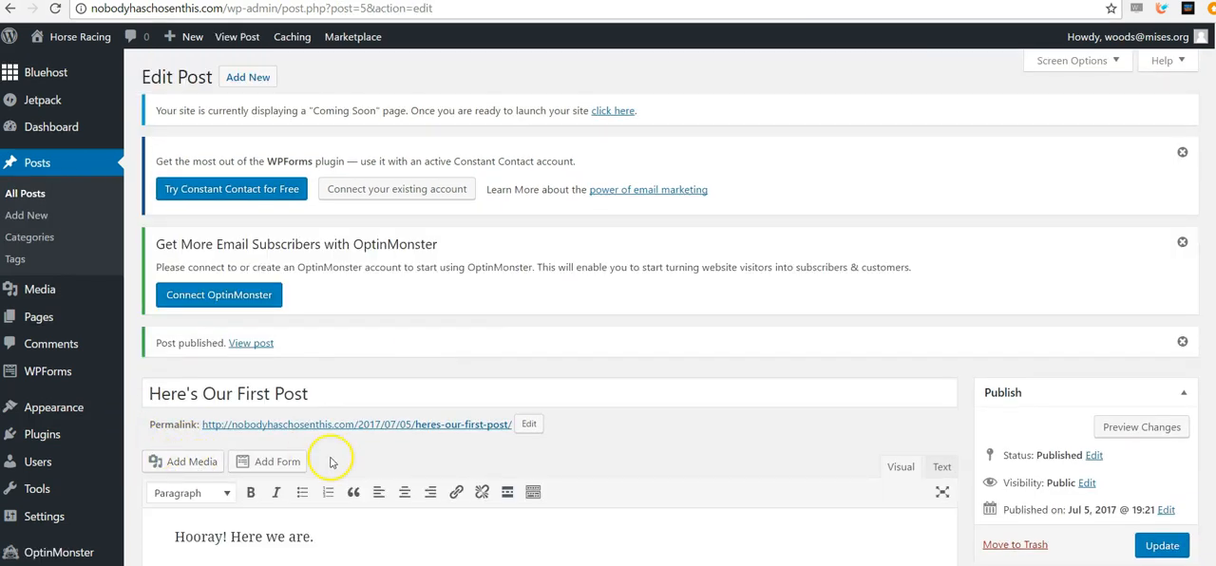
scroll("down", 3)
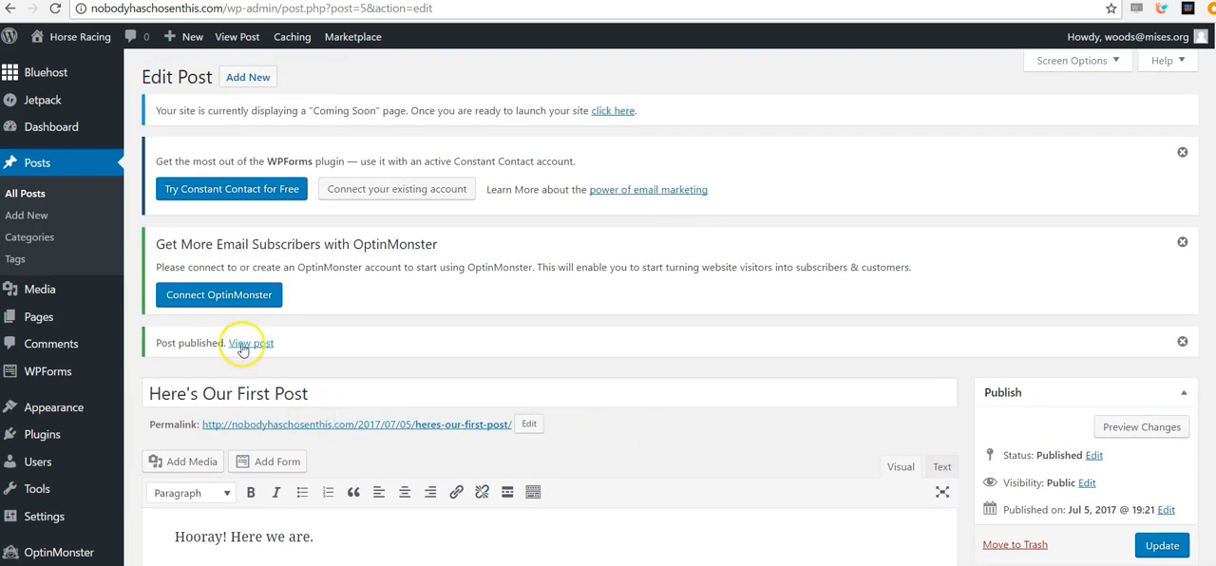
left_click(251, 342)
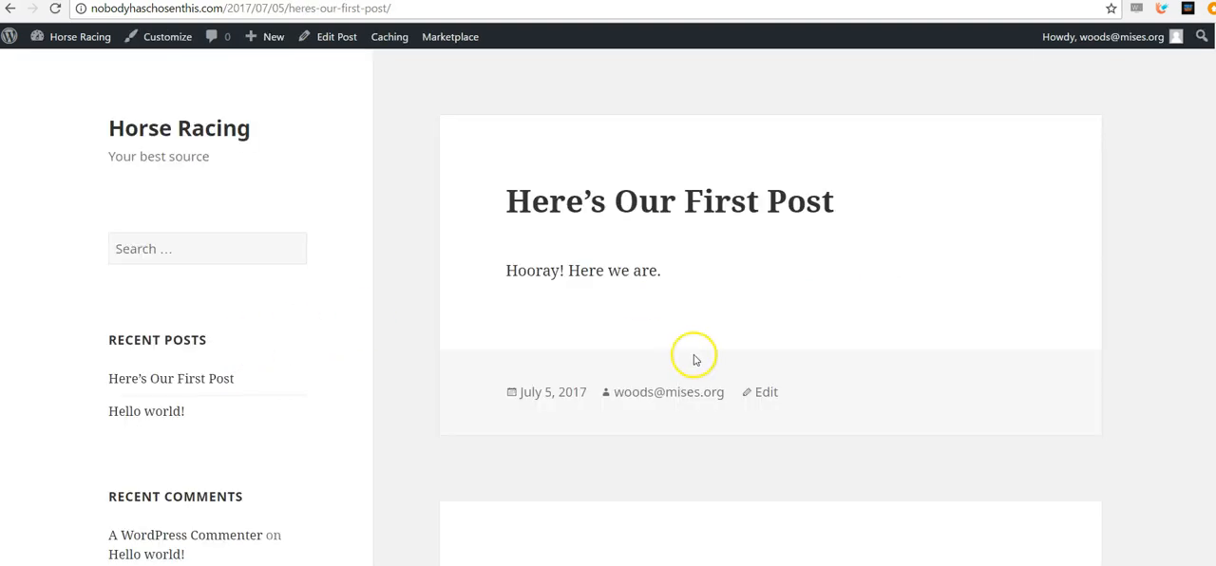
mouse_move(547, 201)
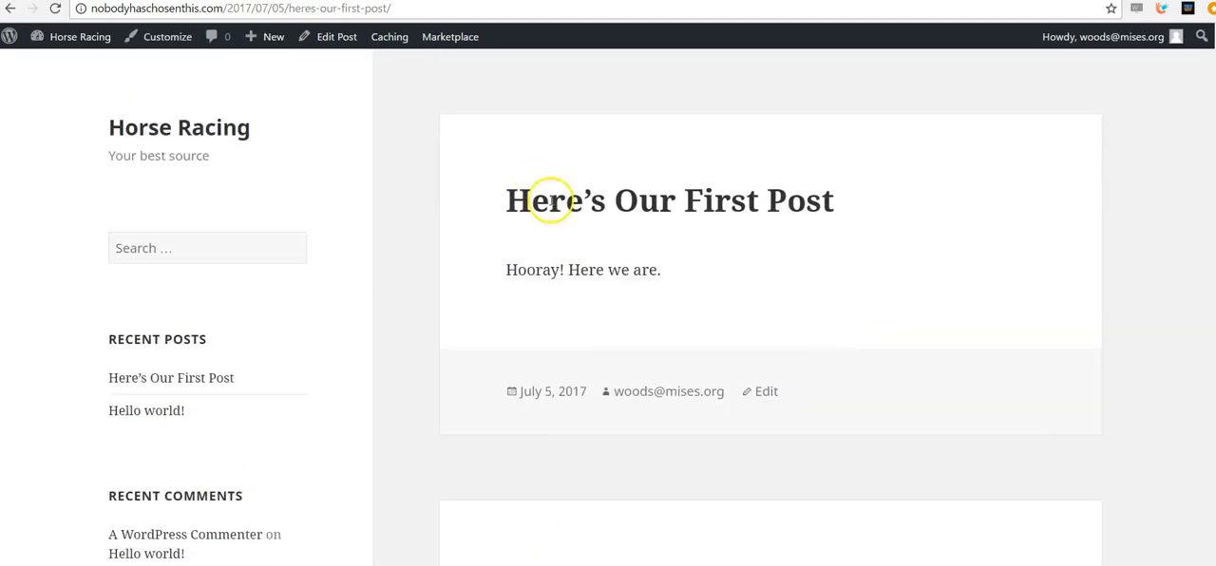